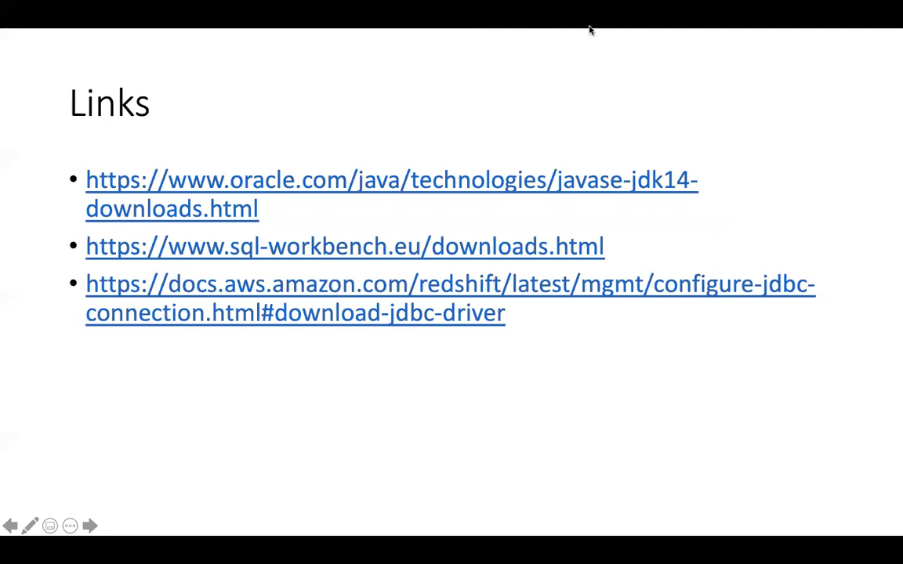
pyautogui.moveTo(608, 91)
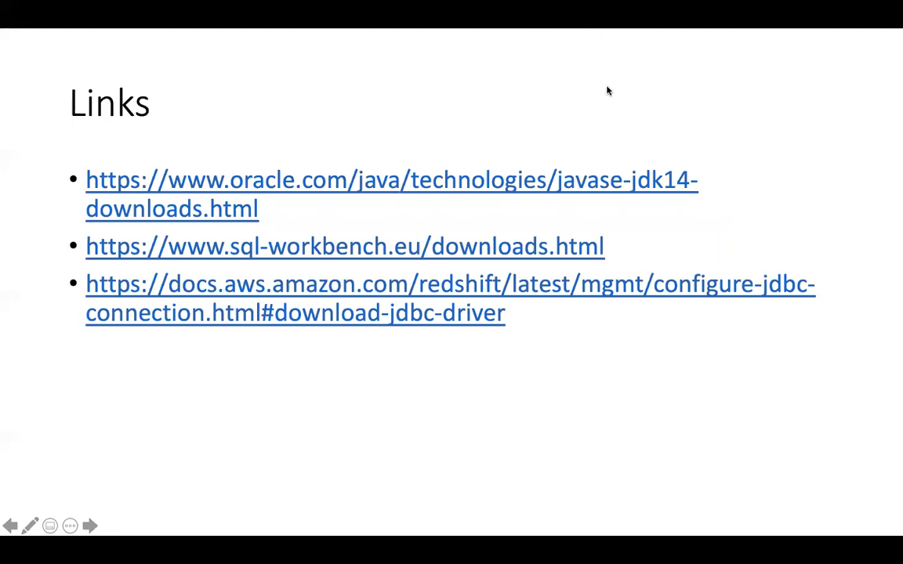
pyautogui.moveTo(354, 185)
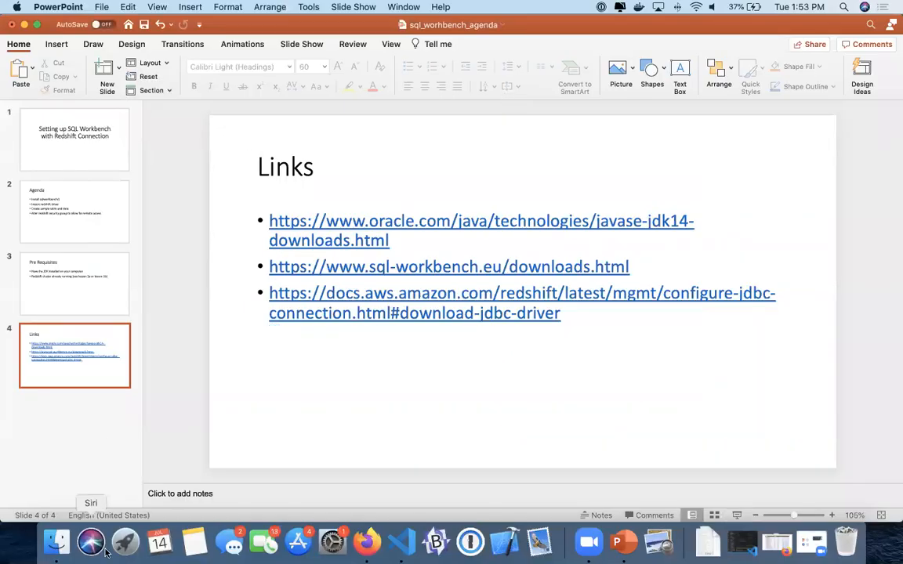
# Switch to Firefox and show the SQL Workbench/J downloads tab with its generic package links
pyautogui.click(367, 541)
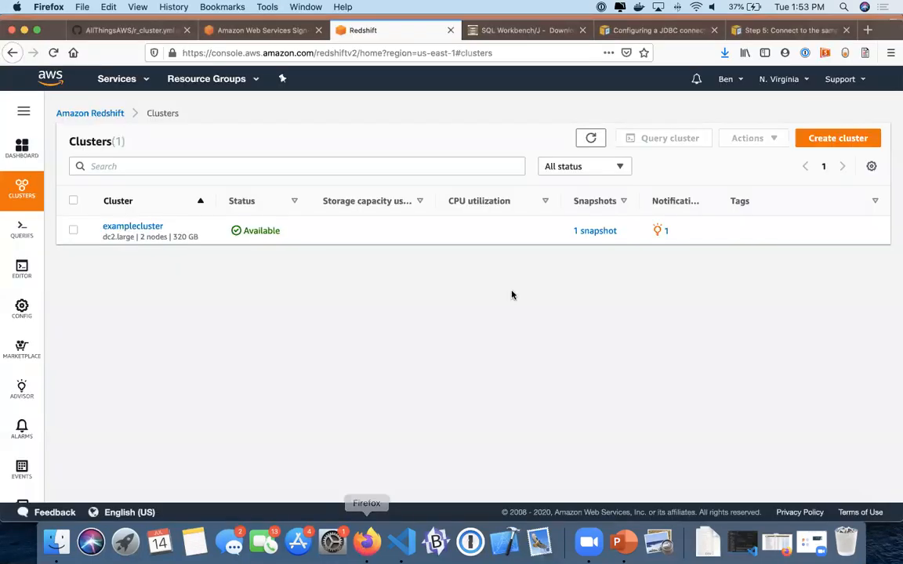
pyautogui.click(526, 30)
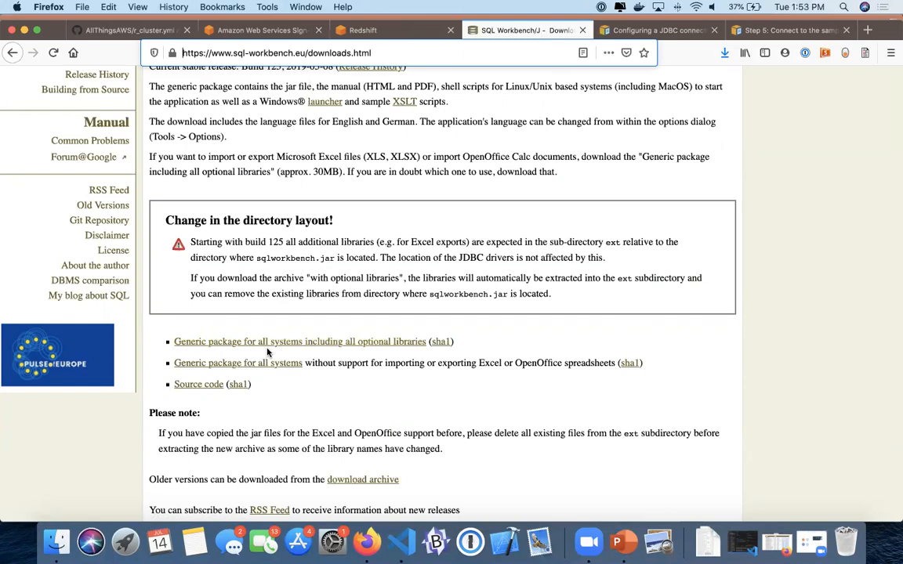
pyautogui.moveTo(335, 352)
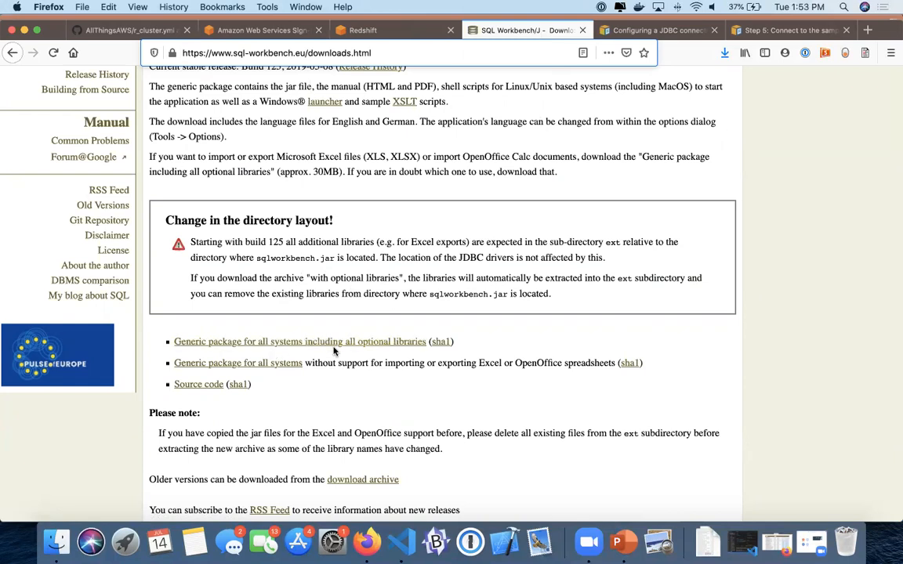
pyautogui.moveTo(434, 298)
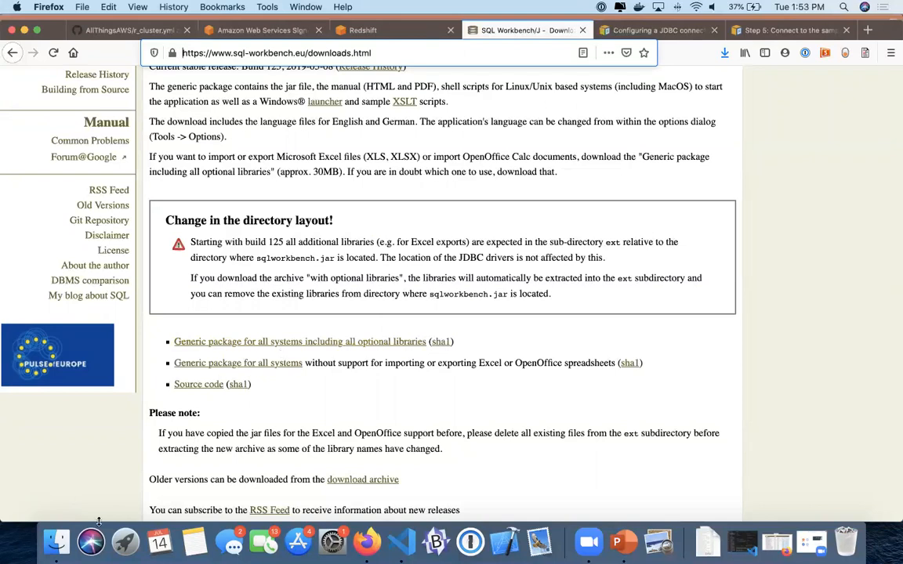
# Show Downloads in Finder and expand the extracted Workbench folder to list its scripts and files
pyautogui.click(56, 543)
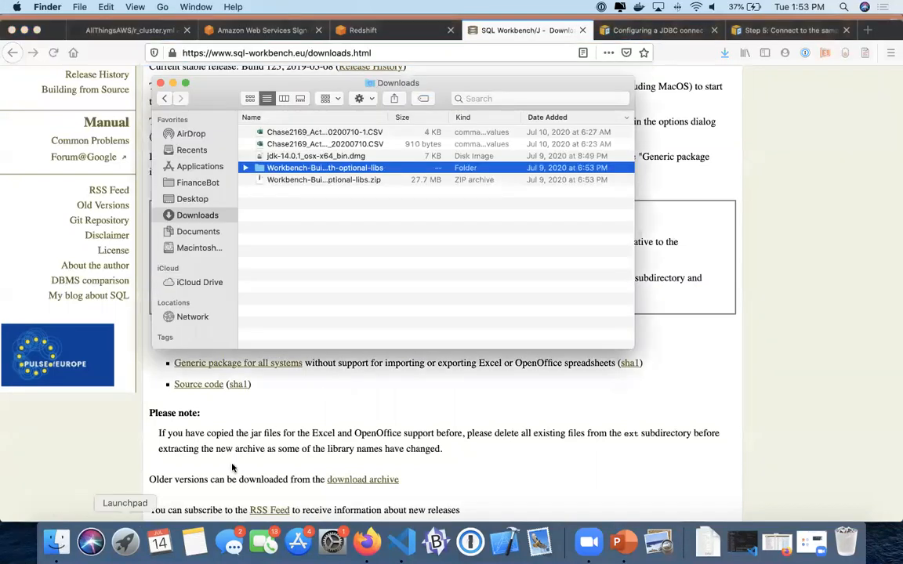
pyautogui.moveTo(199, 223)
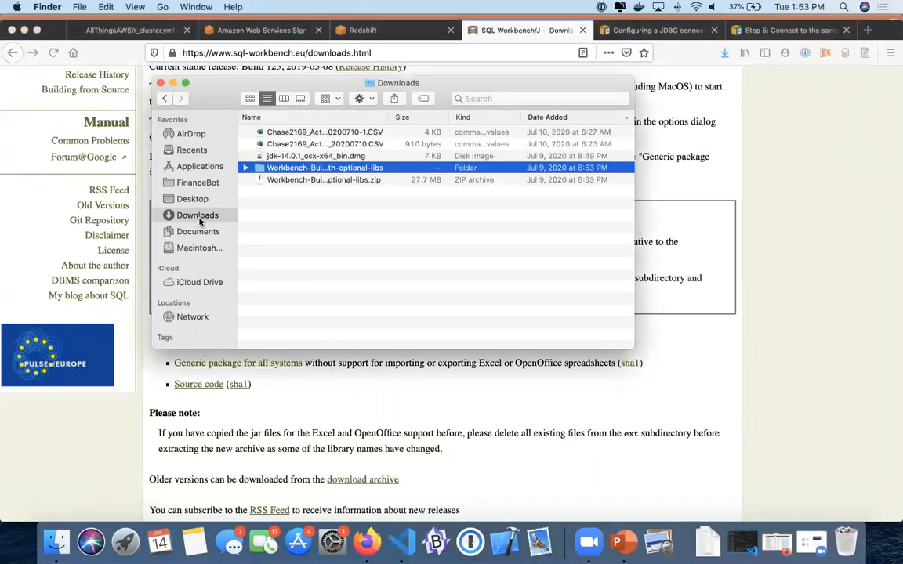
pyautogui.click(245, 168)
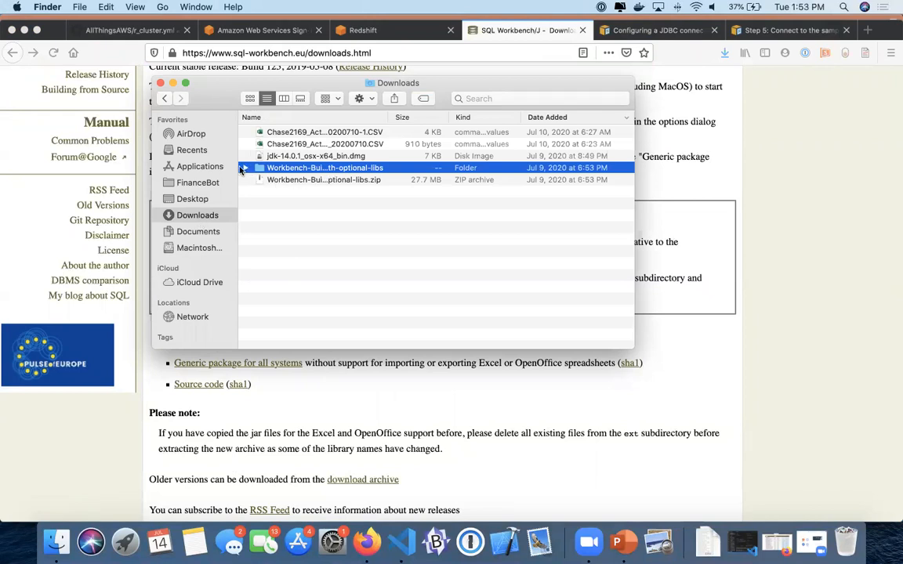
pyautogui.click(245, 168)
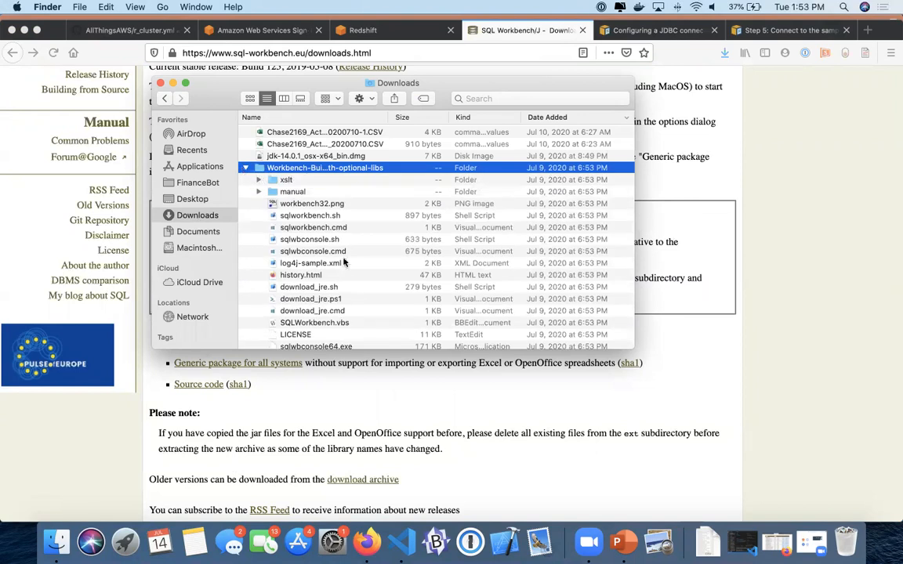
pyautogui.moveTo(348, 267)
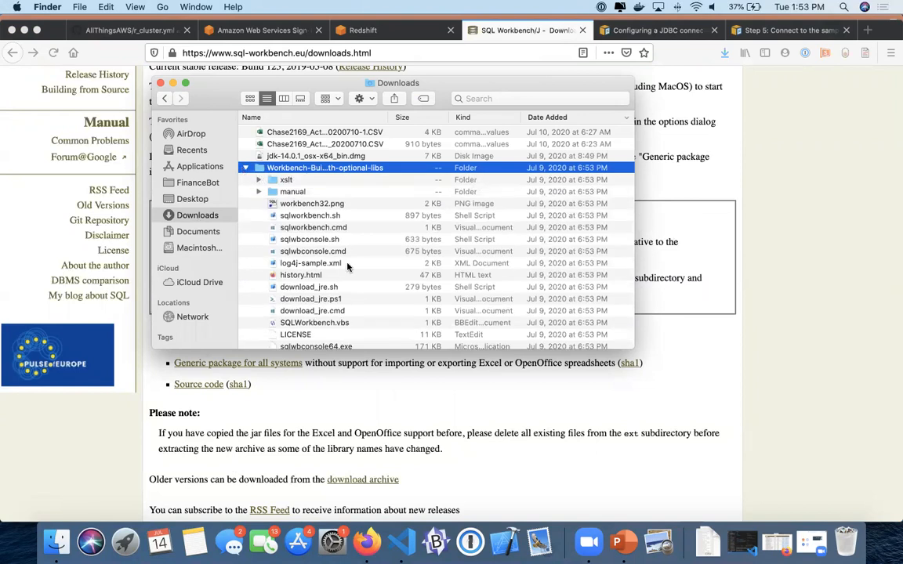
pyautogui.scroll(3)
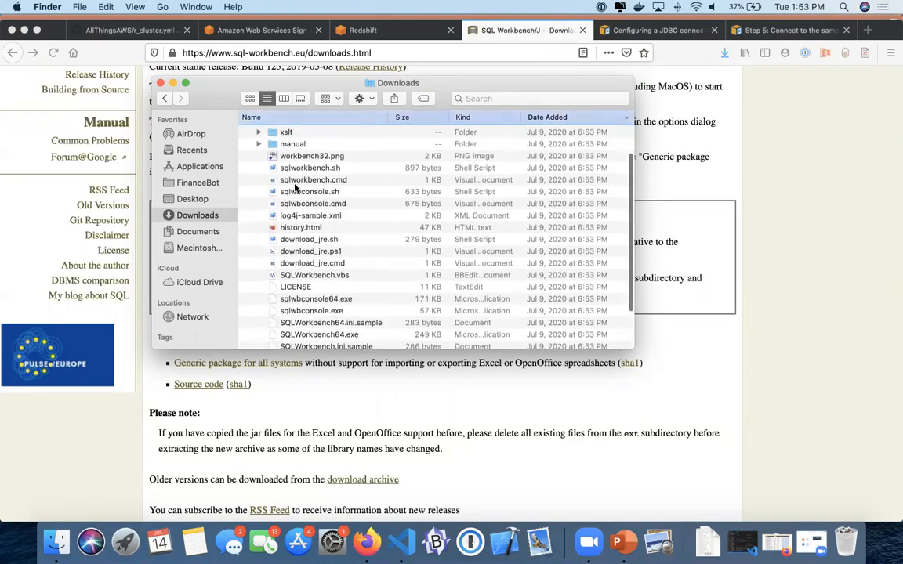
pyautogui.moveTo(470, 543)
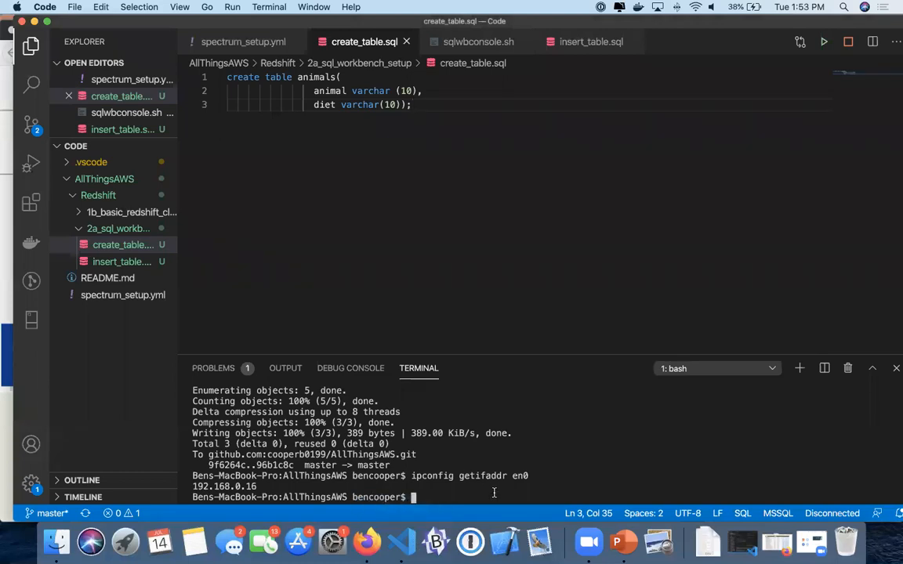
pyautogui.moveTo(306, 270)
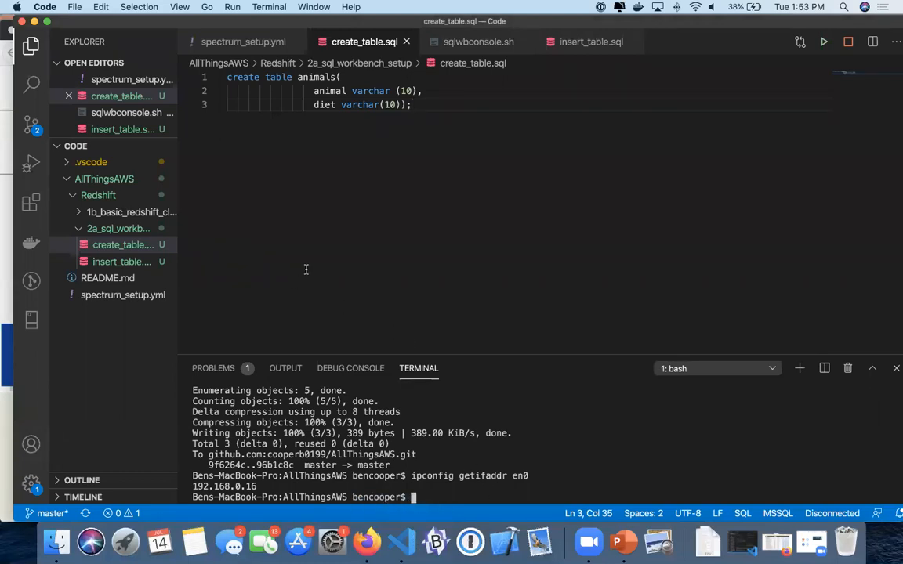
# Bring Finder's Downloads window forward and browse the Workbench folder's manual subfolder and file list
pyautogui.click(57, 541)
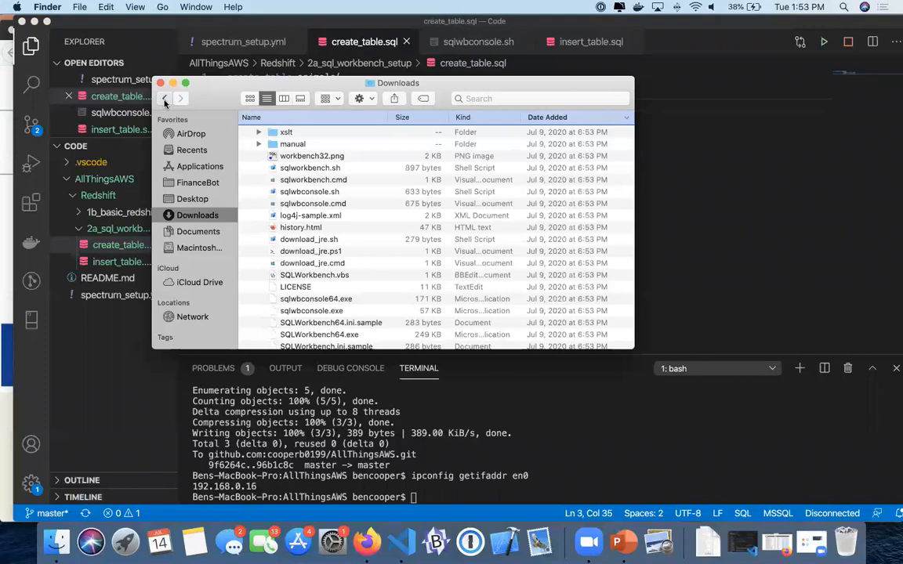
pyautogui.click(191, 197)
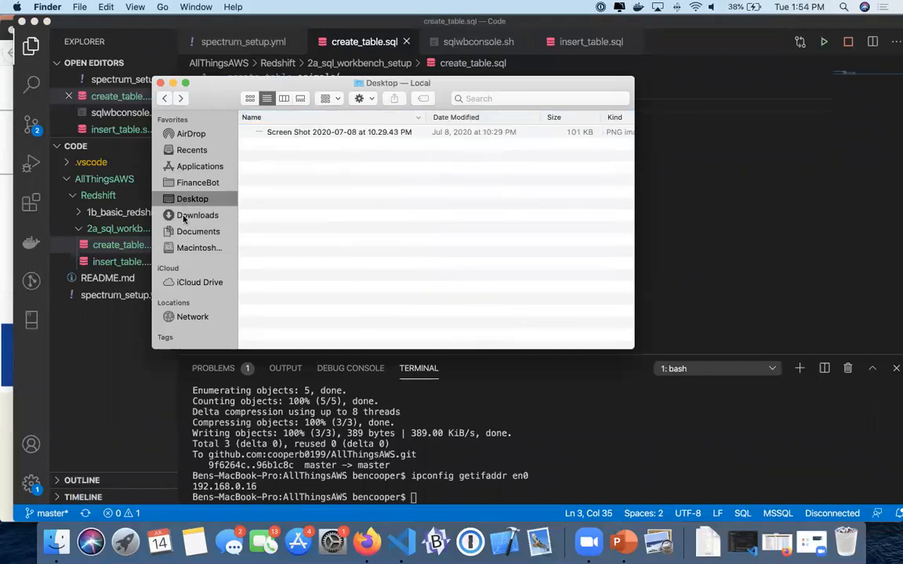
pyautogui.click(197, 214)
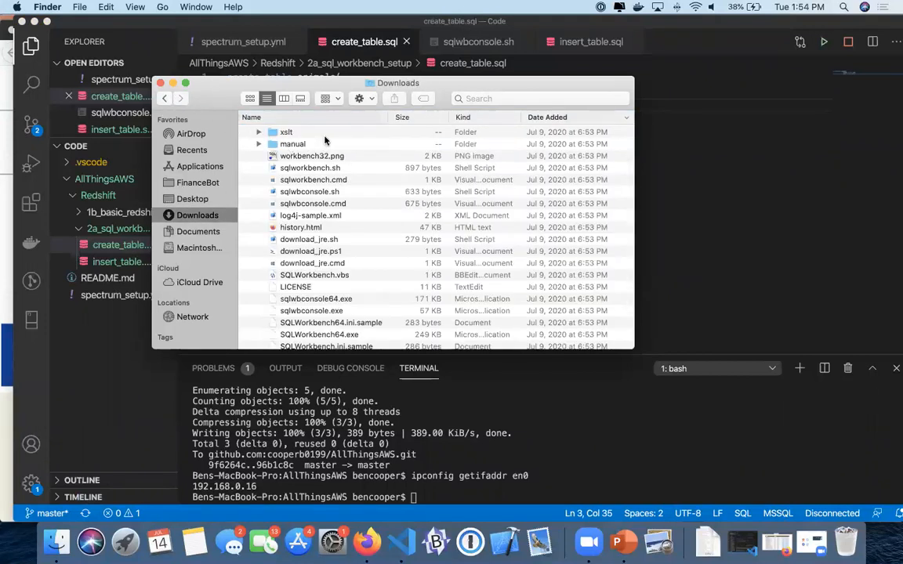
pyautogui.click(292, 145)
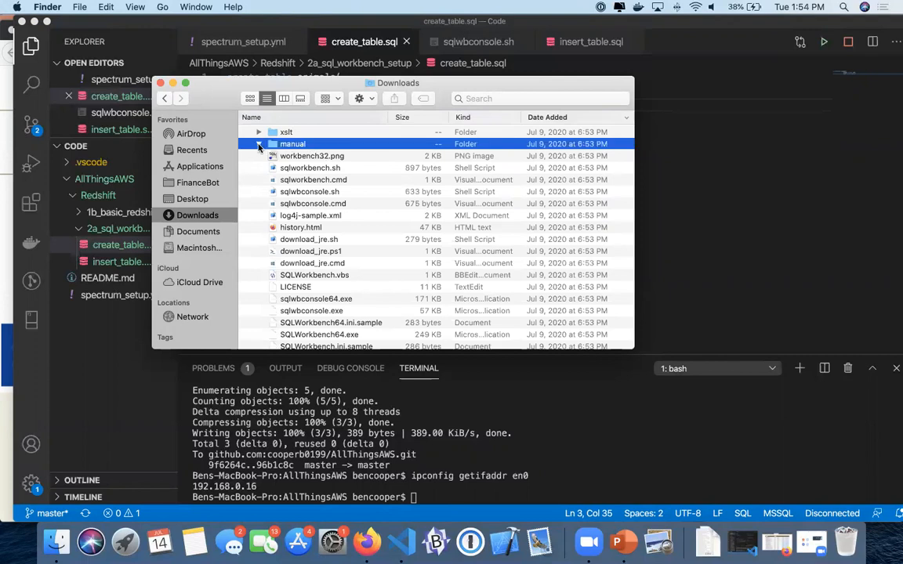
pyautogui.scroll(-3)
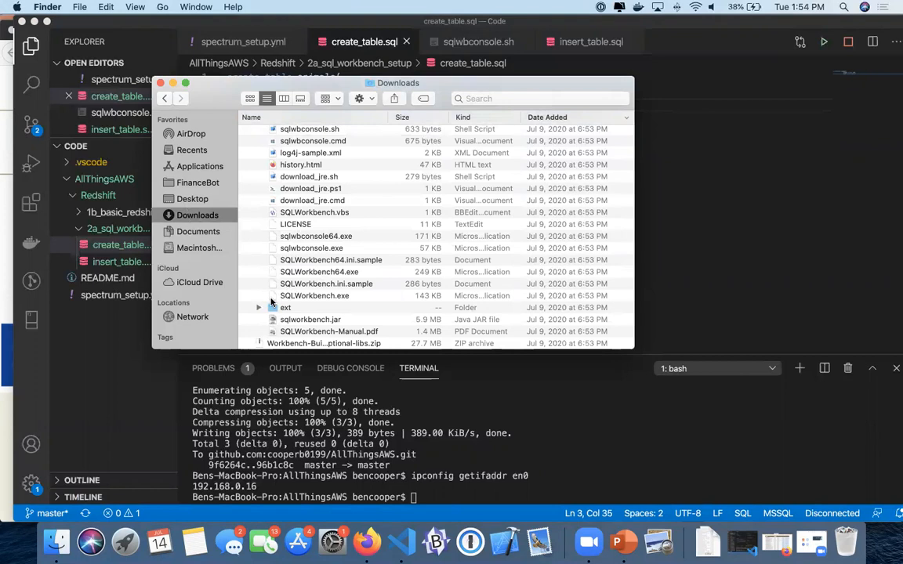
pyautogui.scroll(3)
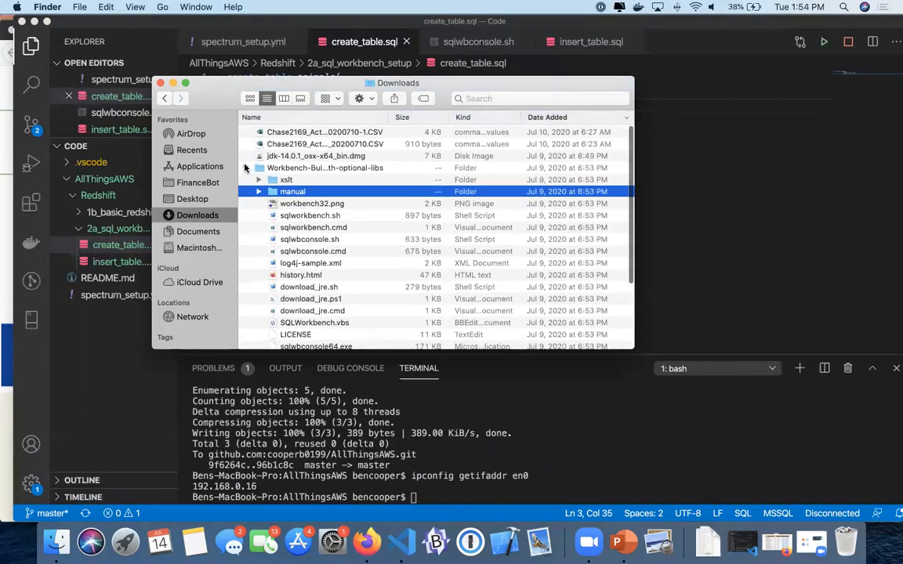
# Open the Workbench-Build125-with-optional-libs folder in VS Code via Finder Quick Actions
pyautogui.rightClick(324, 167)
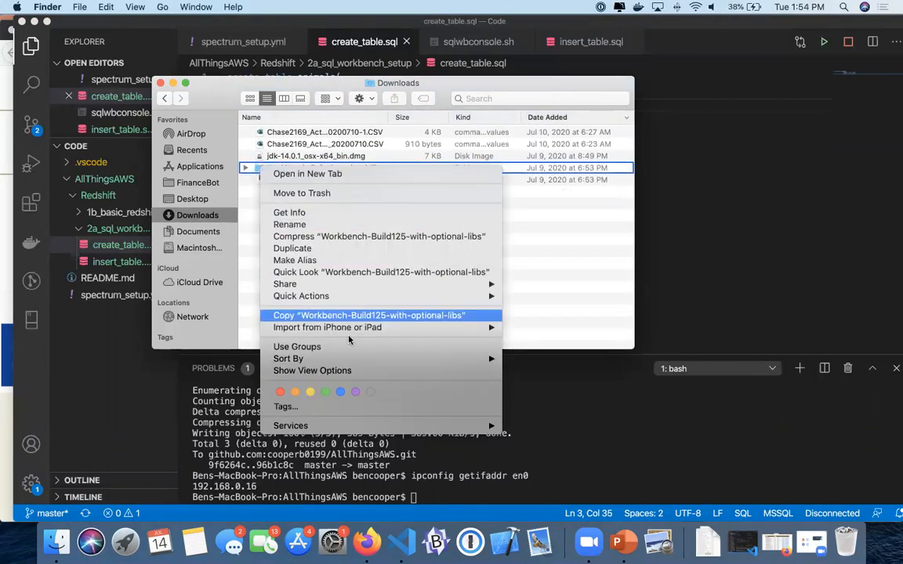
pyautogui.moveTo(301, 295)
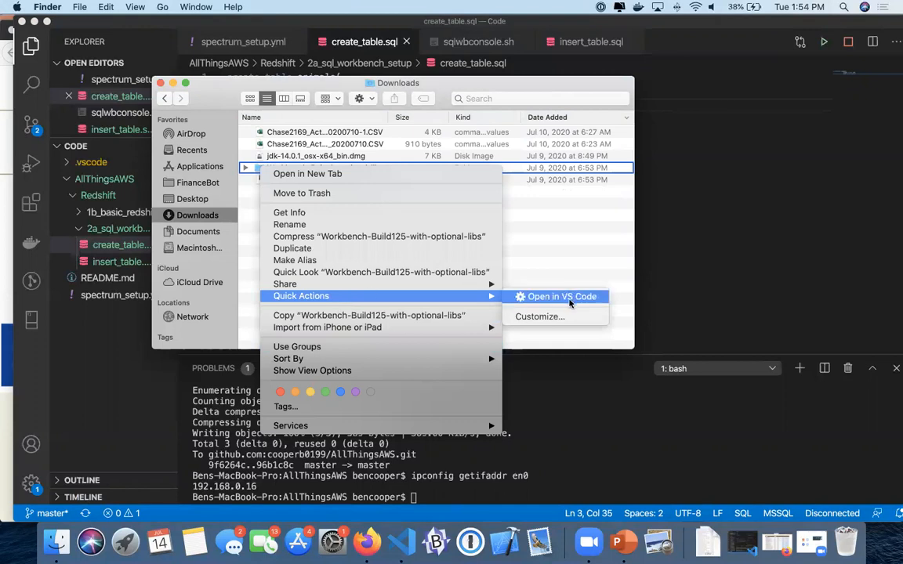
pyautogui.click(561, 296)
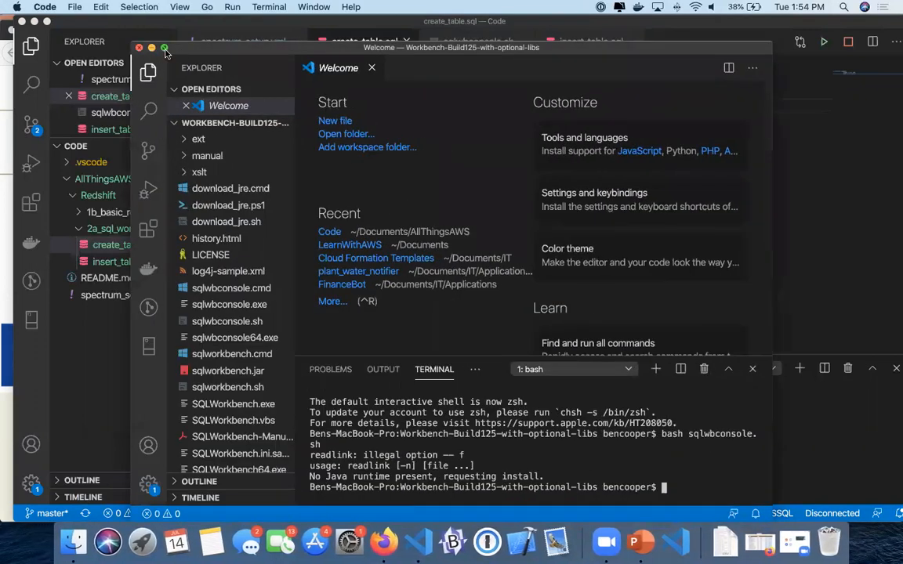
# Maximize the new VS Code window and enter 'bash sqlworkbench.' in its integrated terminal
pyautogui.click(165, 47)
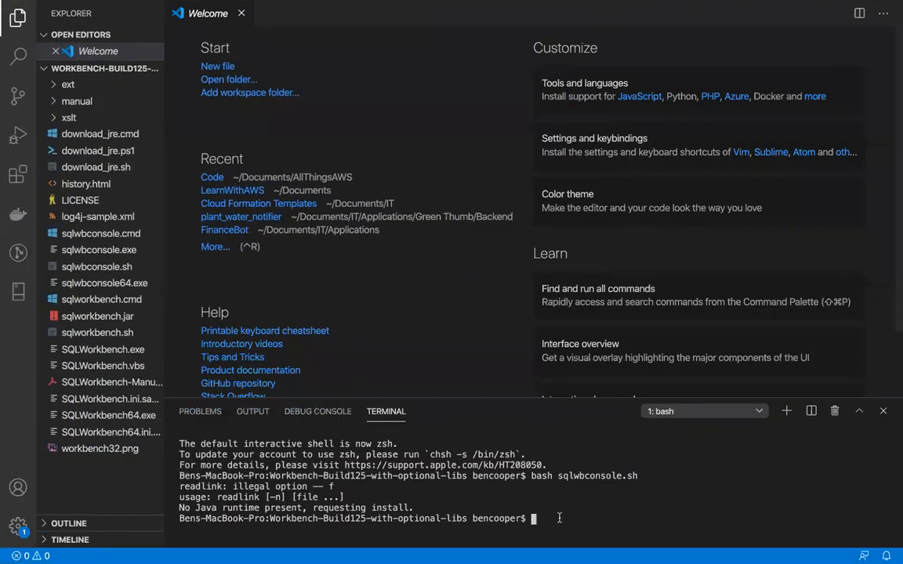
pyautogui.write('bash')
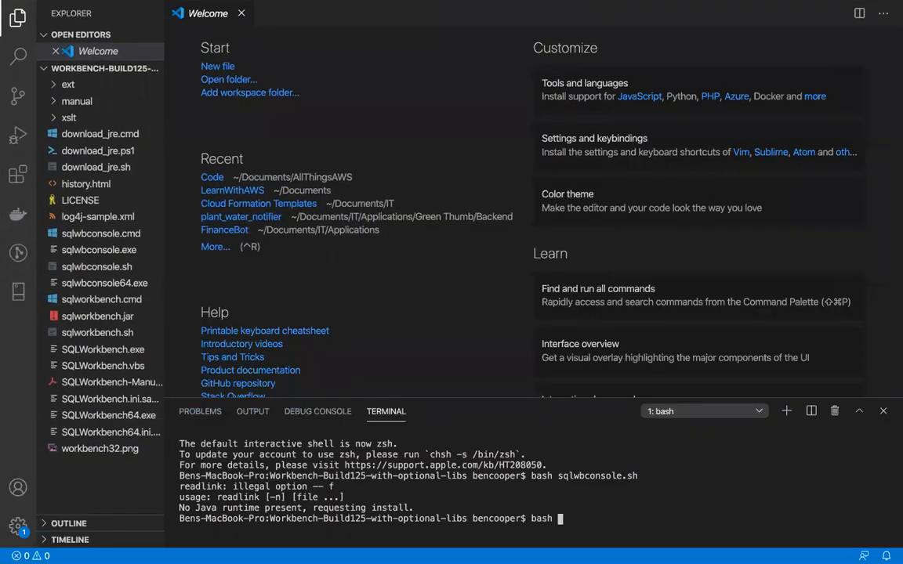
pyautogui.write('sql')
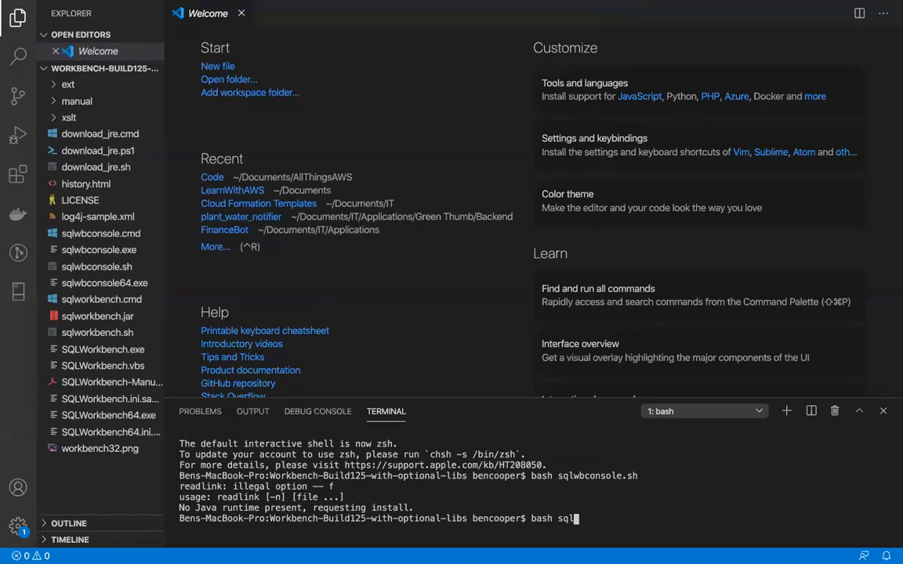
pyautogui.write('workbench.')
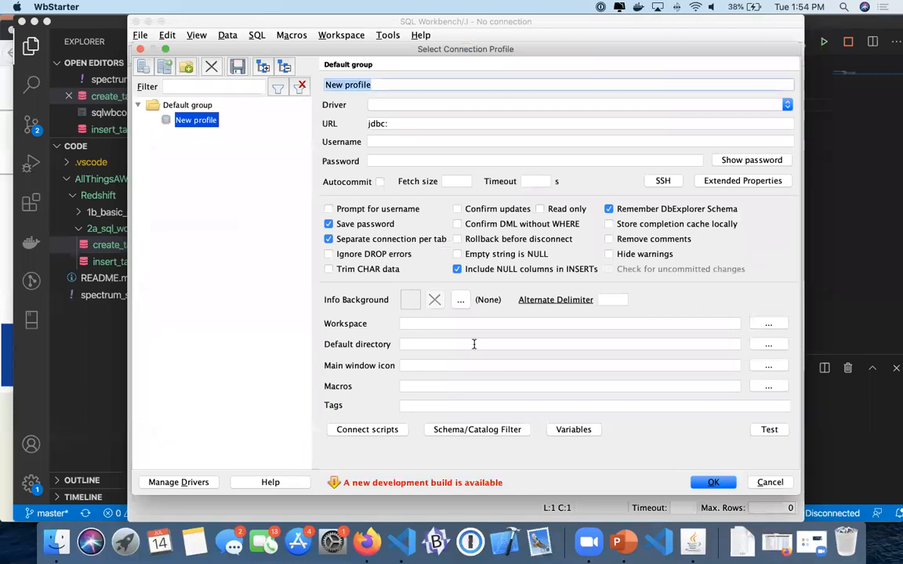
pyautogui.moveTo(474, 345)
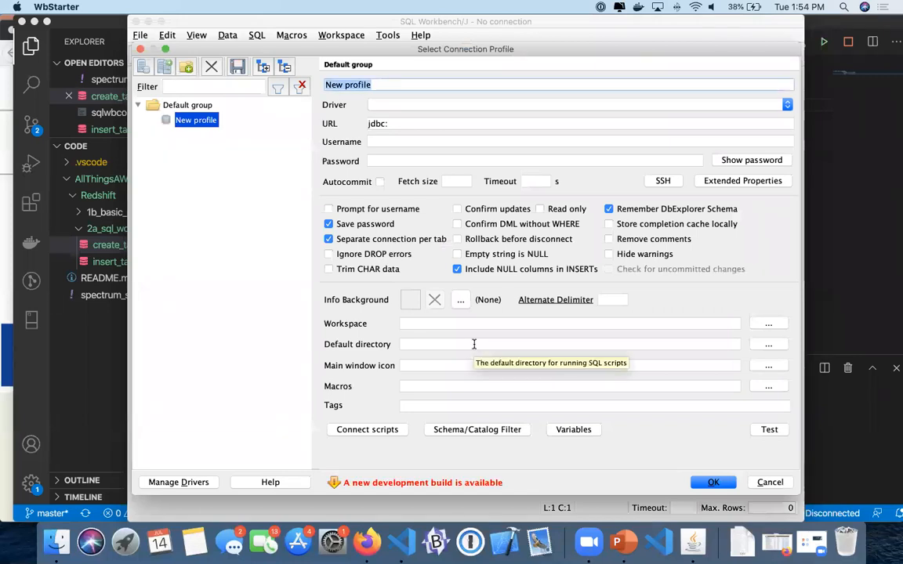
pyautogui.moveTo(217, 40)
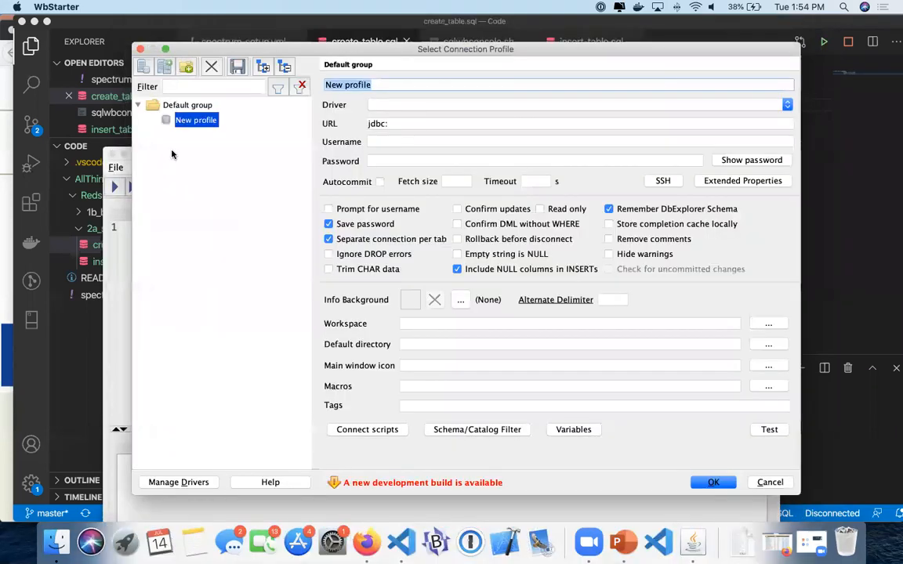
# Bring the VS Code editor window back to the front
pyautogui.click(768, 483)
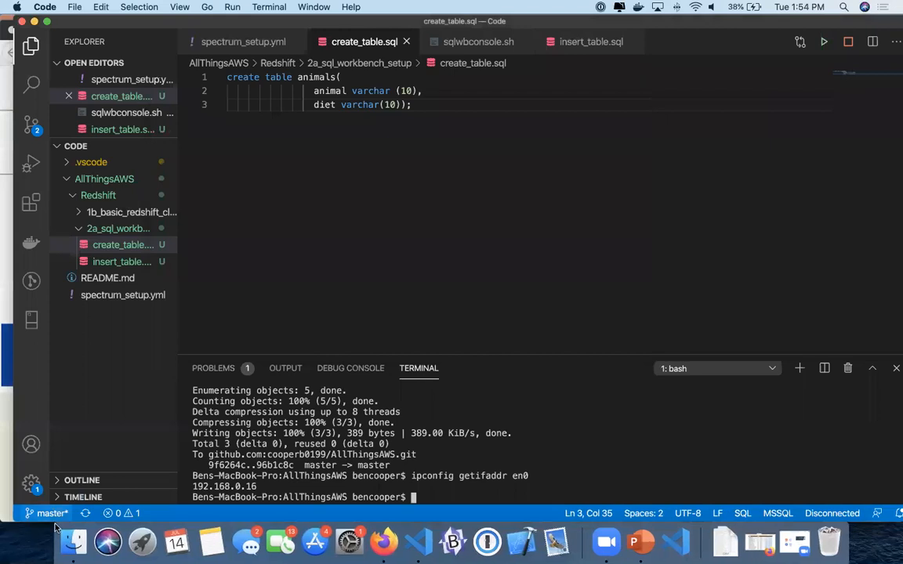
# Launch sqlworkbench.jar from the downloaded Workbench build folder and allow Java access to Downloads
pyautogui.click(72, 541)
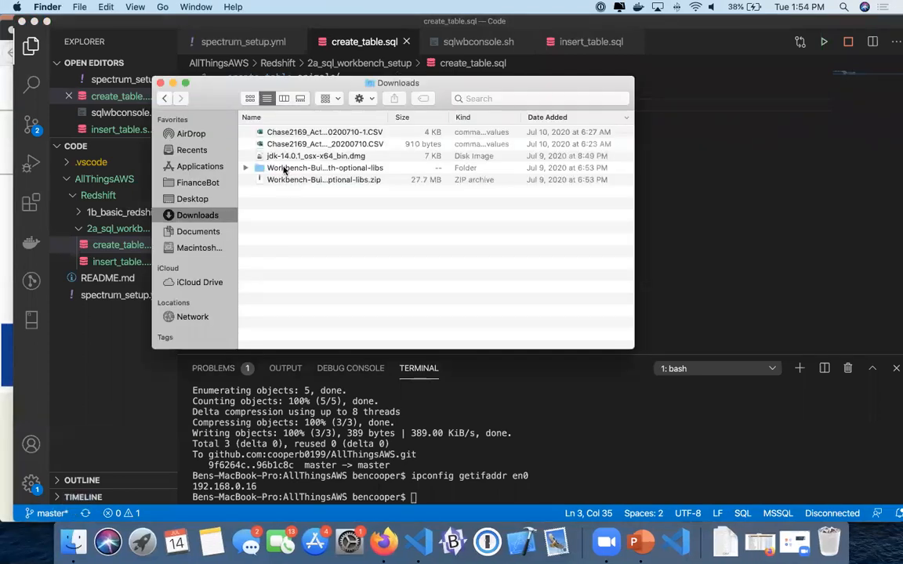
pyautogui.doubleClick(326, 167)
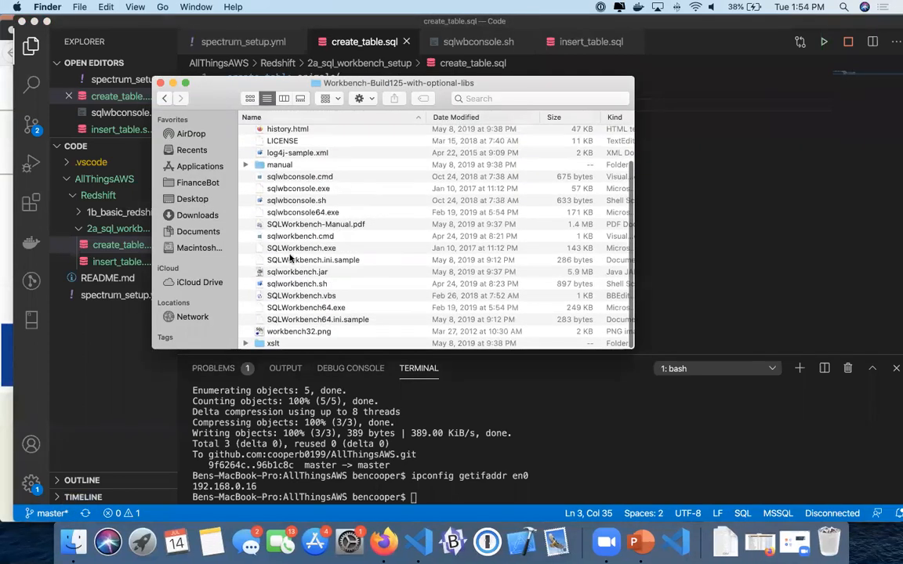
pyautogui.click(298, 273)
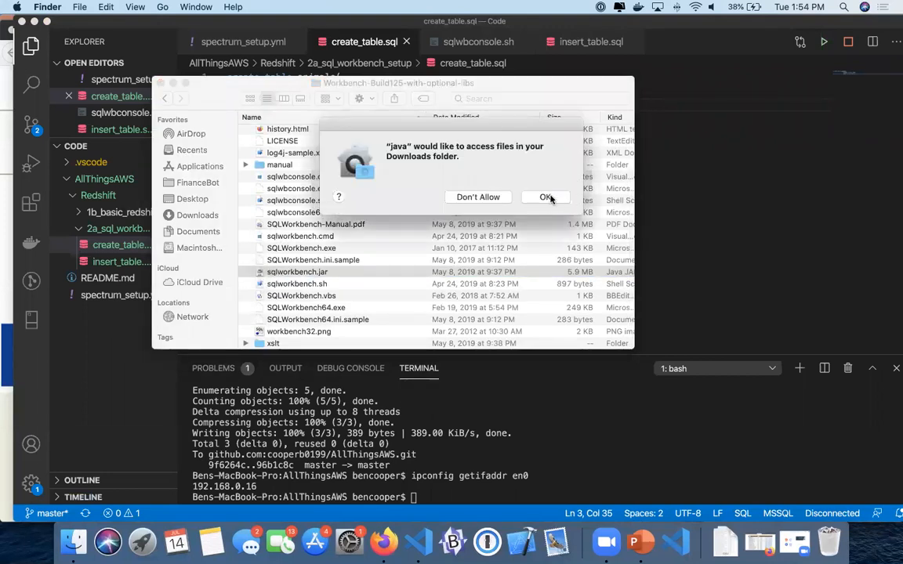
pyautogui.click(545, 198)
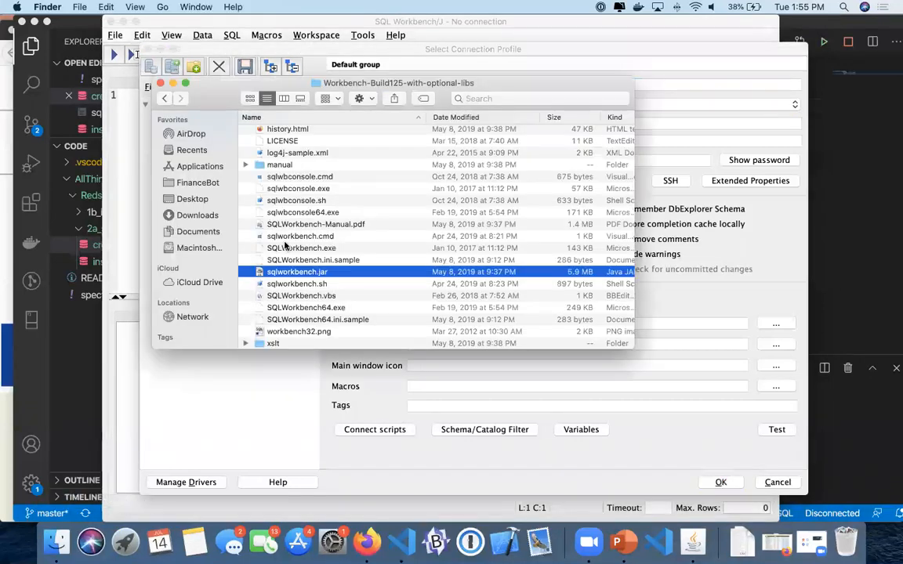
# Return Finder to the Downloads folder and switch over to Firefox
pyautogui.scroll(3)
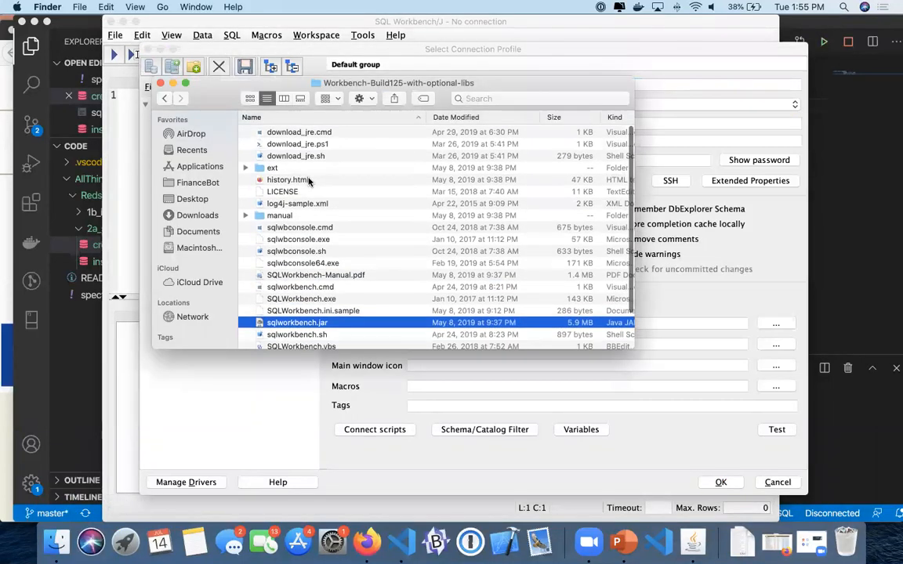
pyautogui.click(163, 97)
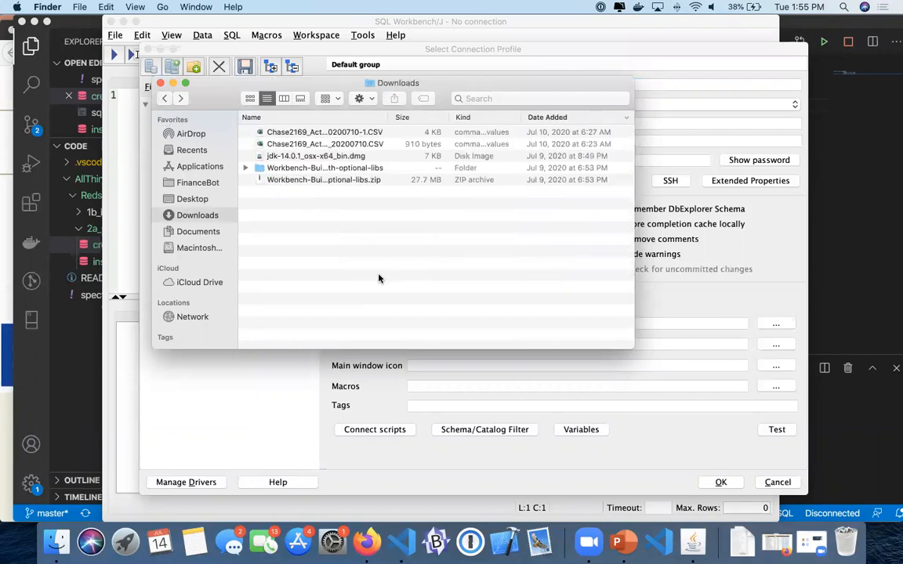
pyautogui.moveTo(298, 541)
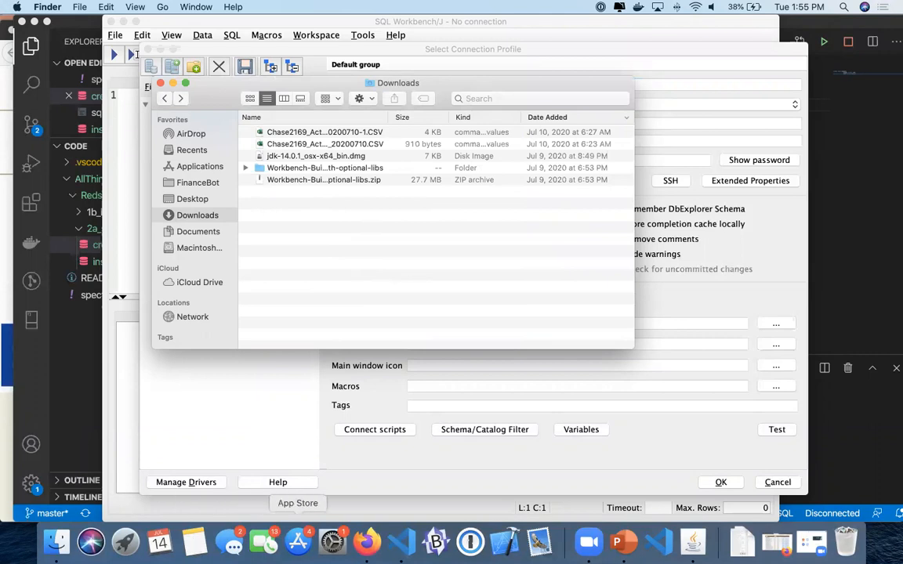
pyautogui.click(367, 541)
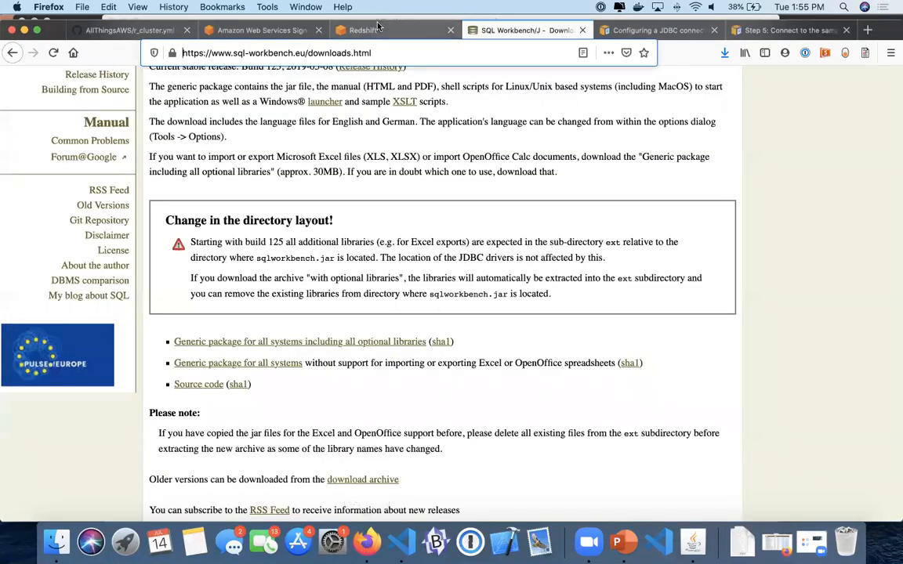
# Switch to the Amazon Redshift 'Configuring a JDBC connection' documentation tab
pyautogui.click(657, 29)
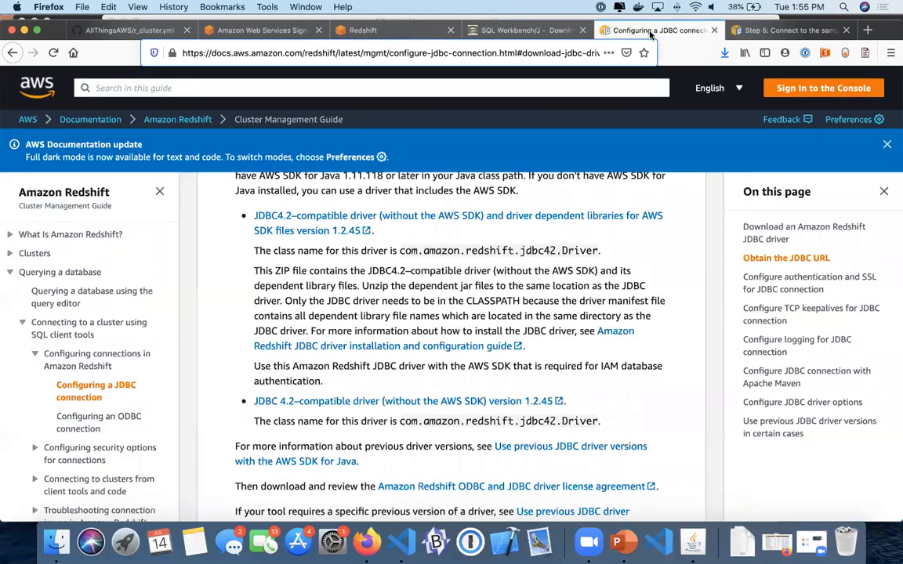
pyautogui.moveTo(332, 242)
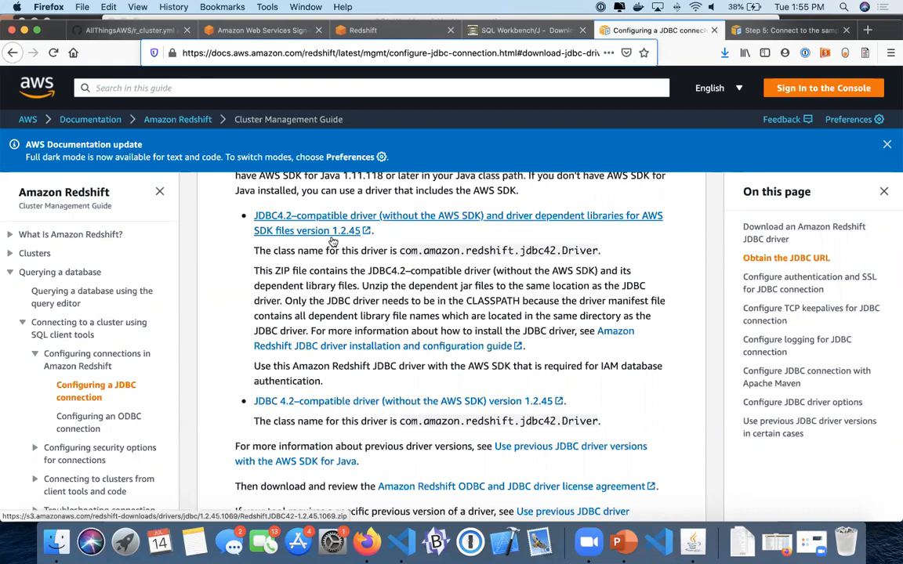
pyautogui.moveTo(297, 254)
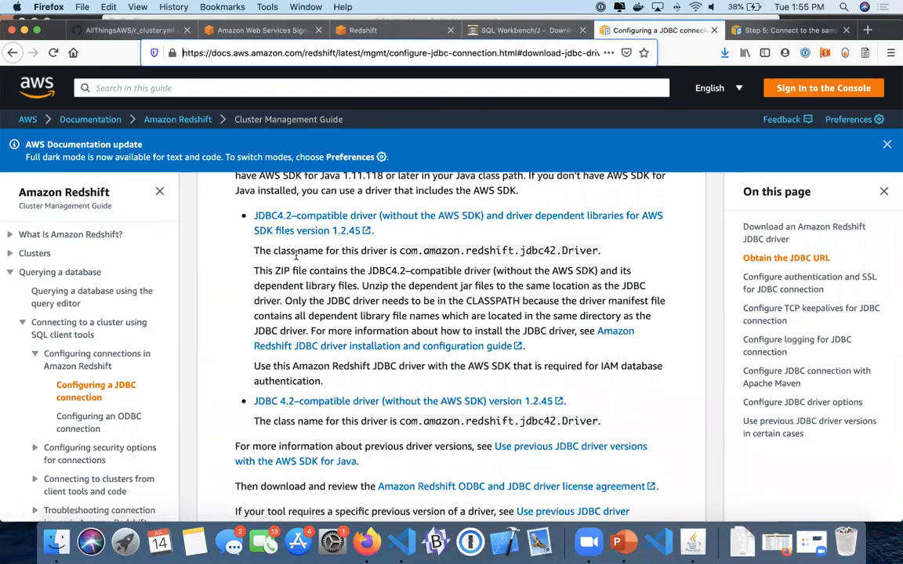
pyautogui.moveTo(330, 230)
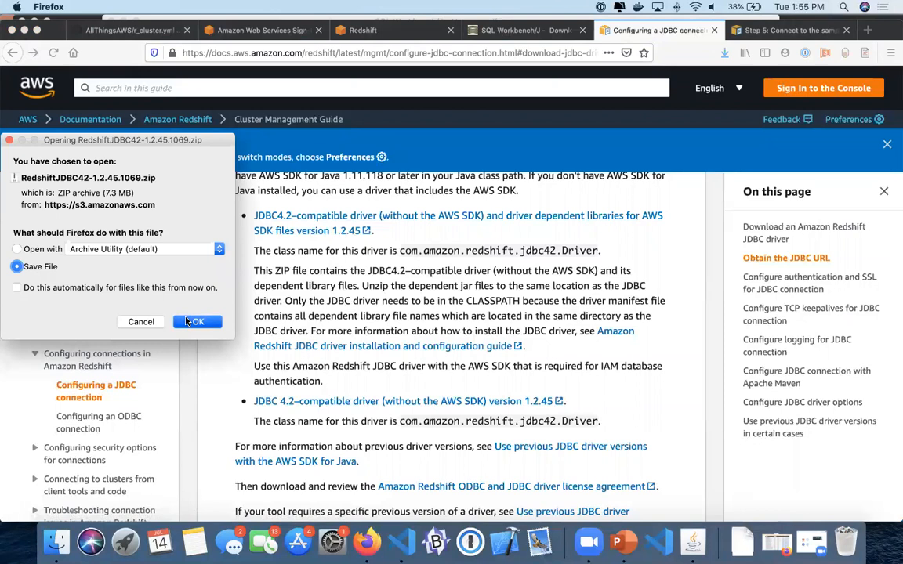
# Save the RedshiftJDBC42-1.2.45.1069.zip download, extract it and select the RedshiftJDBC42 driver jar
pyautogui.click(198, 321)
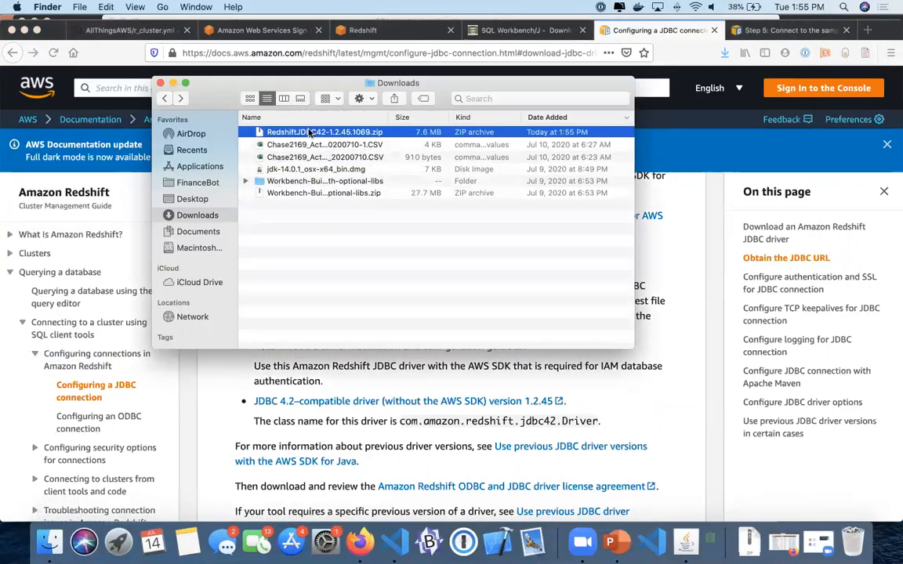
pyautogui.doubleClick(322, 132)
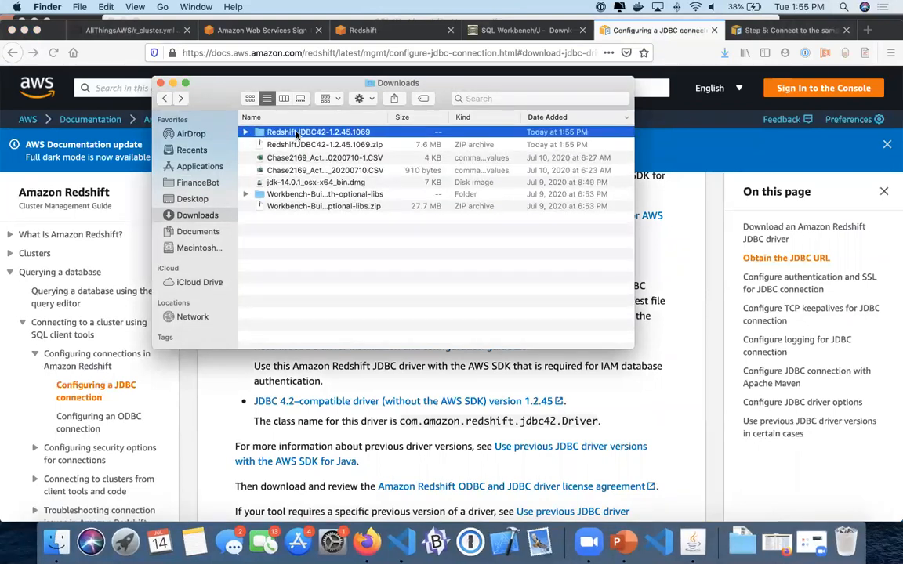
pyautogui.doubleClick(318, 132)
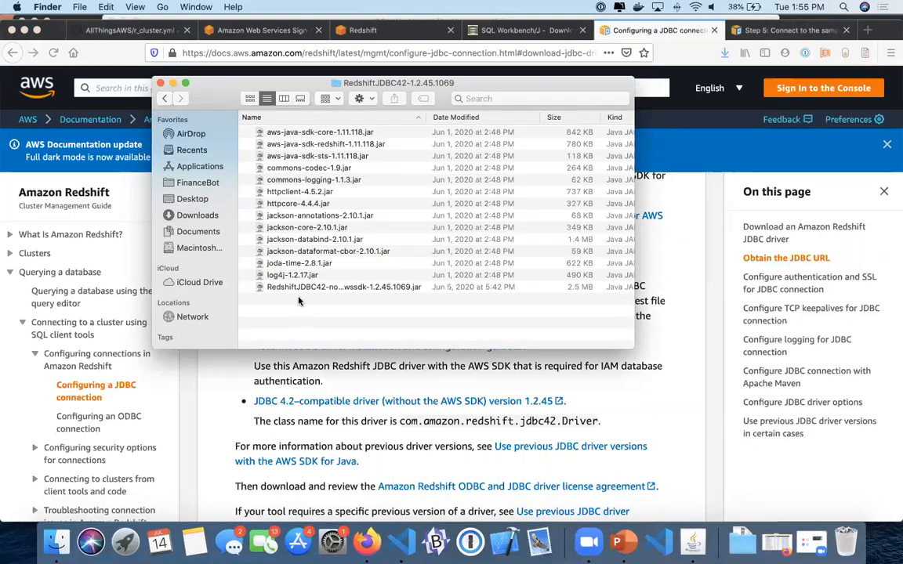
pyautogui.click(344, 287)
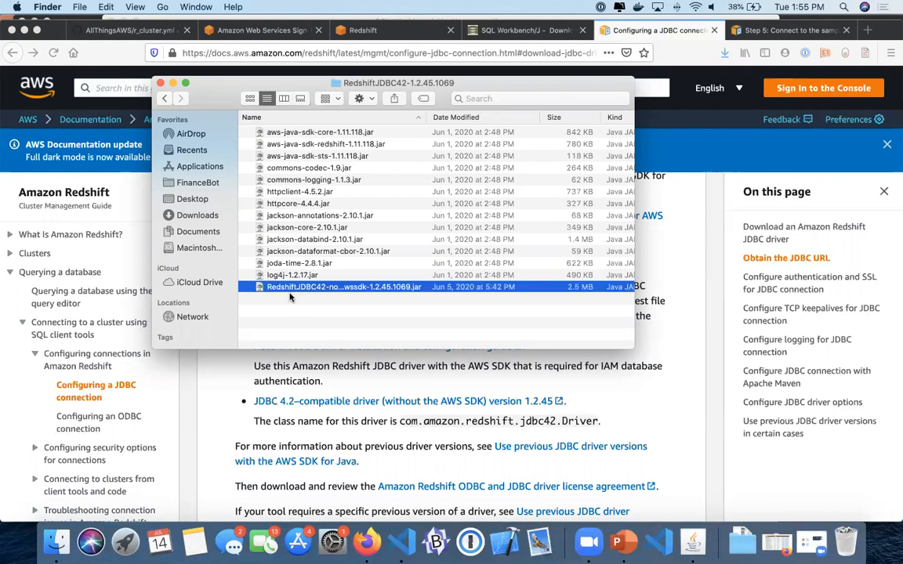
pyautogui.moveTo(505, 540)
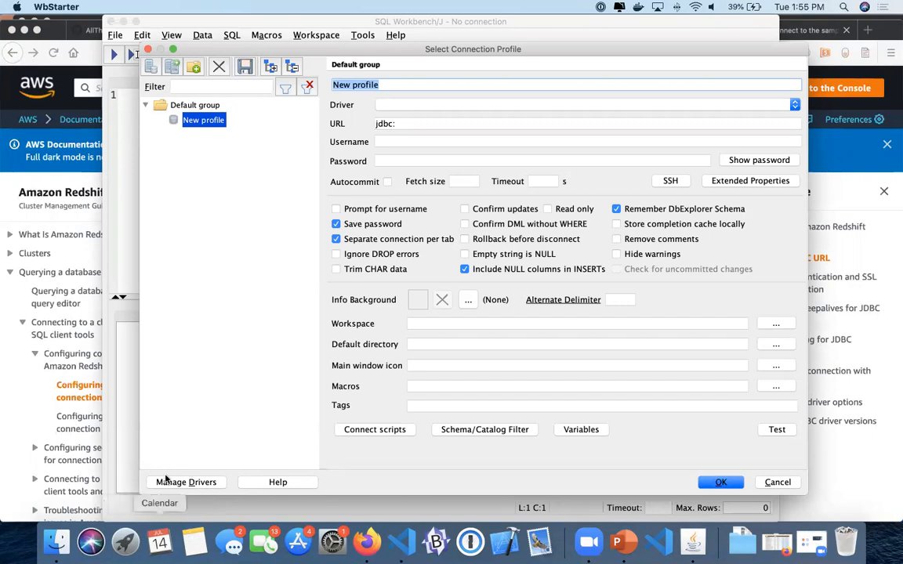
# In Manage Drivers, create a new driver entry named 'Redshift Driver'
pyautogui.click(185, 483)
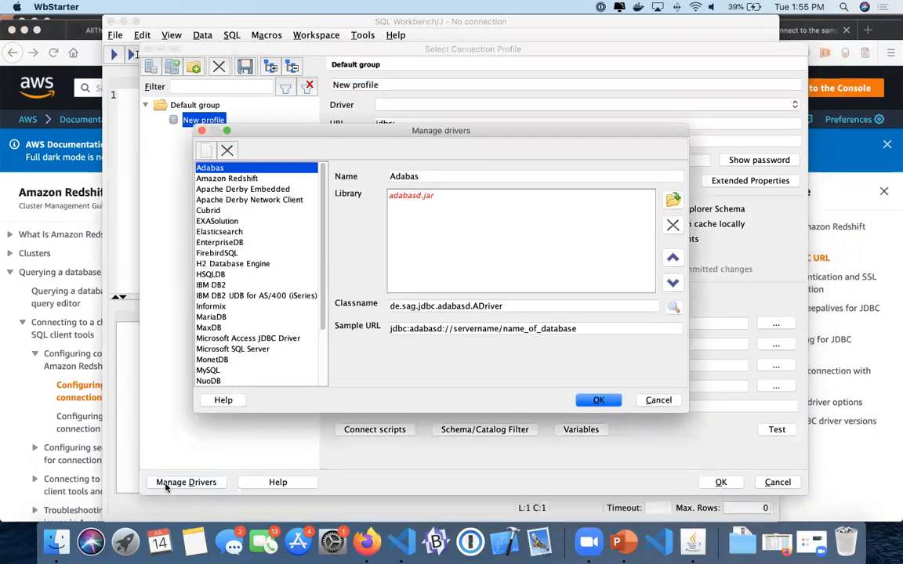
pyautogui.moveTo(672, 198)
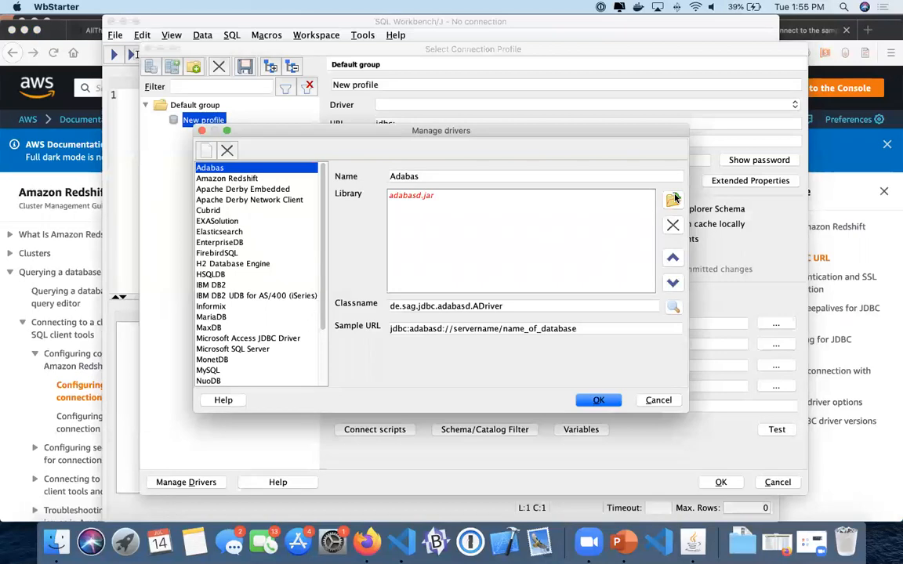
pyautogui.moveTo(243, 210)
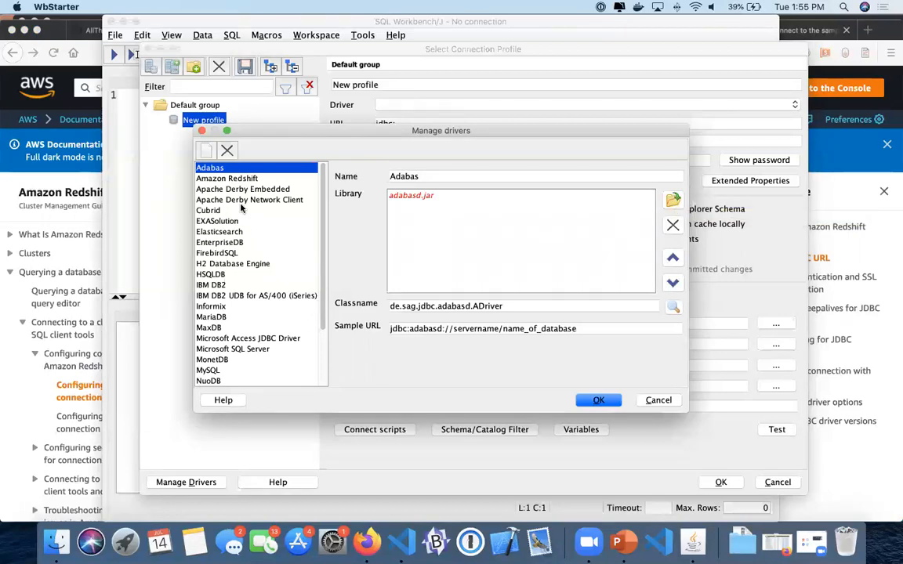
pyautogui.click(205, 150)
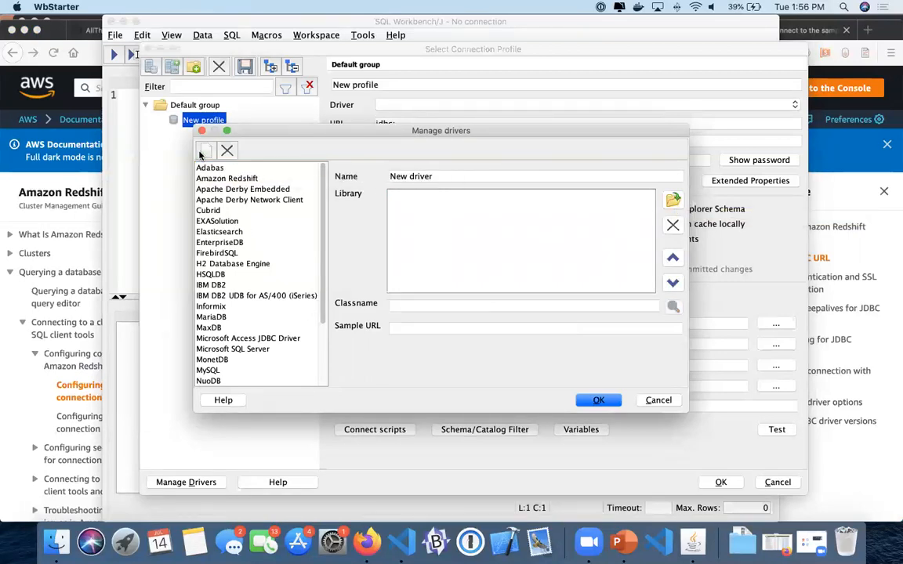
pyautogui.tripleClick(533, 175)
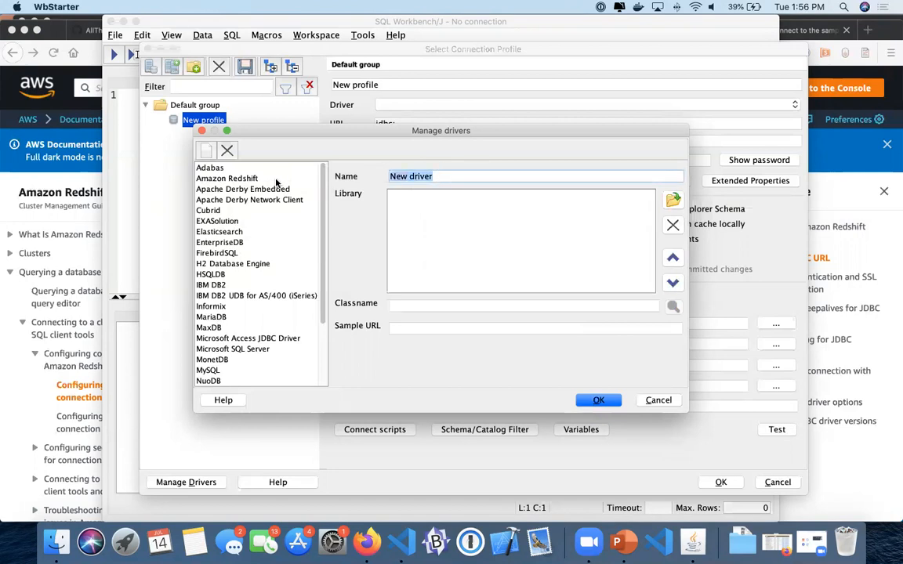
pyautogui.write('Redshift')
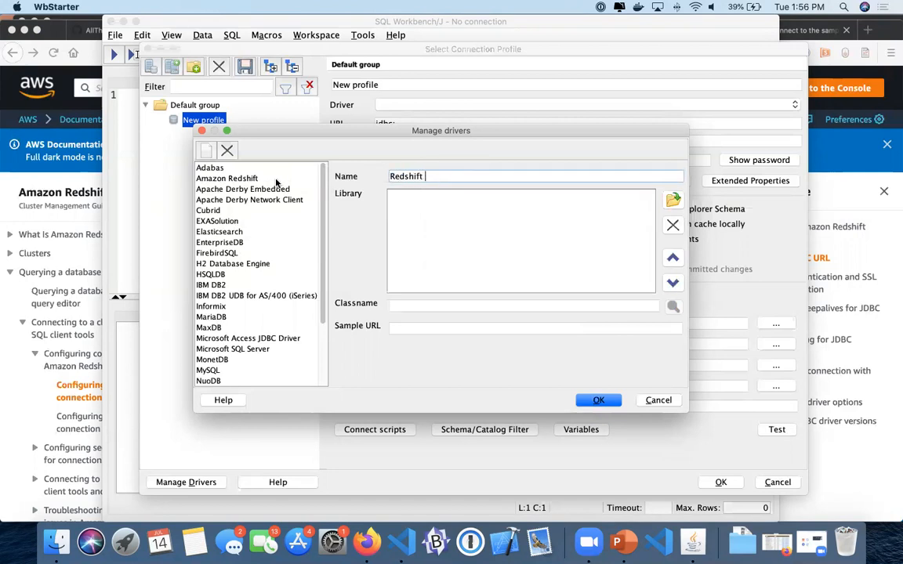
pyautogui.write('Driver')
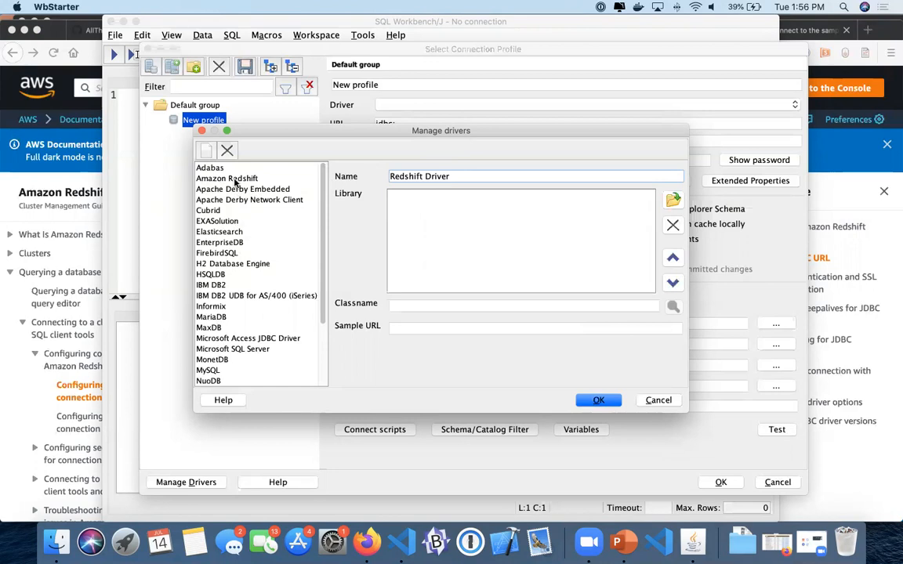
# Set the driver library to the no-awssdk Redshift JDBC jar from Downloads and save the driver
pyautogui.click(673, 200)
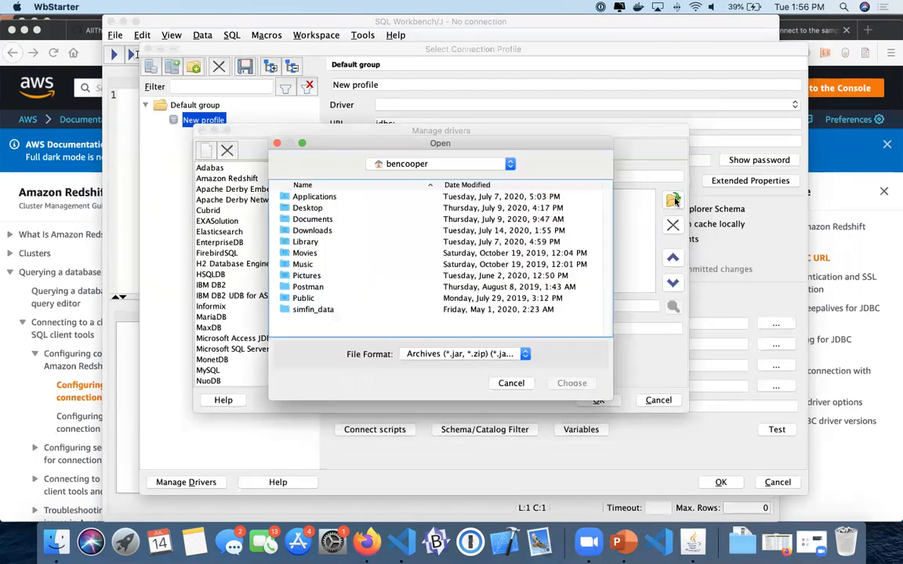
pyautogui.click(312, 228)
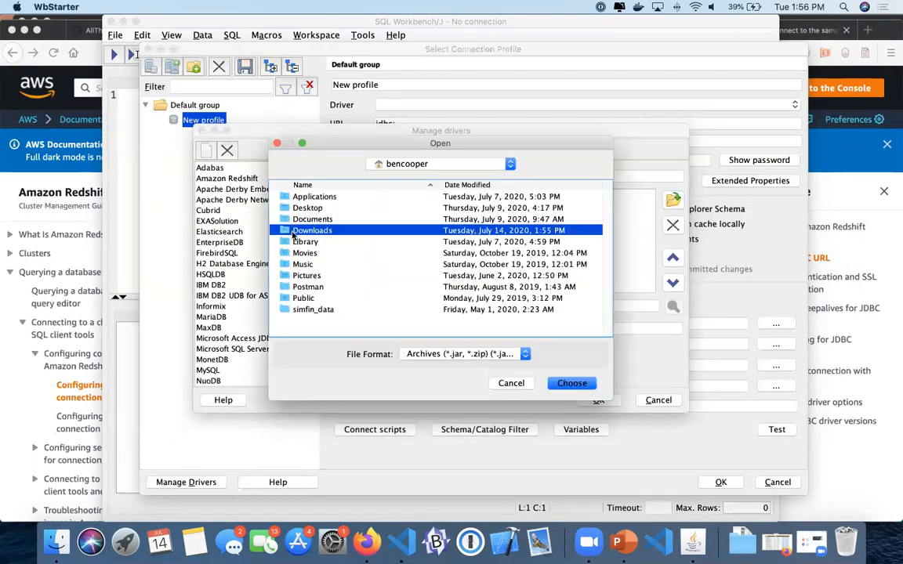
pyautogui.doubleClick(312, 229)
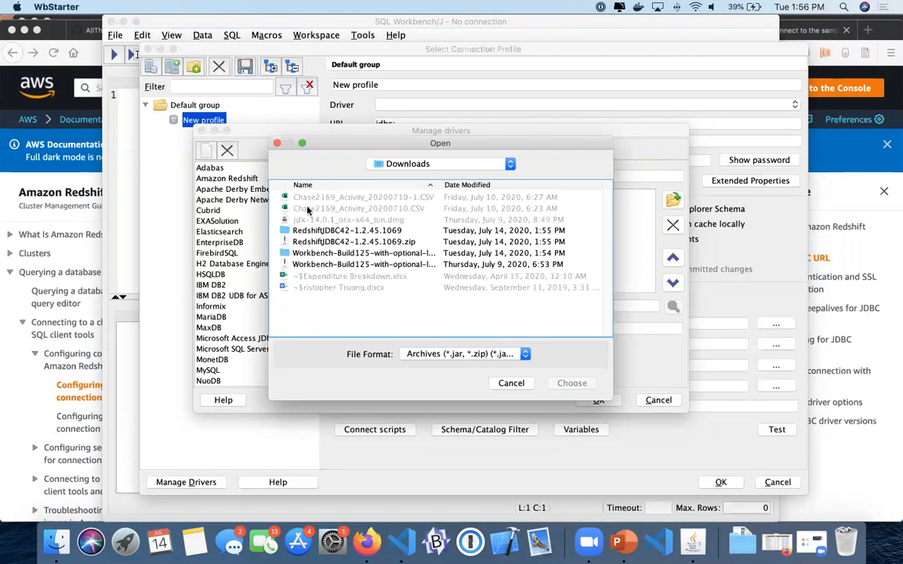
pyautogui.doubleClick(348, 229)
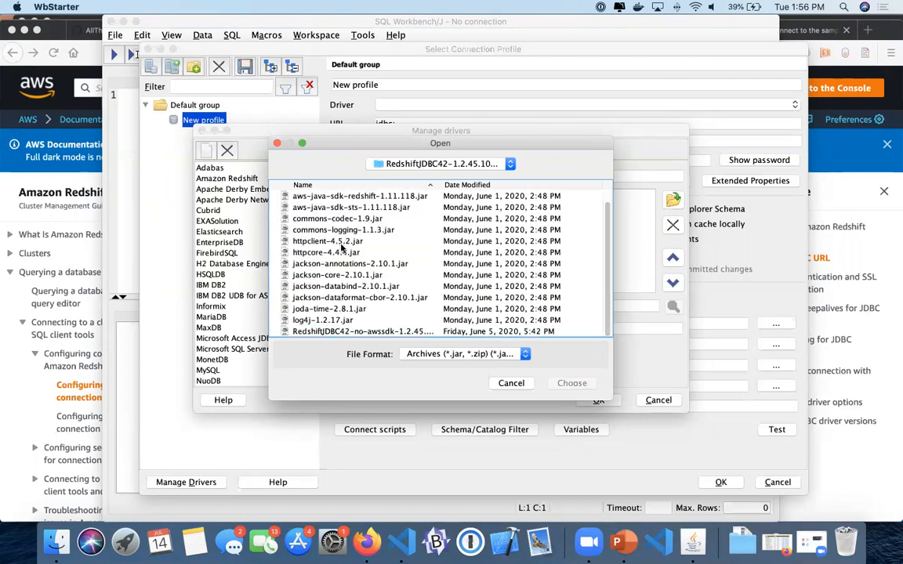
pyautogui.click(364, 331)
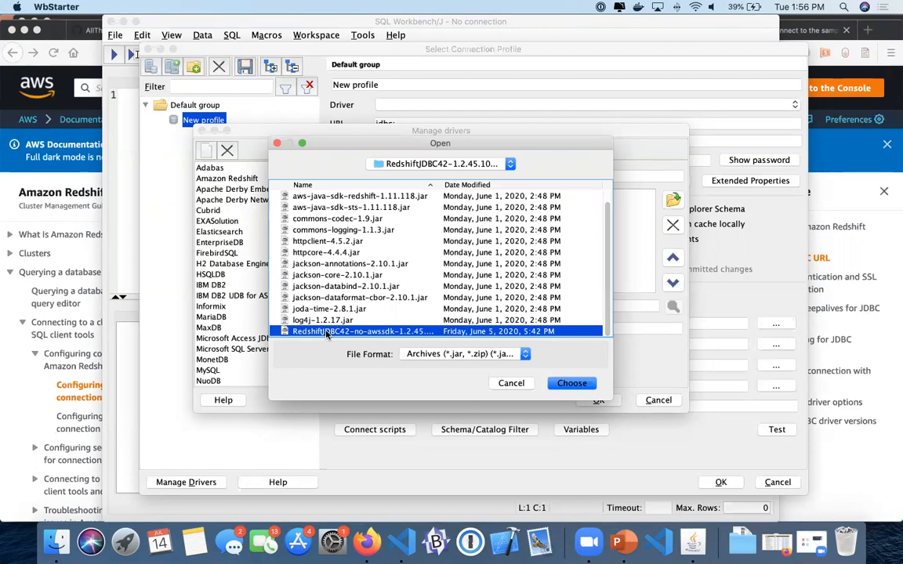
pyautogui.click(570, 383)
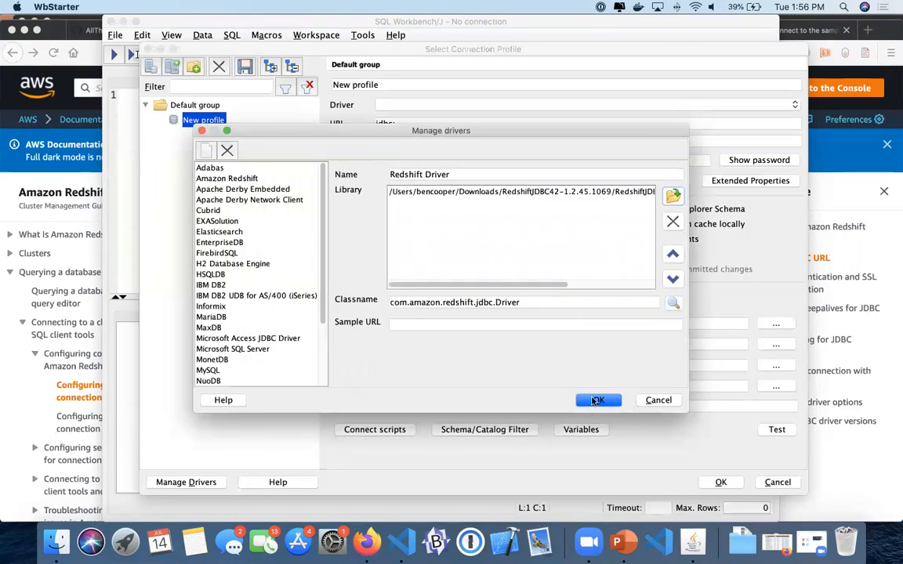
pyautogui.click(599, 400)
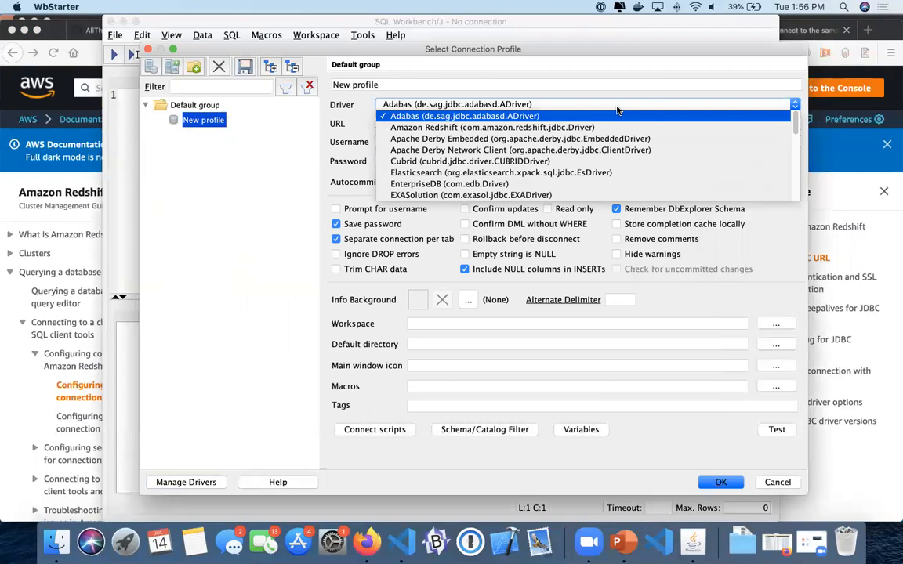
# Review the Amazon Redshift entry in Manage Drivers, then assign Redshift Driver to the profile
pyautogui.click(464, 116)
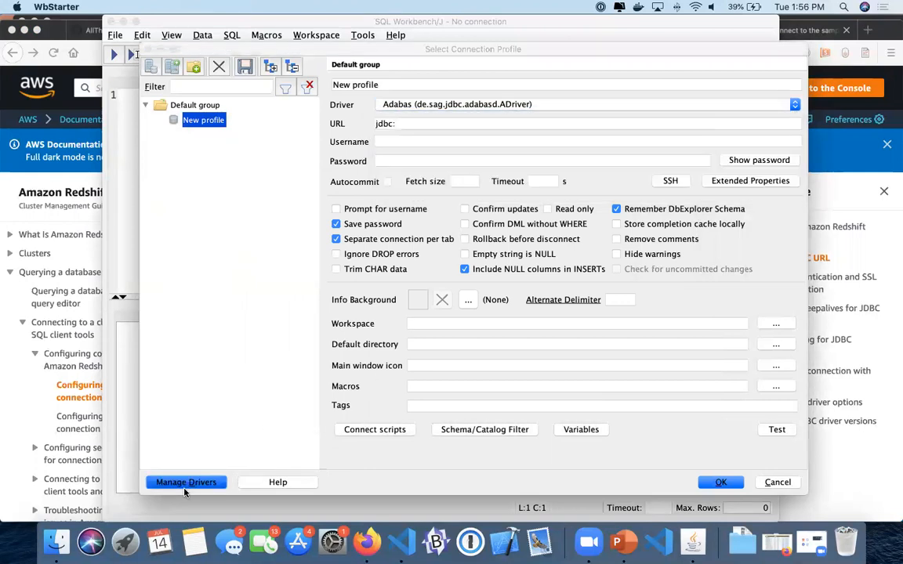
pyautogui.click(185, 483)
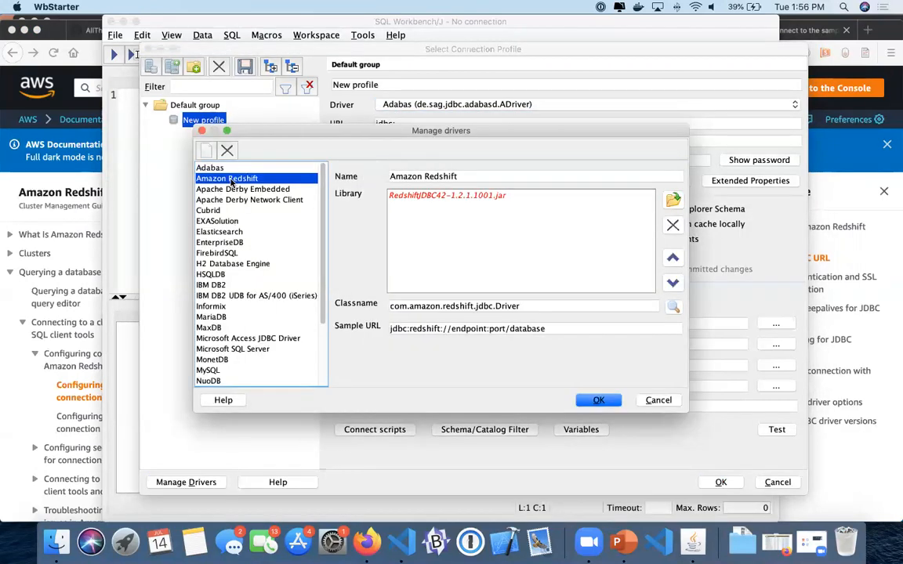
pyautogui.moveTo(470, 207)
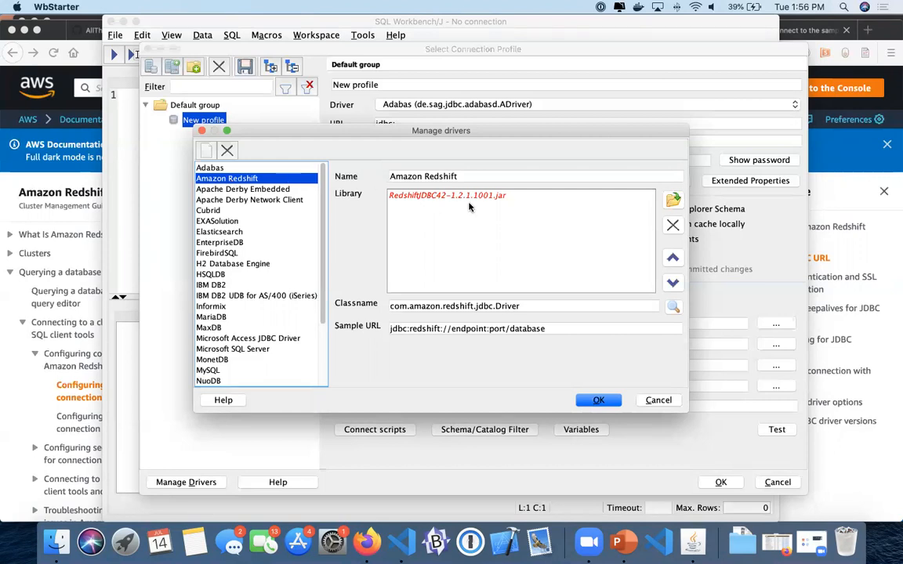
pyautogui.moveTo(217, 314)
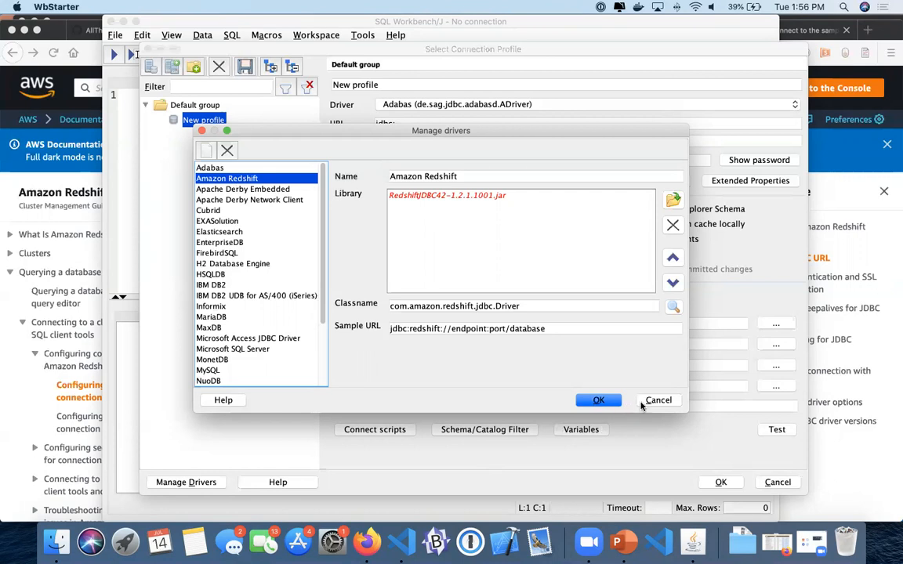
pyautogui.click(599, 400)
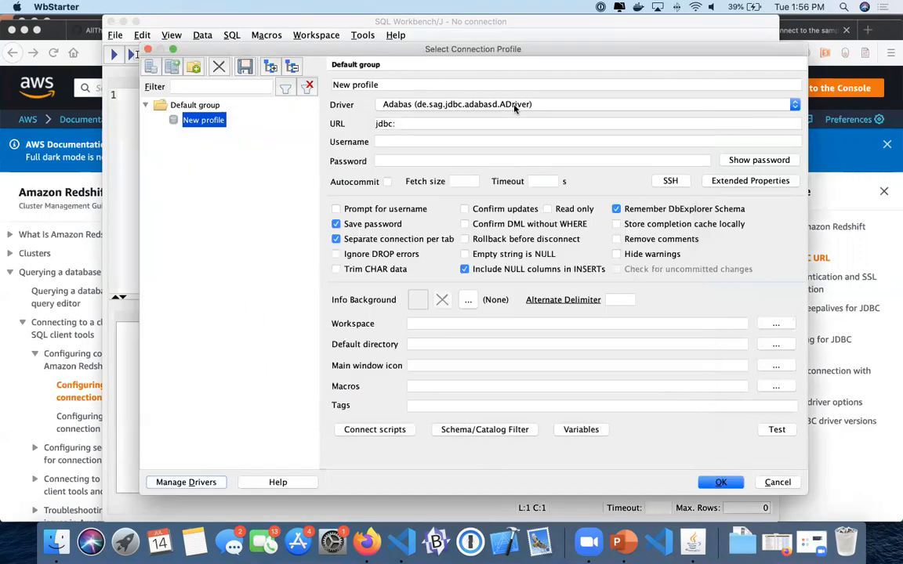
pyautogui.click(793, 103)
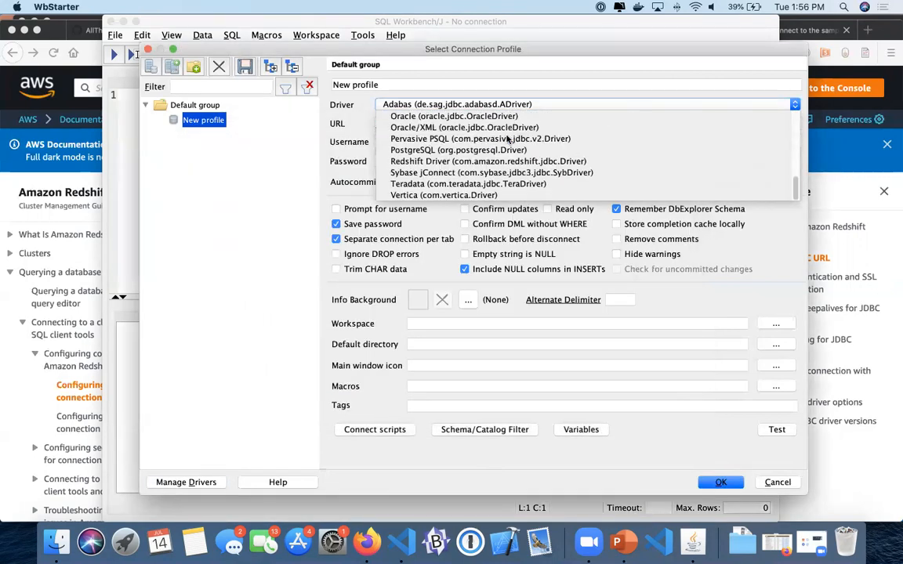
pyautogui.click(487, 160)
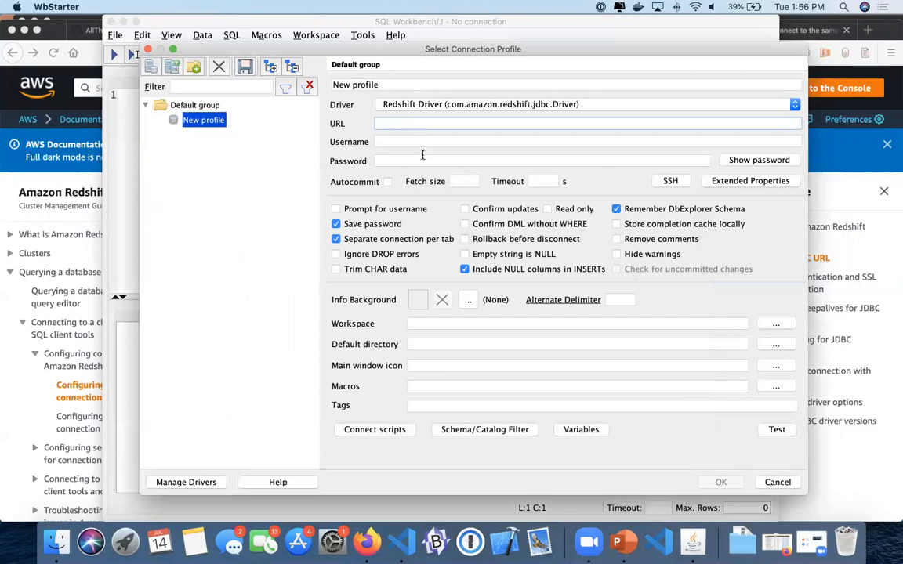
pyautogui.moveTo(891, 33)
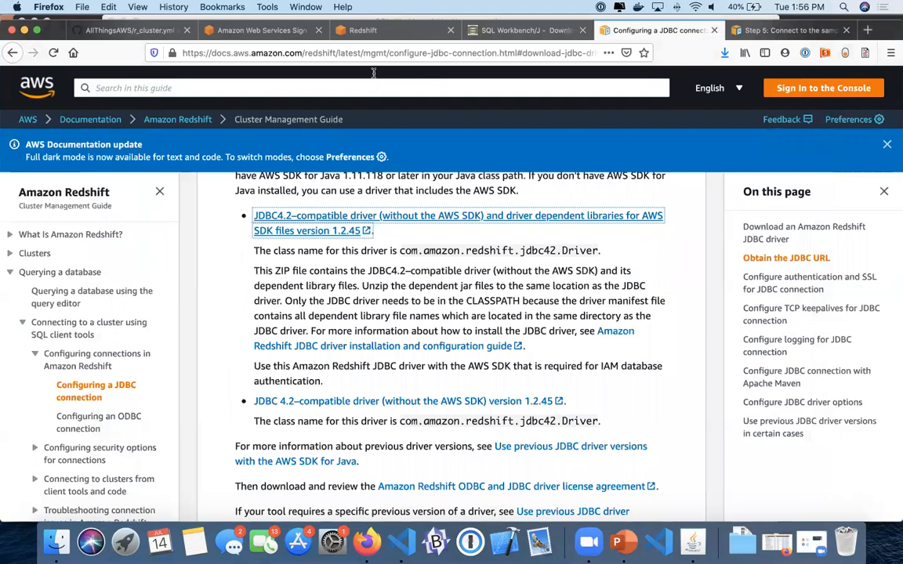
# Show examplecluster's Properties with all connection details expanded to reveal its JDBC URL
pyautogui.click(363, 30)
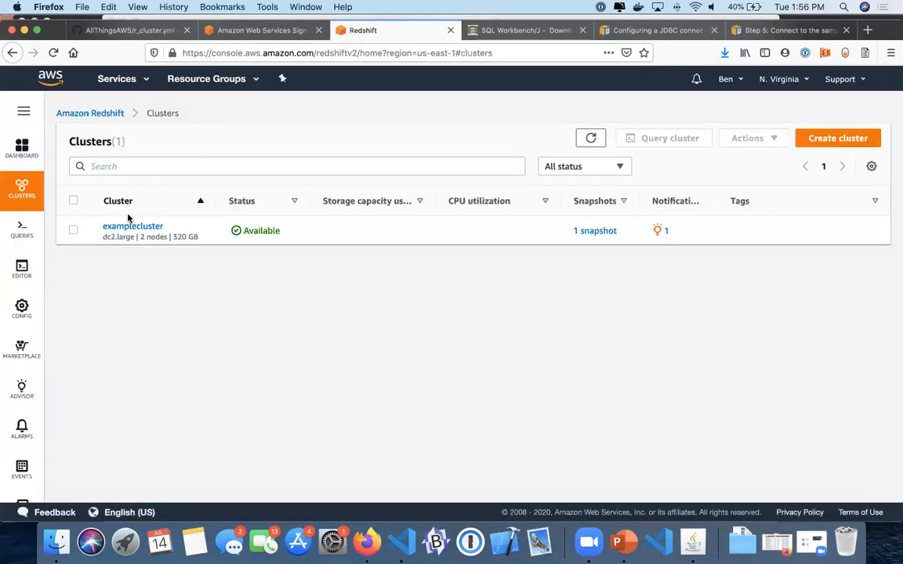
pyautogui.moveTo(167, 351)
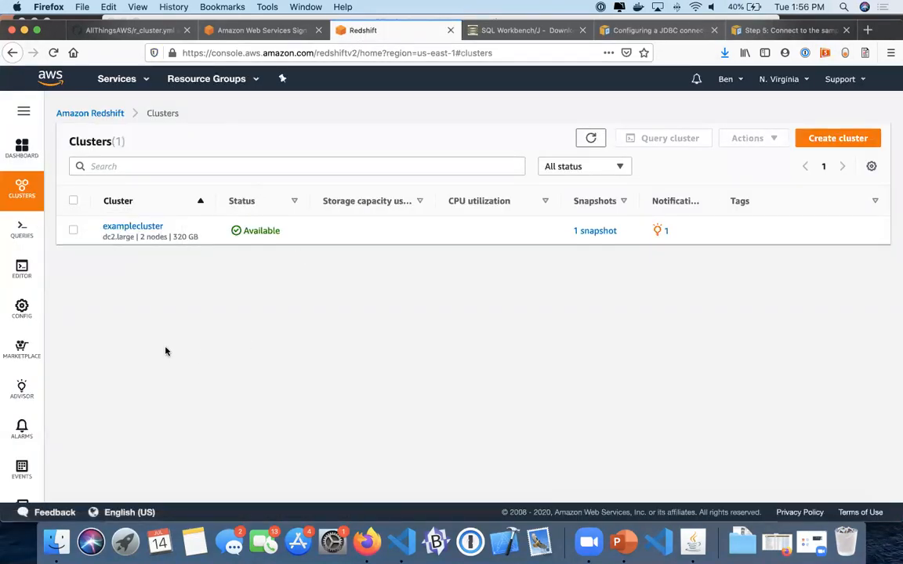
pyautogui.click(132, 226)
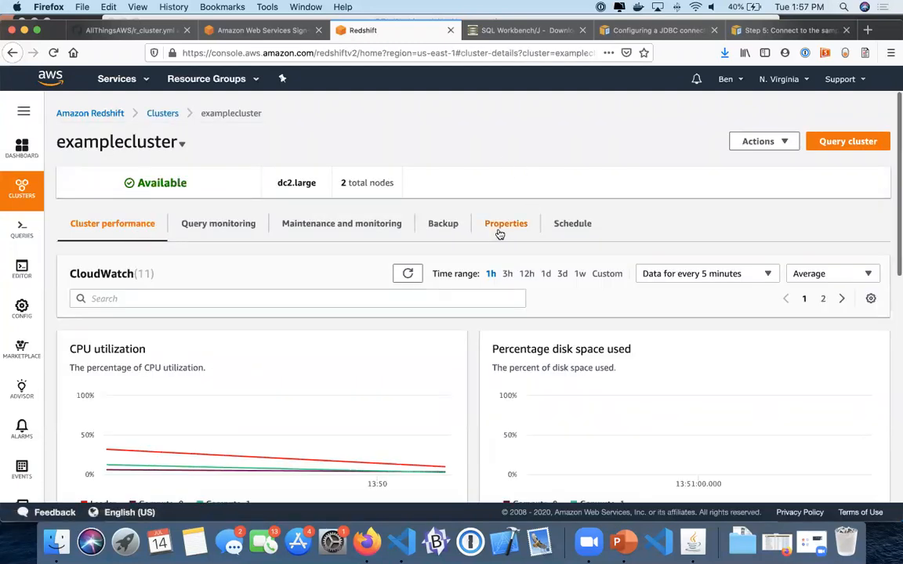
pyautogui.click(505, 222)
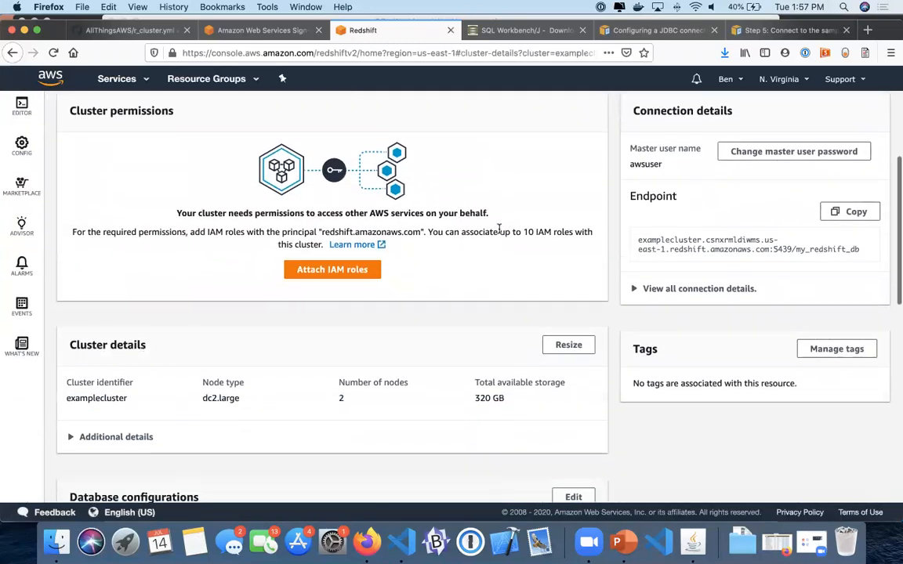
pyautogui.click(699, 289)
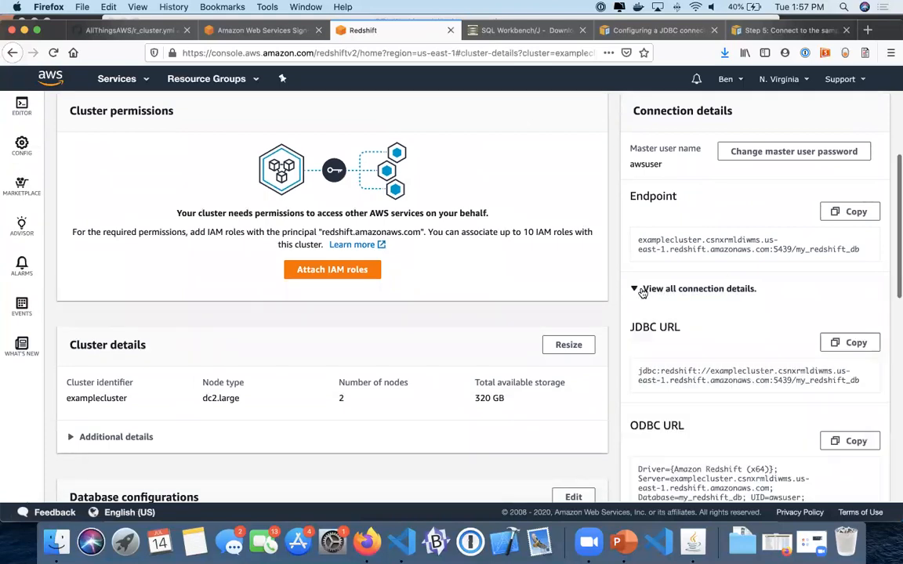
pyautogui.scroll(-3)
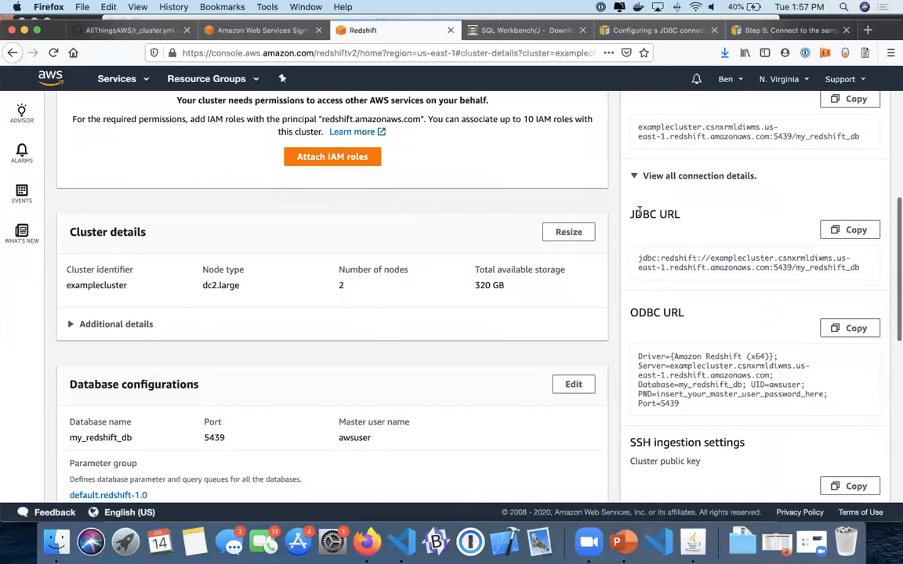
pyautogui.click(850, 229)
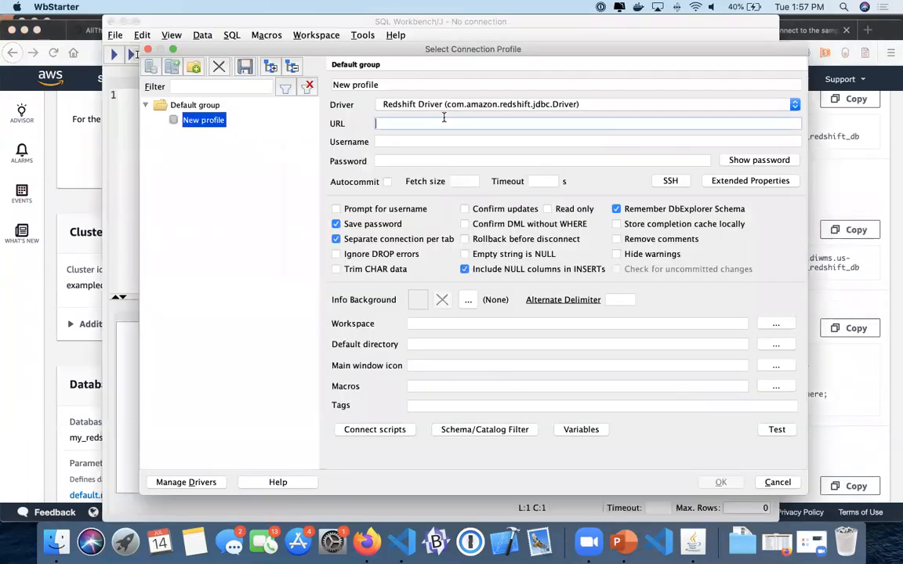
# Enter the JDBC URL jdbc:redshift://examplecluster...:5439/my_redshift_db and username awsuser in the profile
pyautogui.write('jdbc:redshift://examplecluster.csnxrmldiwms.us-east-1.redshift.amazonaws.com:5439/my_redshift_db')
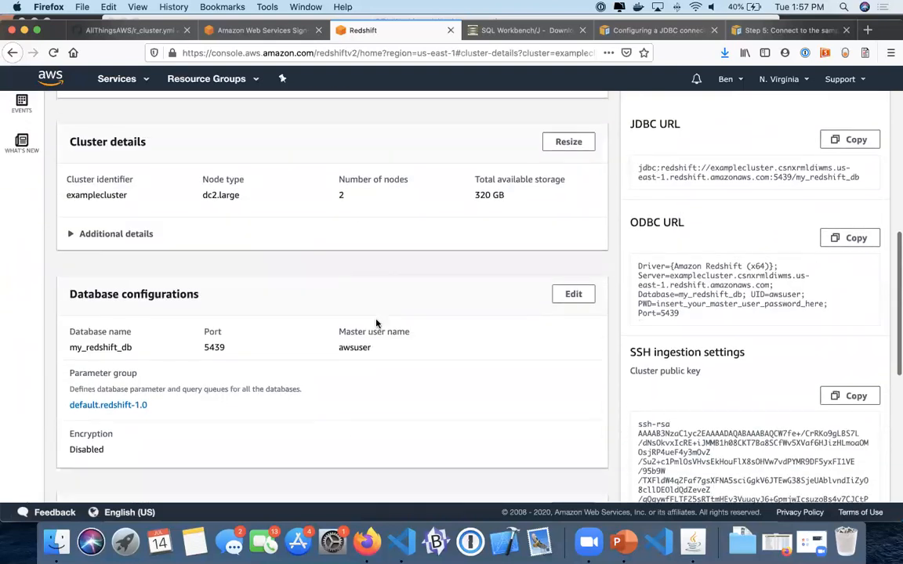
pyautogui.scroll(-3)
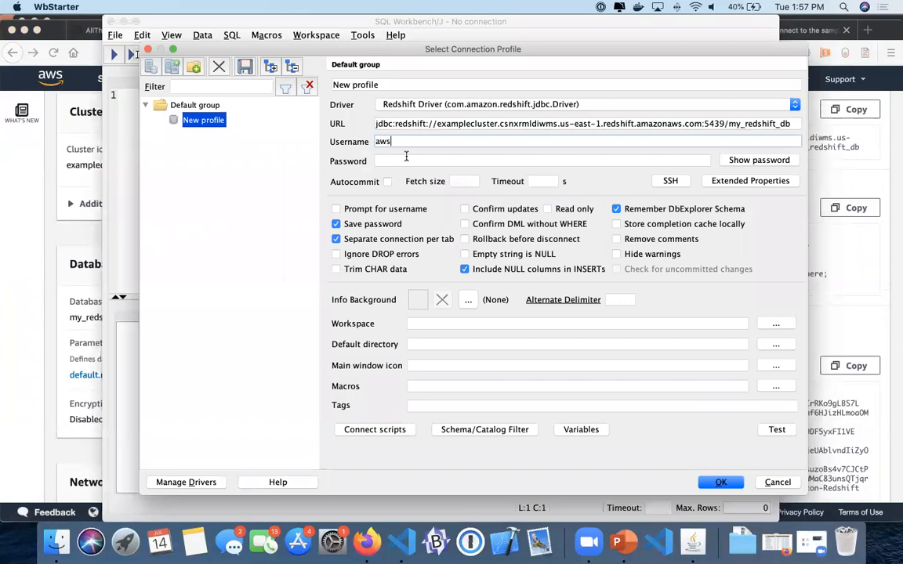
pyautogui.write('user')
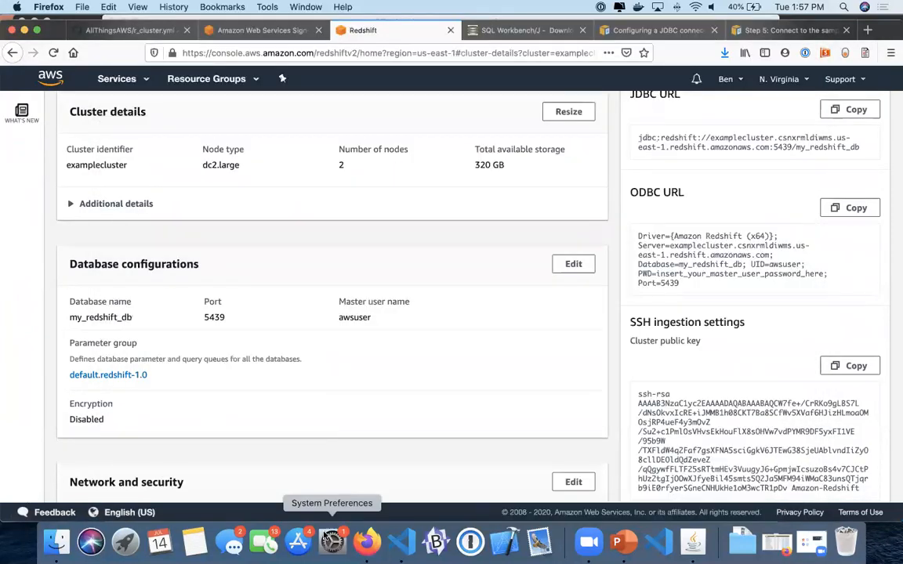
pyautogui.moveTo(590, 542)
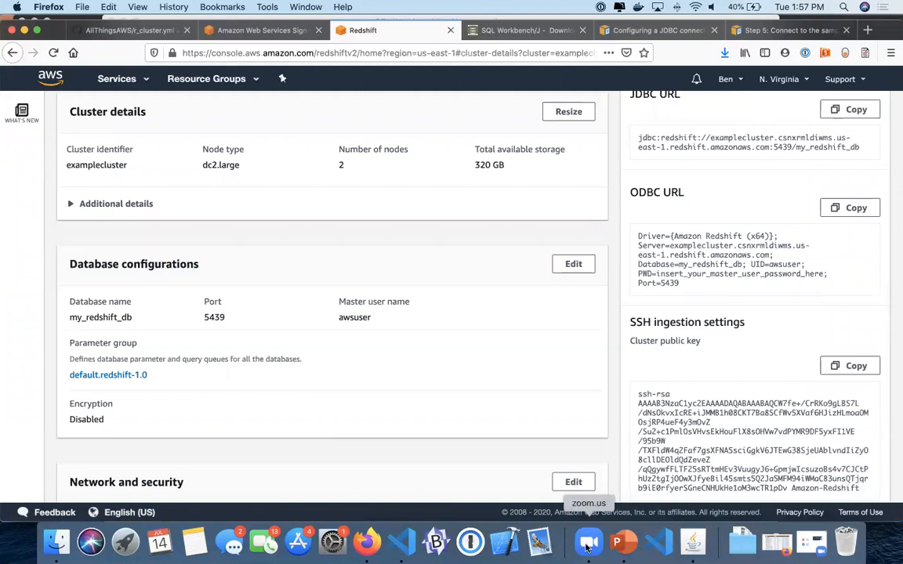
pyautogui.moveTo(467, 252)
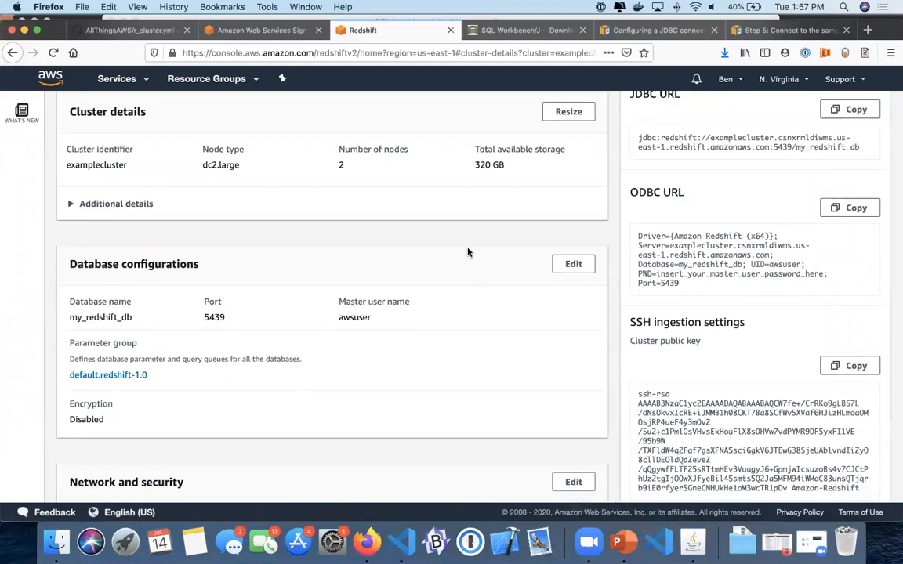
pyautogui.scroll(3)
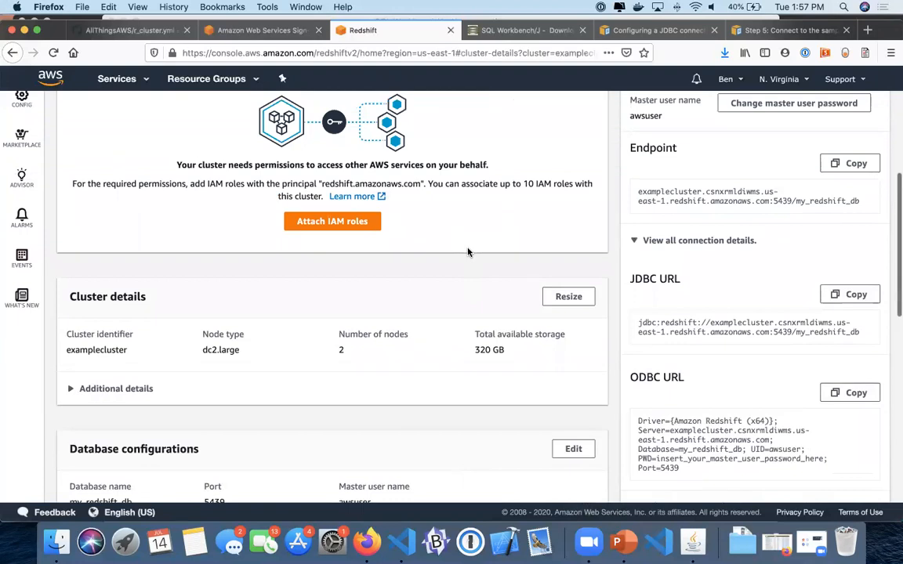
pyautogui.moveTo(505, 540)
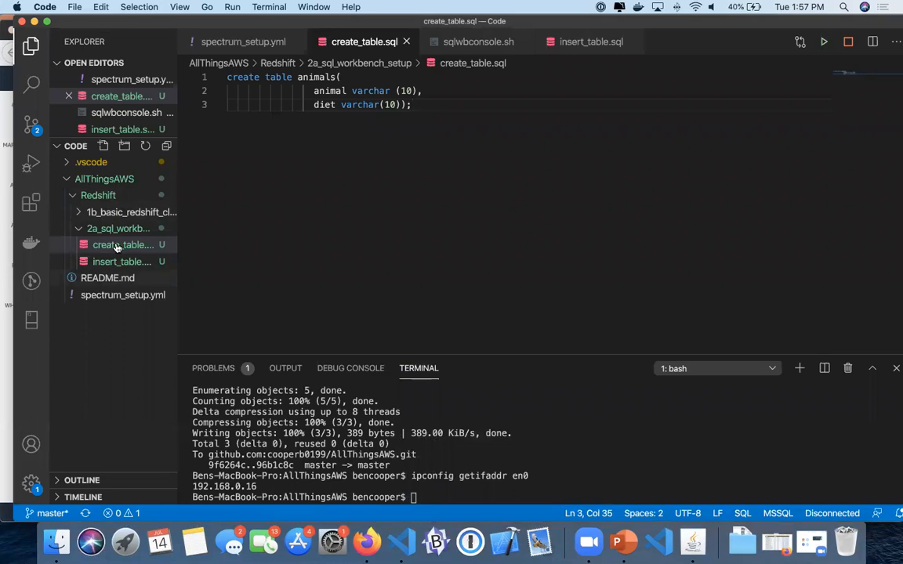
# Review r_cluster.yml's awsuser master user and default password beside the local IP 192.168.0.16
pyautogui.click(118, 245)
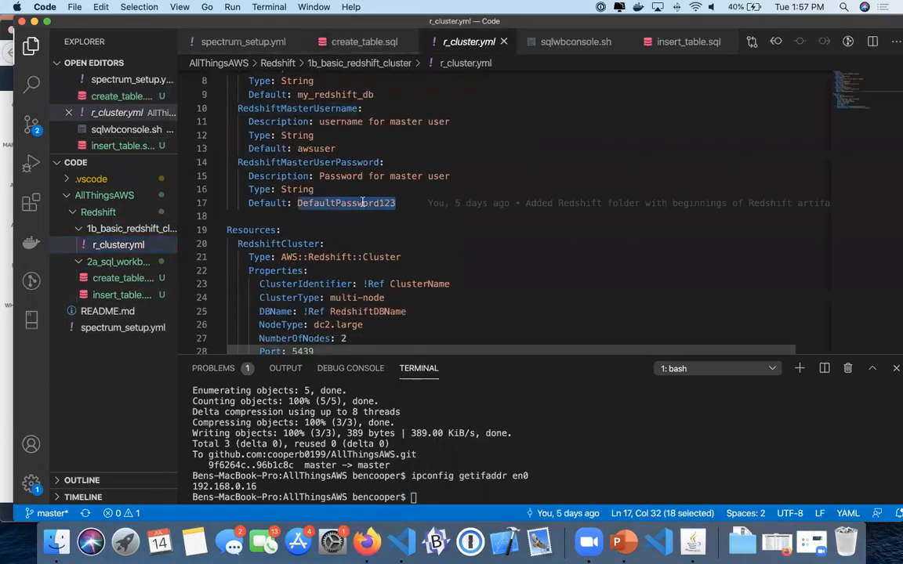
pyautogui.click(367, 541)
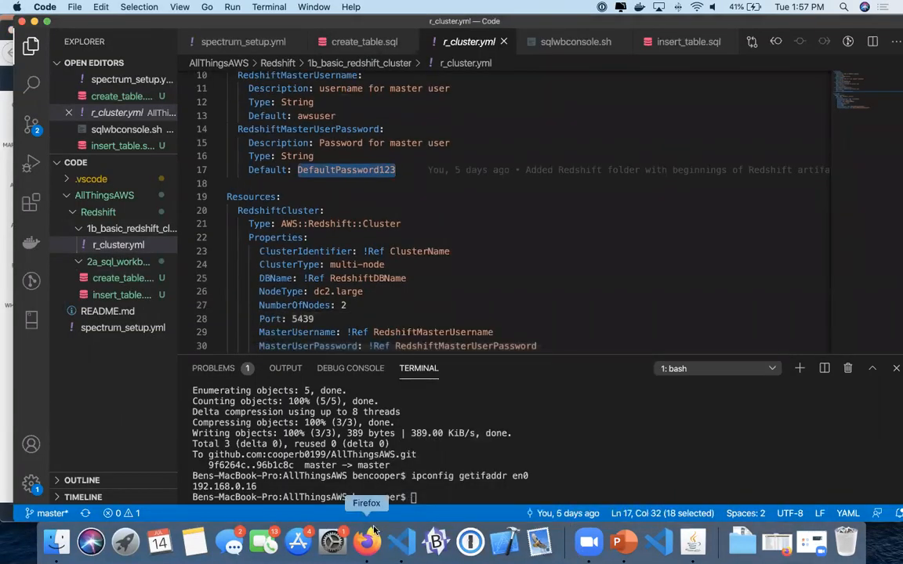
pyautogui.moveTo(367, 541)
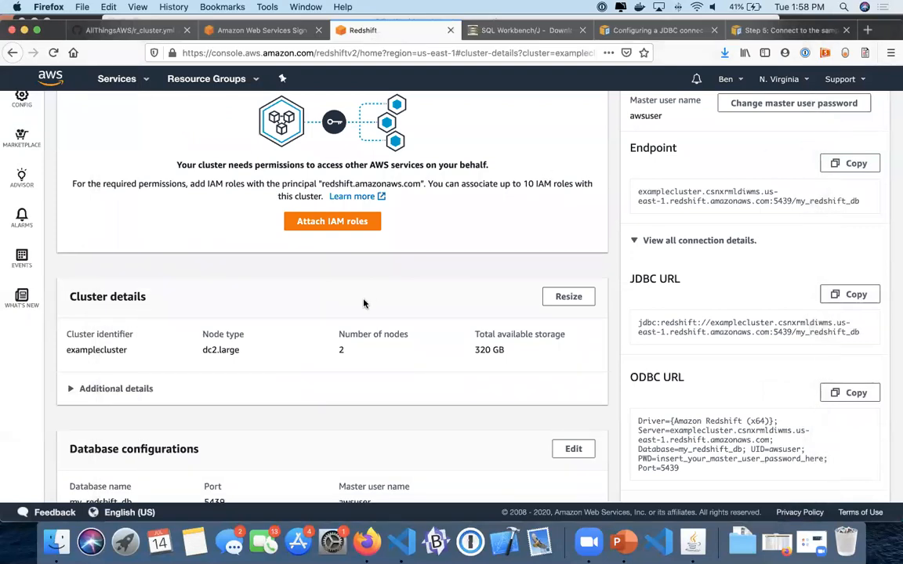
# Locate Network and security in examplecluster's properties and follow the VPC security group sg-36a4f574 link
pyautogui.scroll(-3)
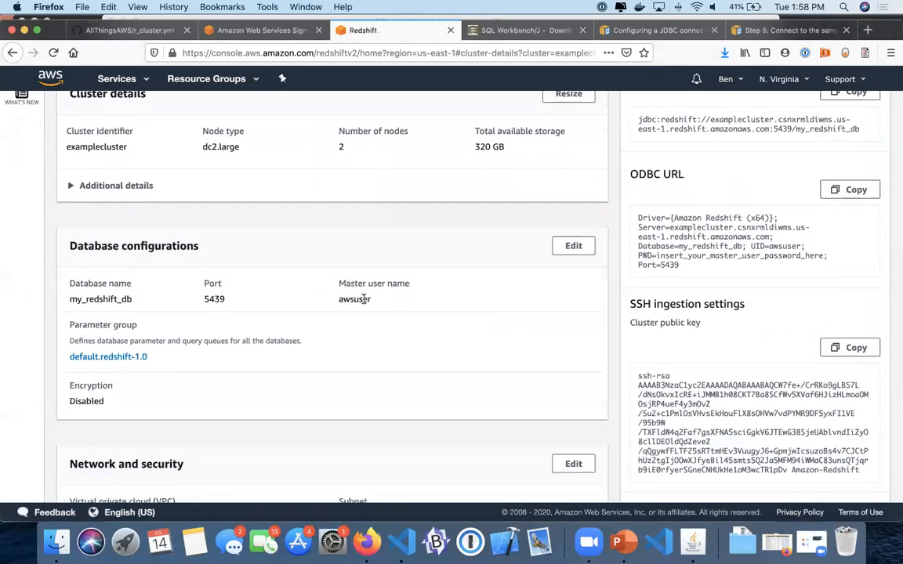
pyautogui.scroll(-3)
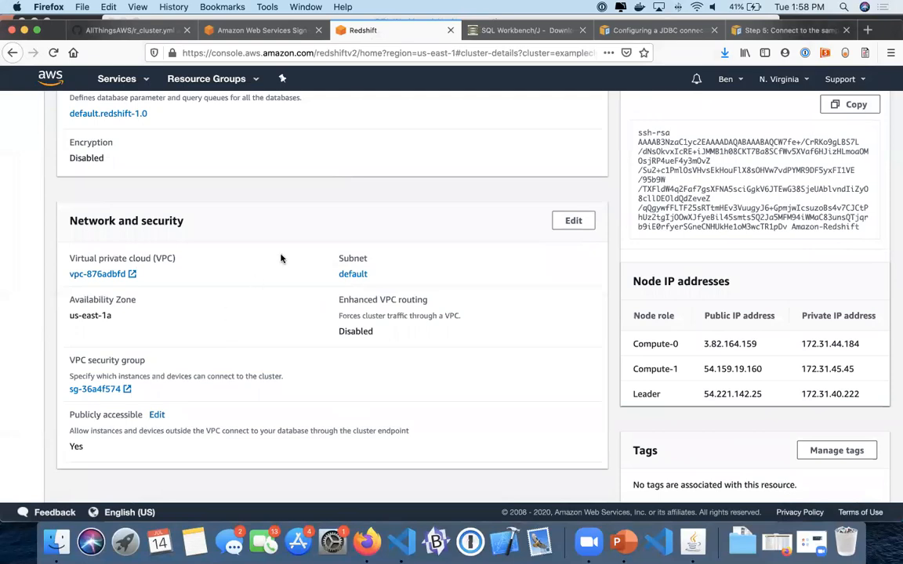
pyautogui.scroll(3)
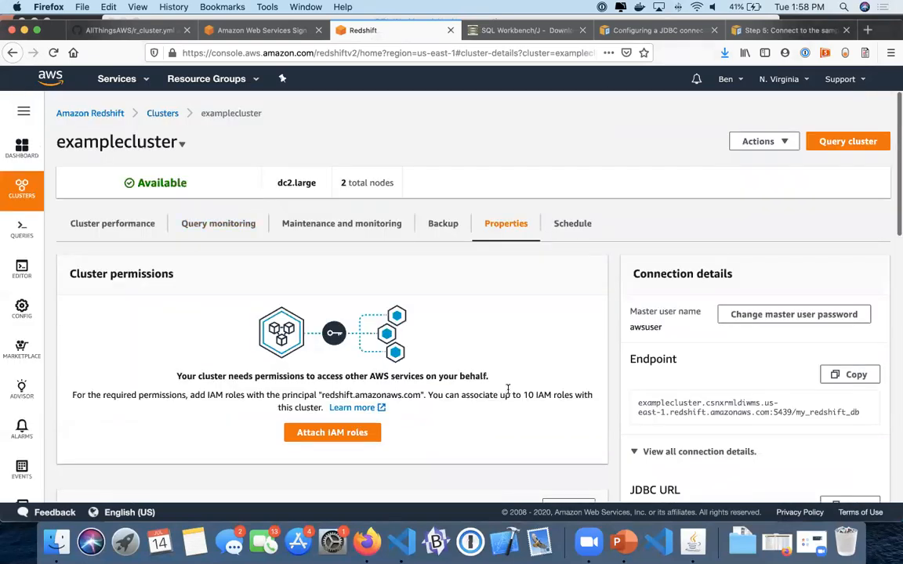
pyautogui.scroll(-3)
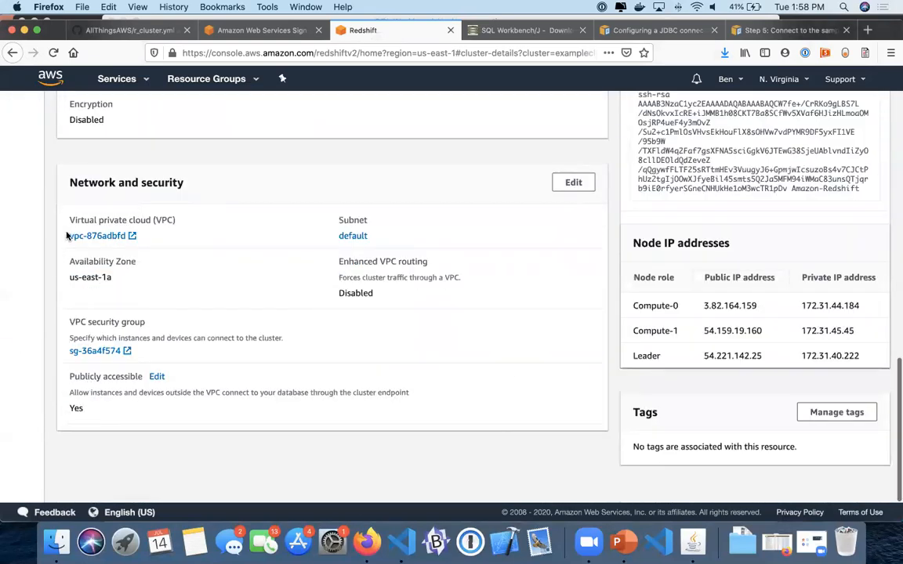
pyautogui.moveTo(135, 211)
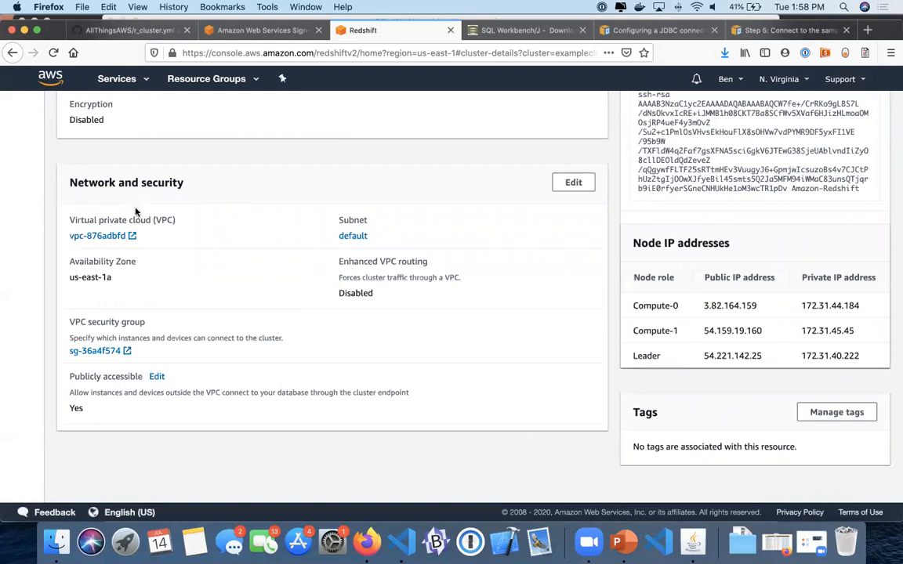
pyautogui.moveTo(341, 222)
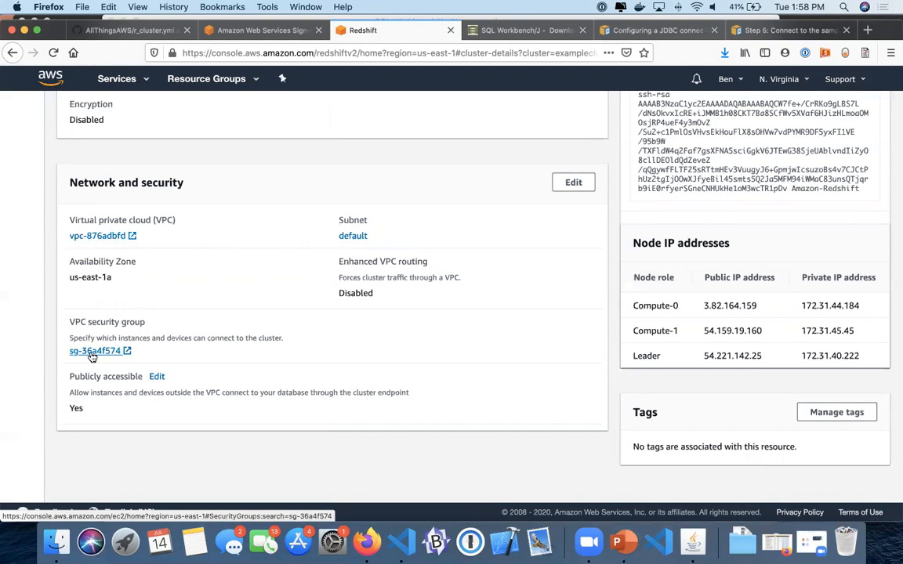
pyautogui.click(96, 351)
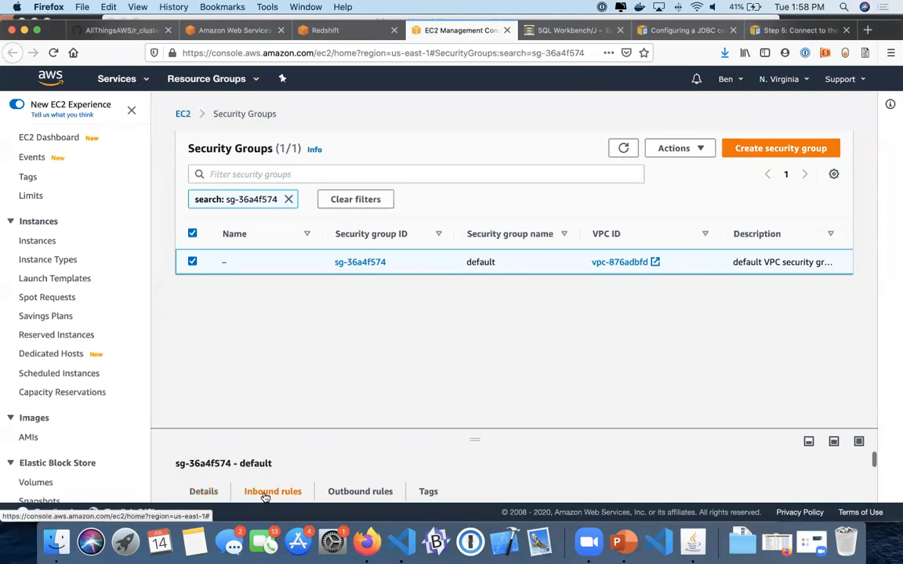
pyautogui.moveTo(469, 489)
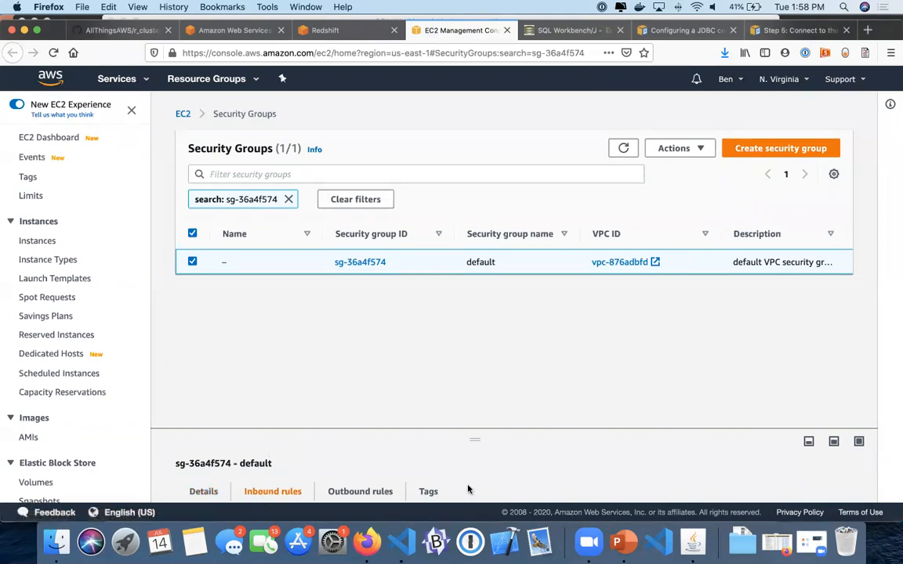
# Edit sg-36a4f574's inbound rules, adding a new Custom TCP row, then switch over to VS Code
pyautogui.click(273, 492)
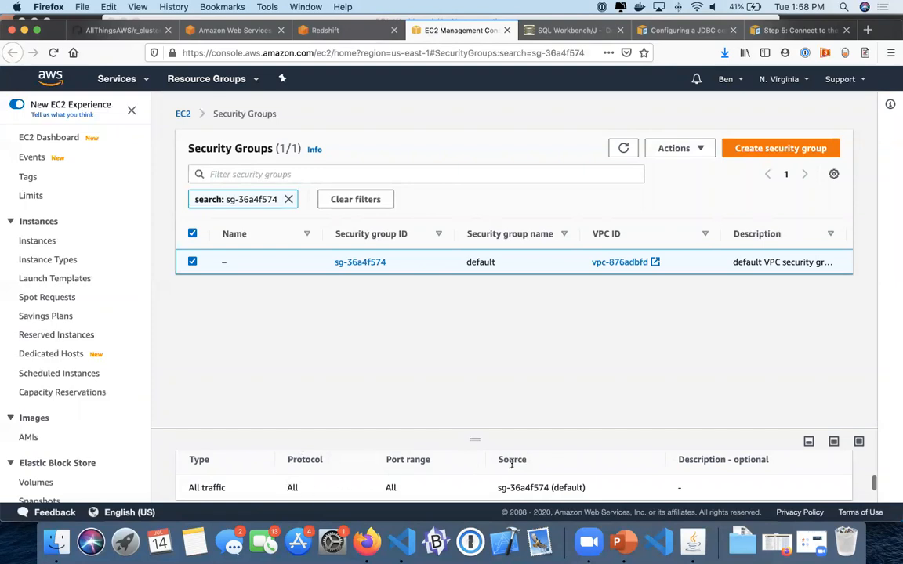
pyautogui.moveTo(619, 464)
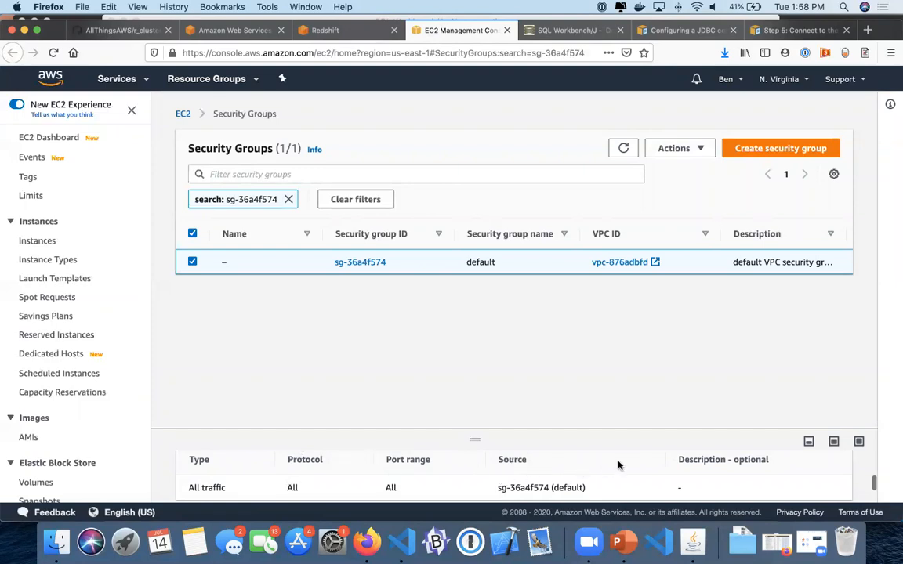
pyautogui.moveTo(655, 486)
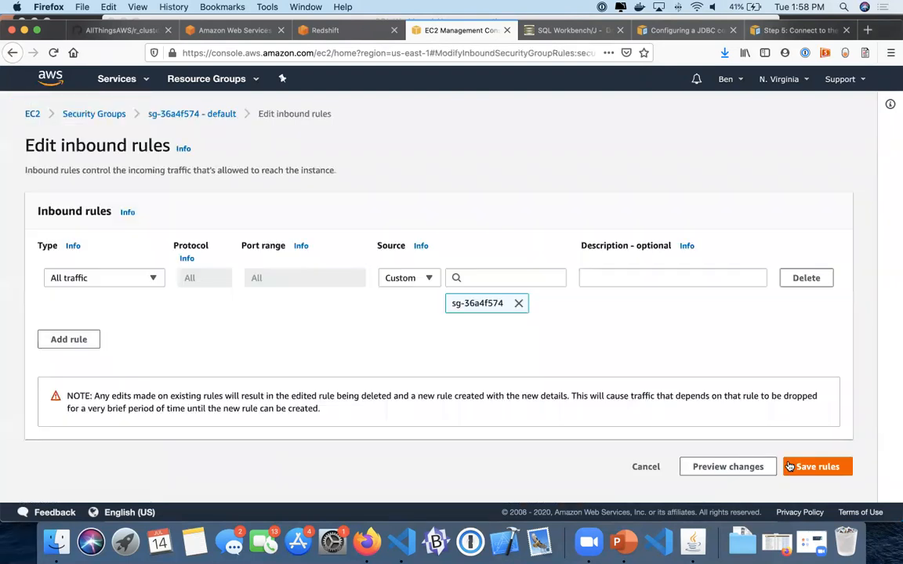
pyautogui.click(69, 339)
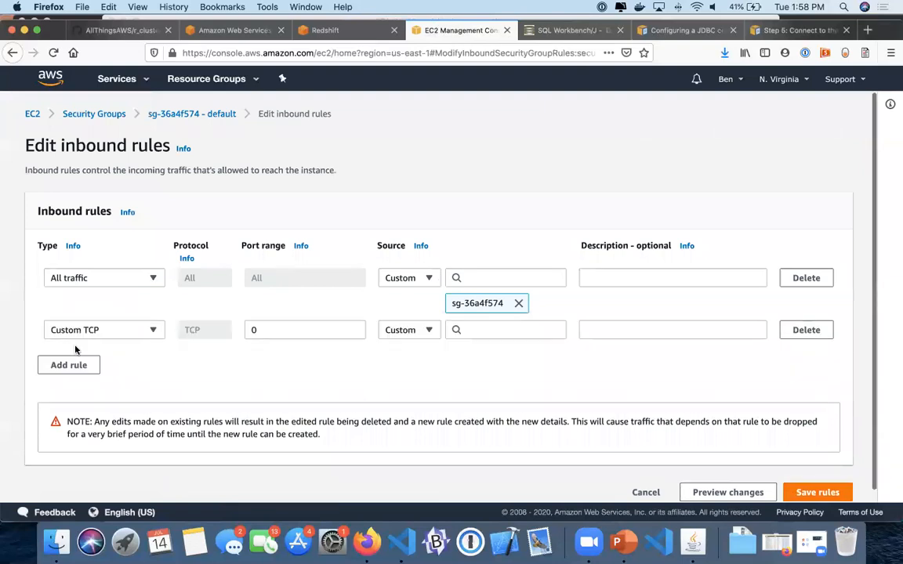
pyautogui.moveTo(401, 541)
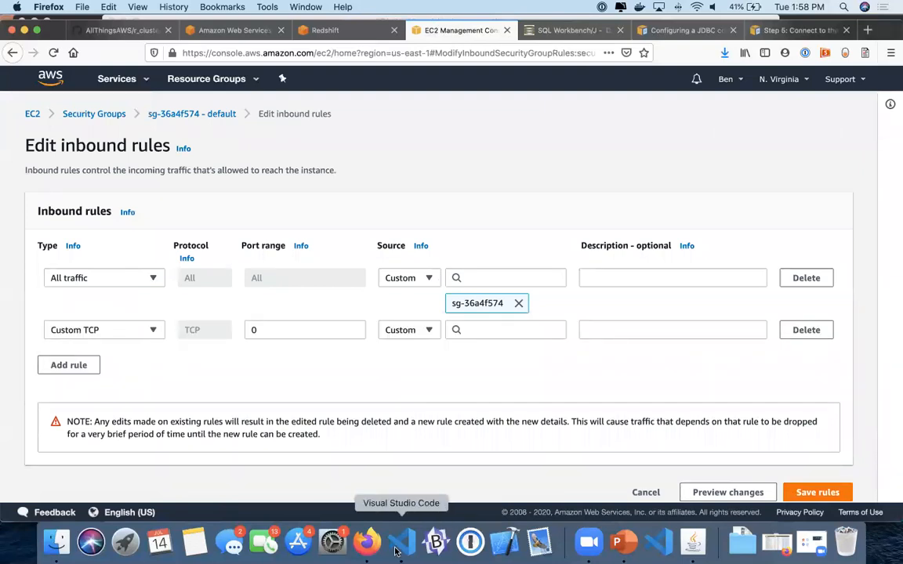
pyautogui.click(401, 541)
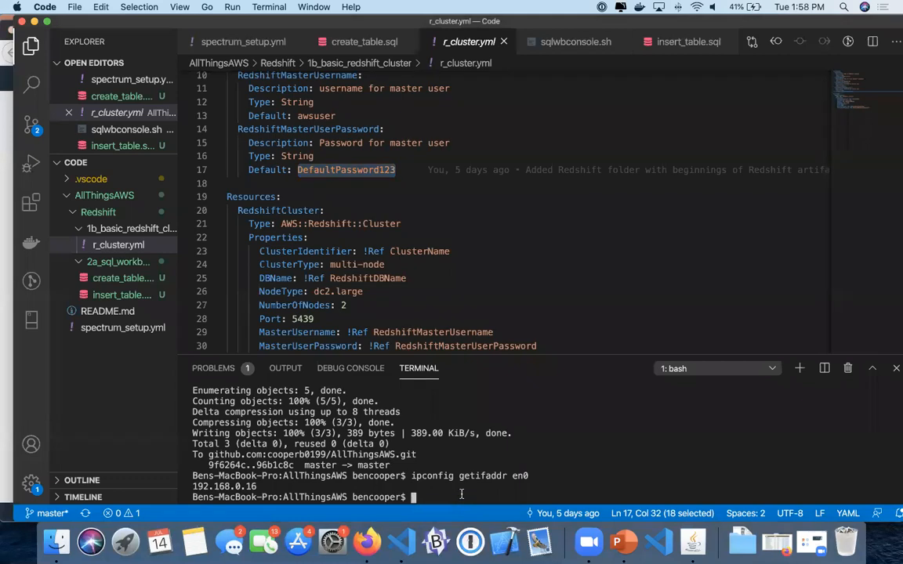
# Run ipconfig getifaddr en0 and copy the returned local IP 192.168.0.16
pyautogui.write('ipconfig getifaddr en0')
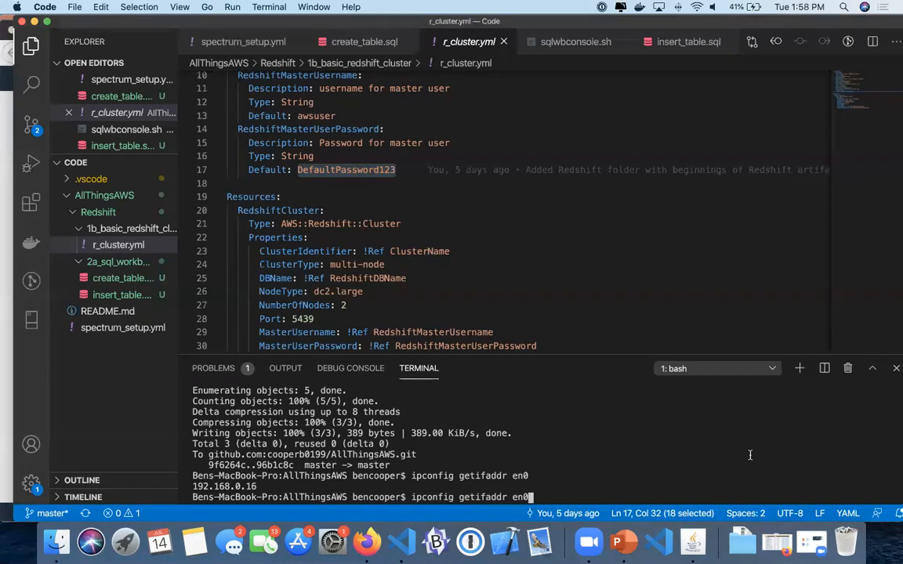
pyautogui.press('Return')
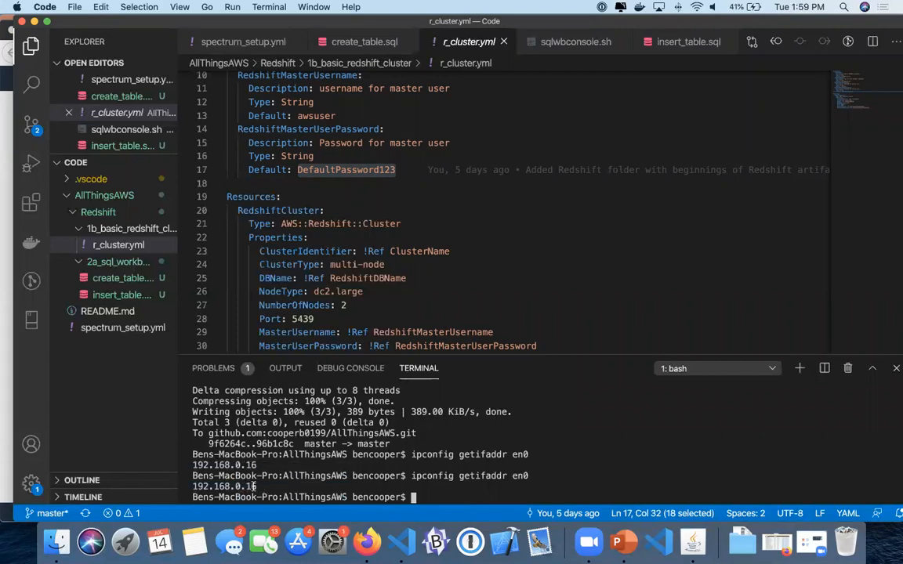
pyautogui.doubleClick(223, 486)
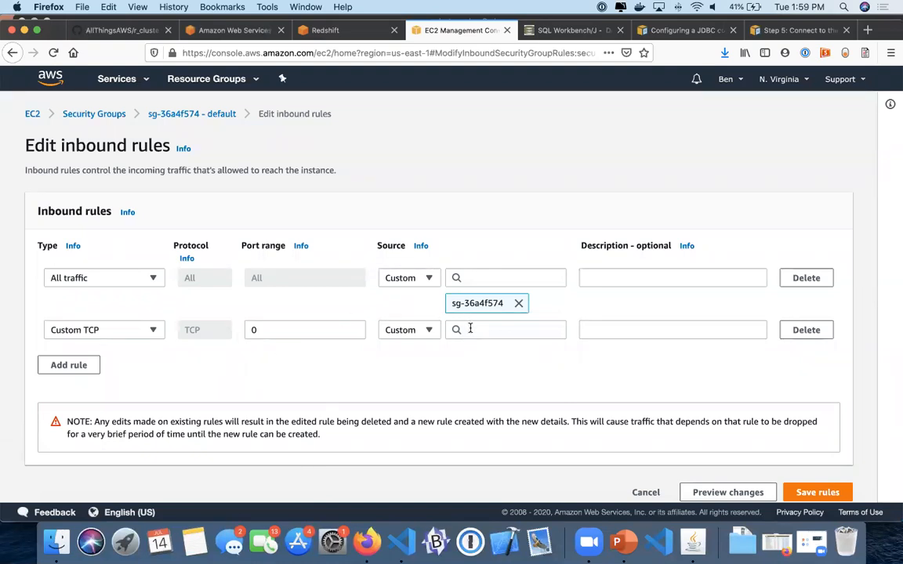
# Set the new rule to Custom TCP port 5439 from source 192.168.0.16/32 and save the rules
pyautogui.click(505, 330)
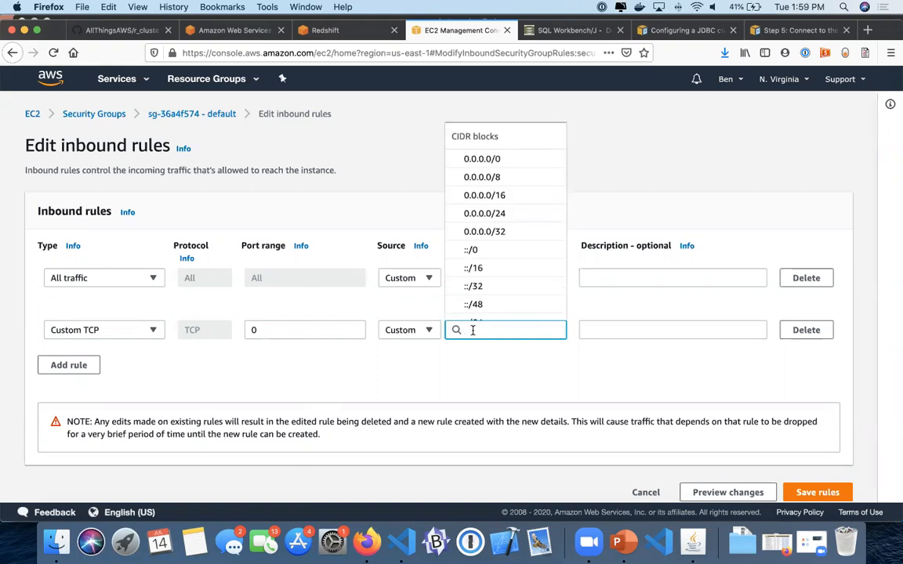
pyautogui.write('192.168.0.16')
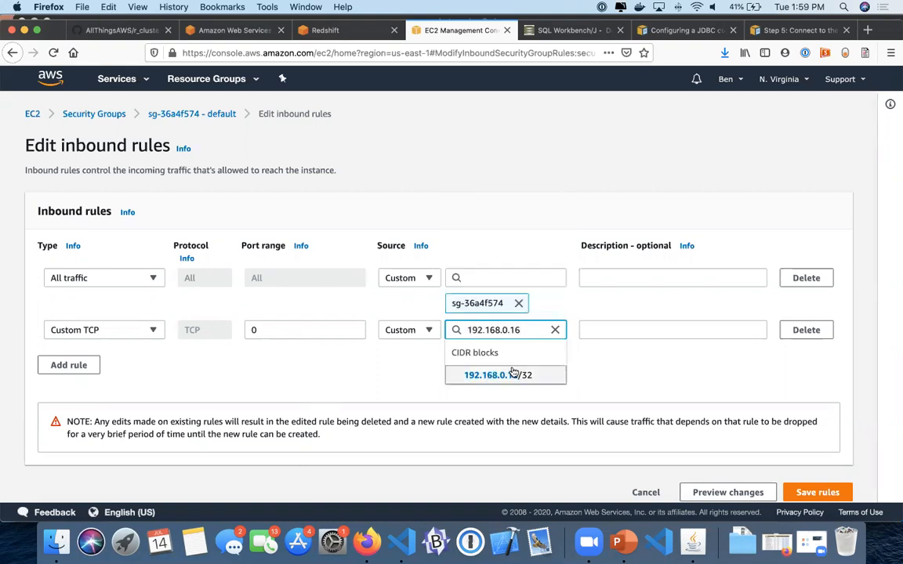
pyautogui.click(497, 375)
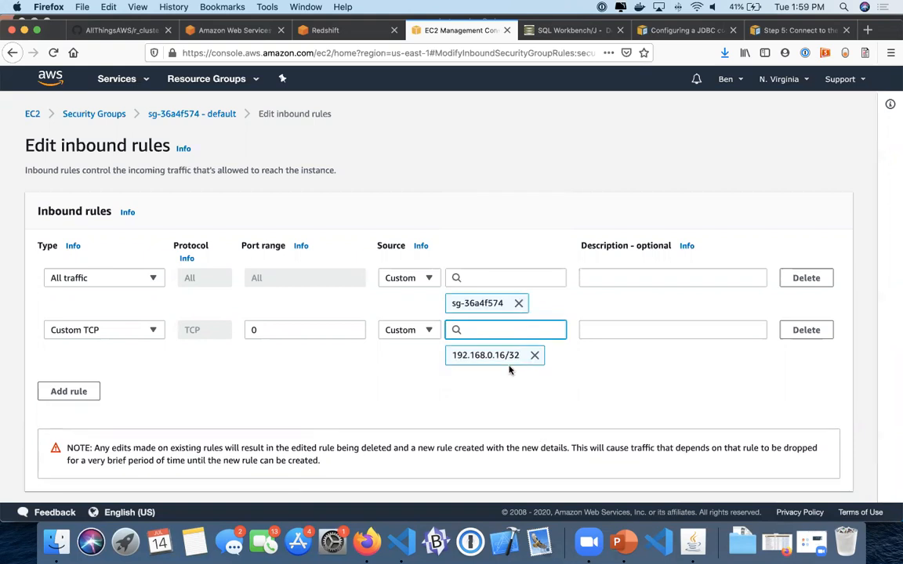
pyautogui.click(505, 329)
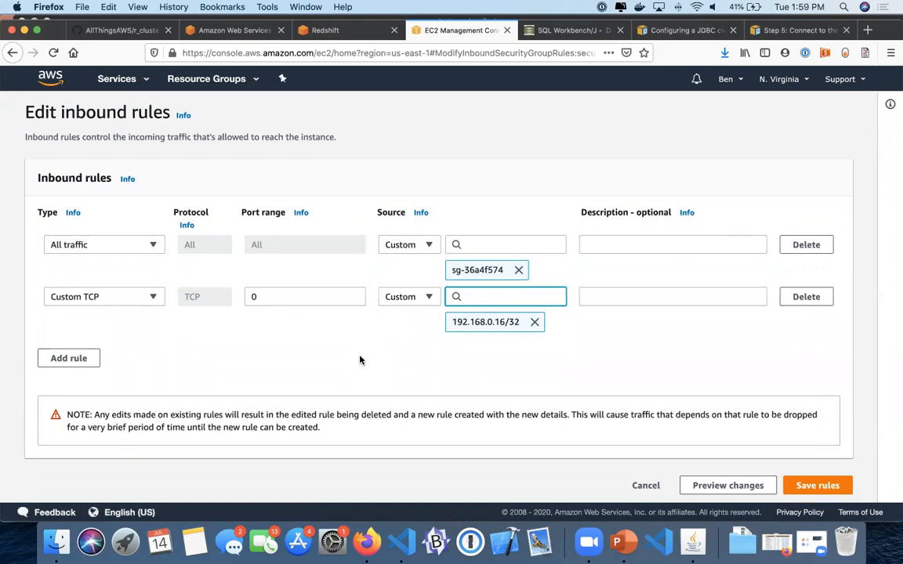
pyautogui.moveTo(144, 270)
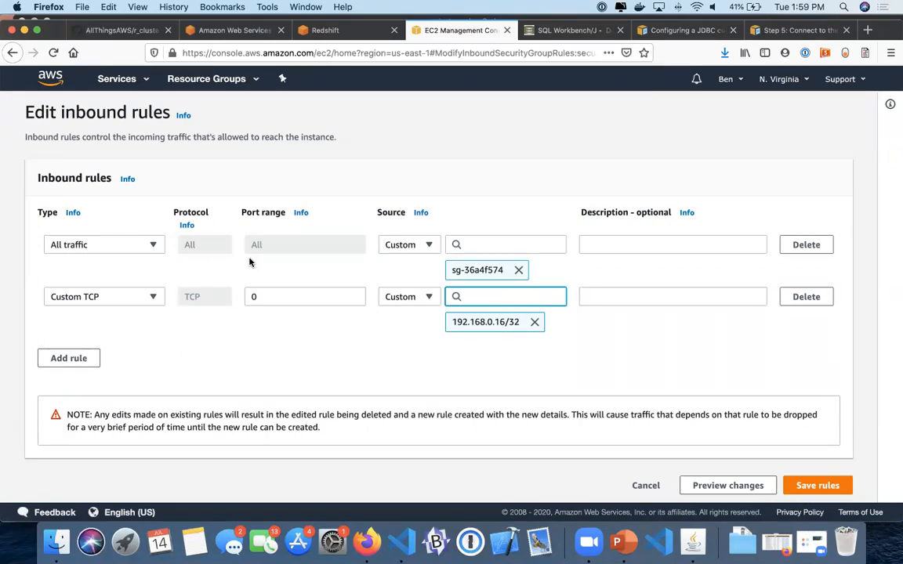
pyautogui.click(304, 297)
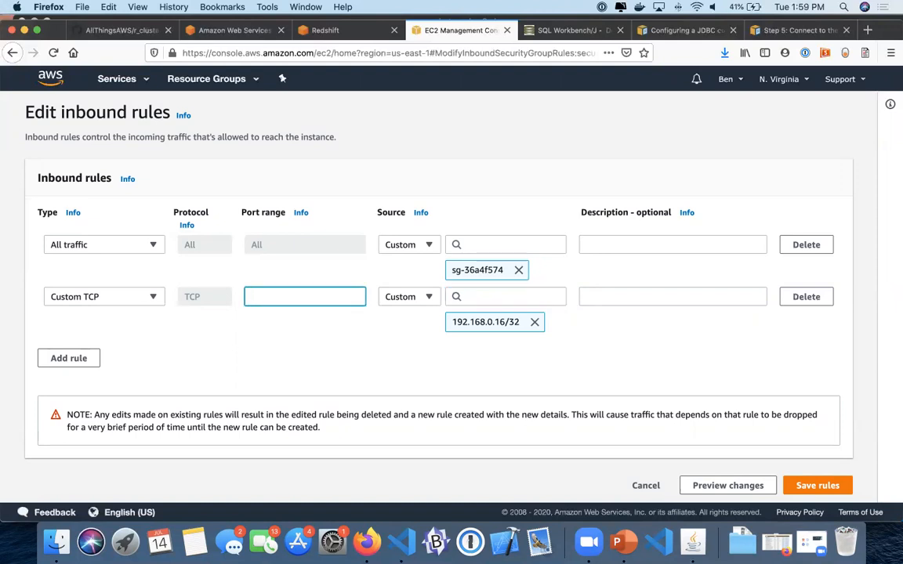
pyautogui.write('5439')
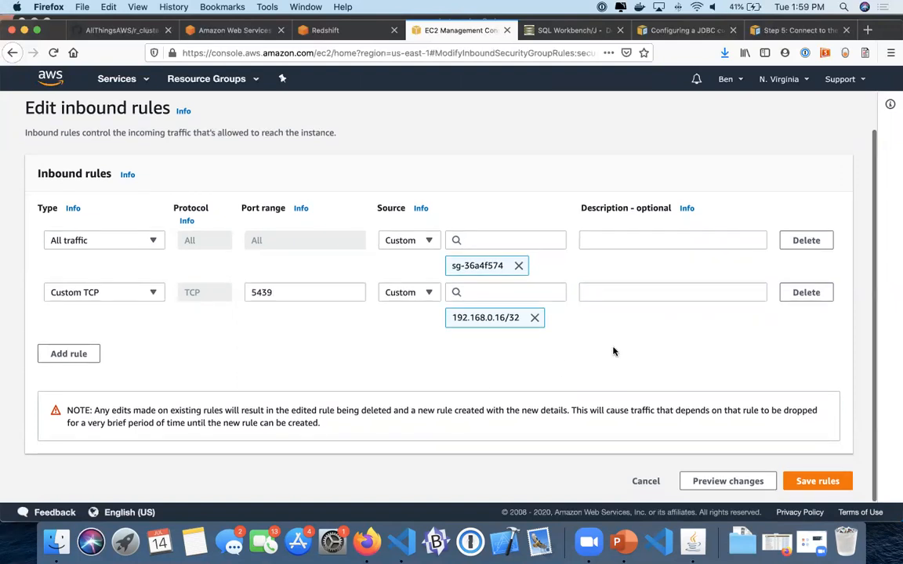
pyautogui.moveTo(744, 464)
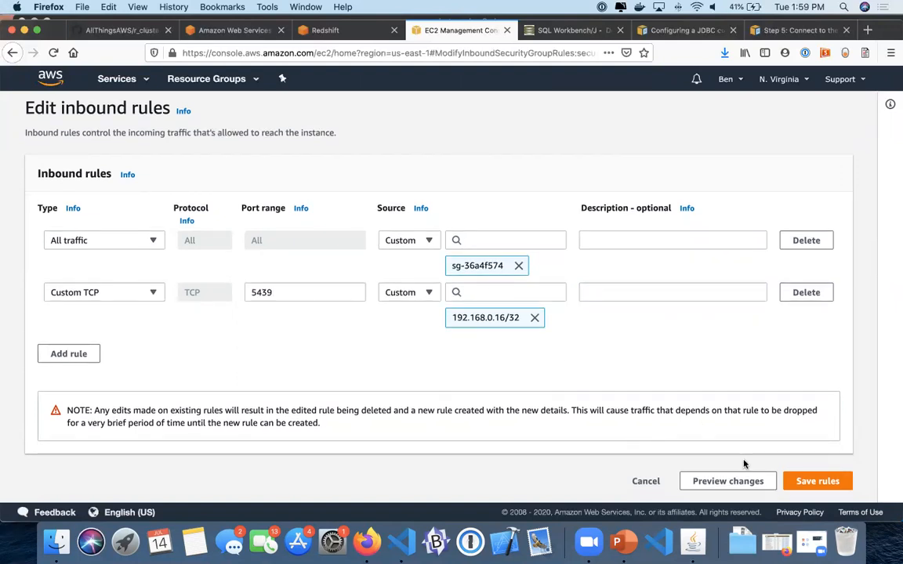
pyautogui.moveTo(481, 342)
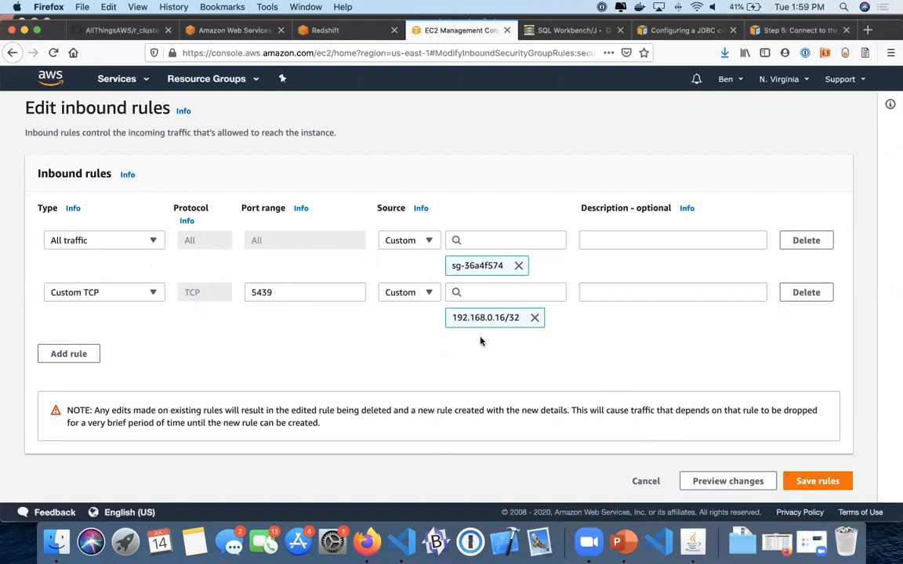
pyautogui.moveTo(632, 359)
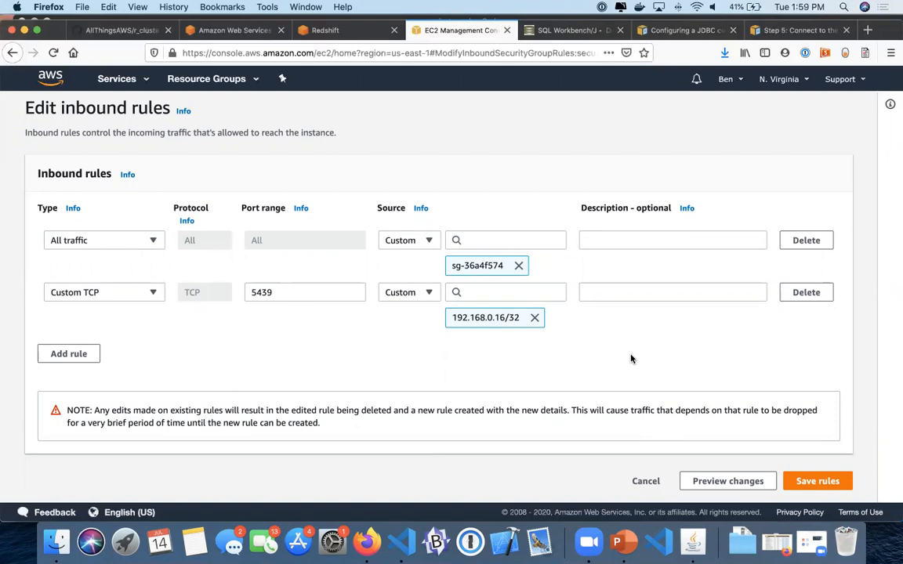
pyautogui.click(817, 479)
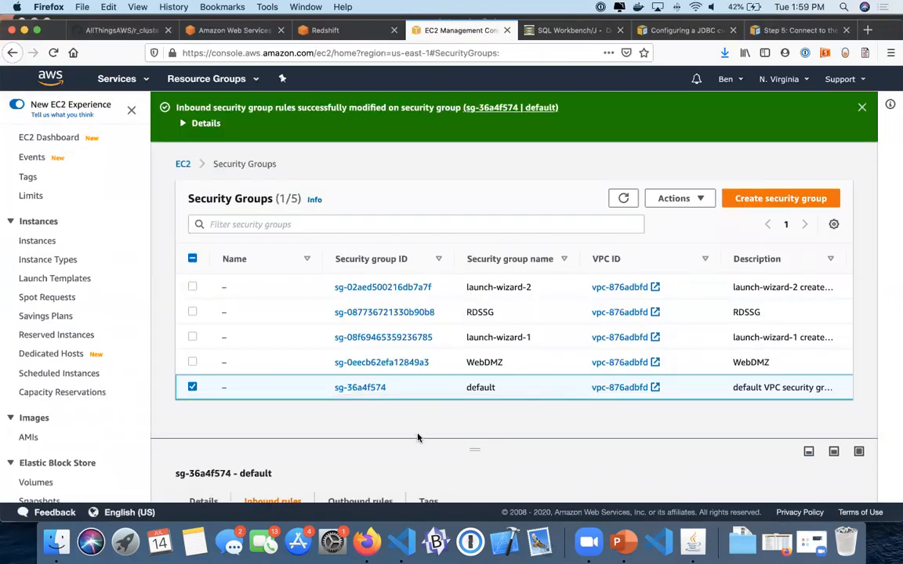
pyautogui.moveTo(358, 400)
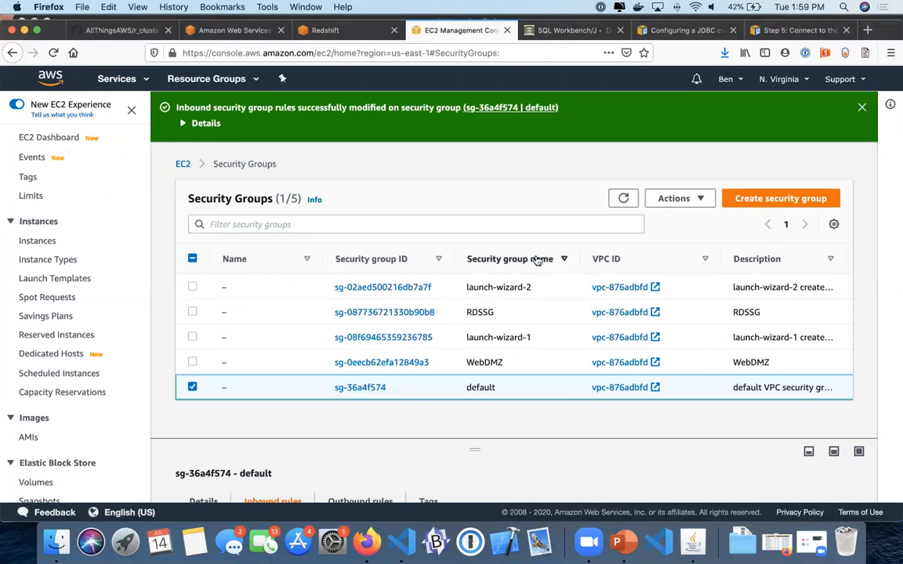
pyautogui.moveTo(693, 541)
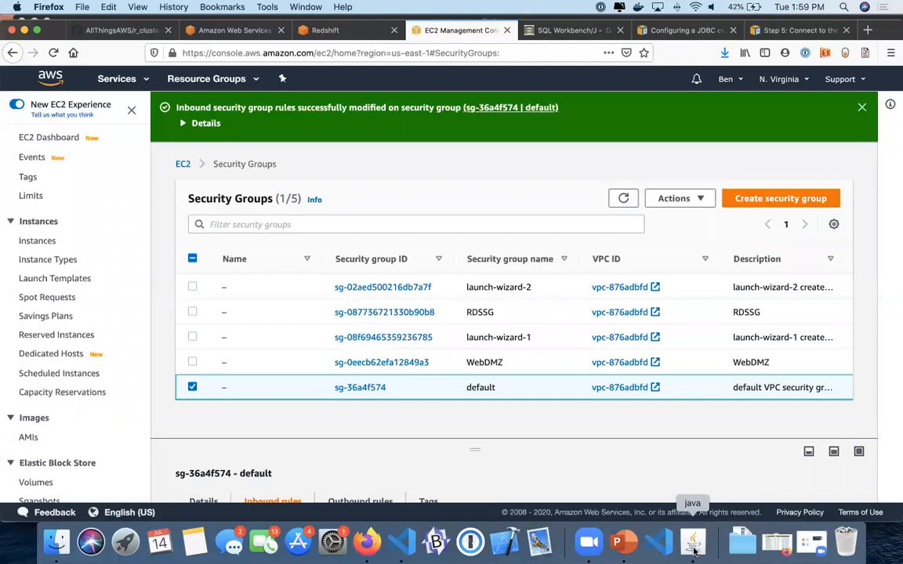
pyautogui.click(693, 541)
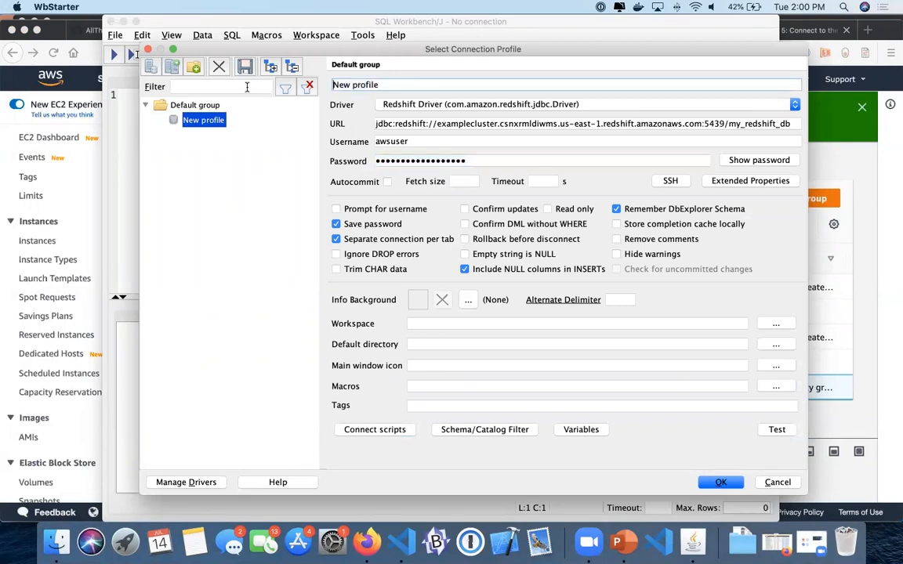
# Rename the profile to My Redshift Connection and confirm to connect to the database
pyautogui.write('My Redshift Connection')
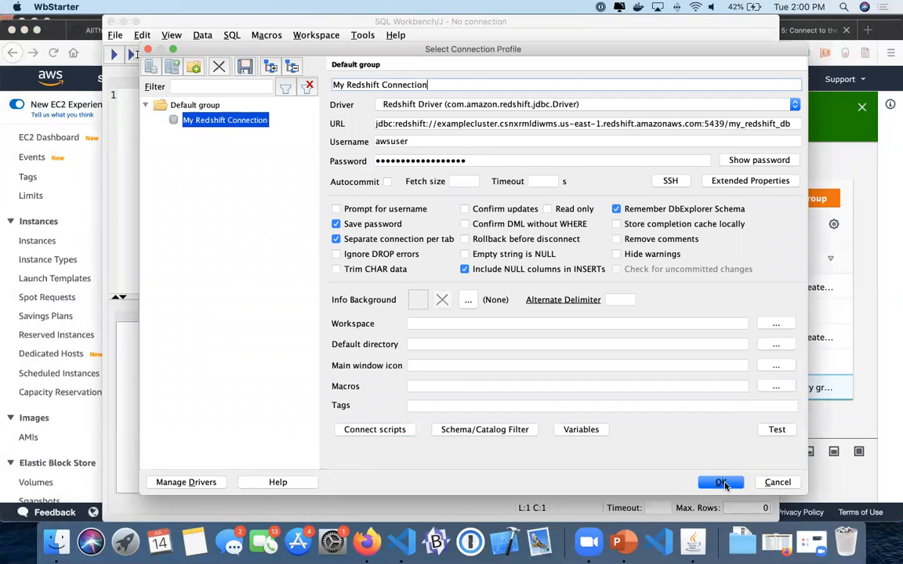
pyautogui.click(721, 483)
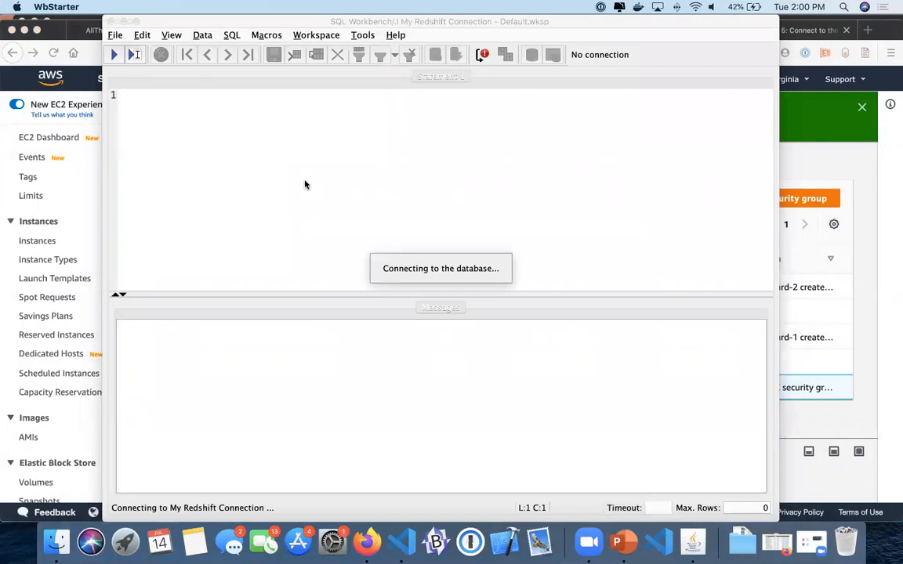
pyautogui.moveTo(483, 136)
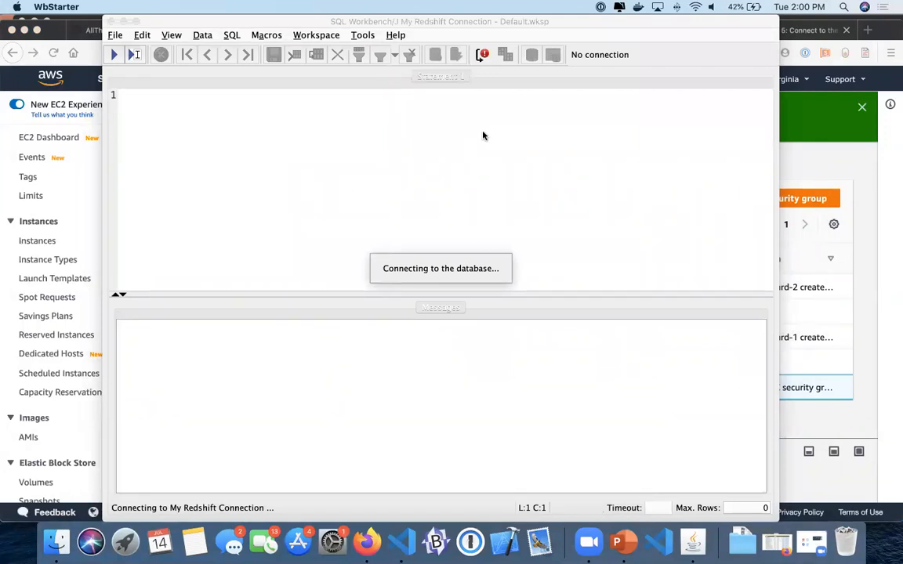
pyautogui.moveTo(377, 282)
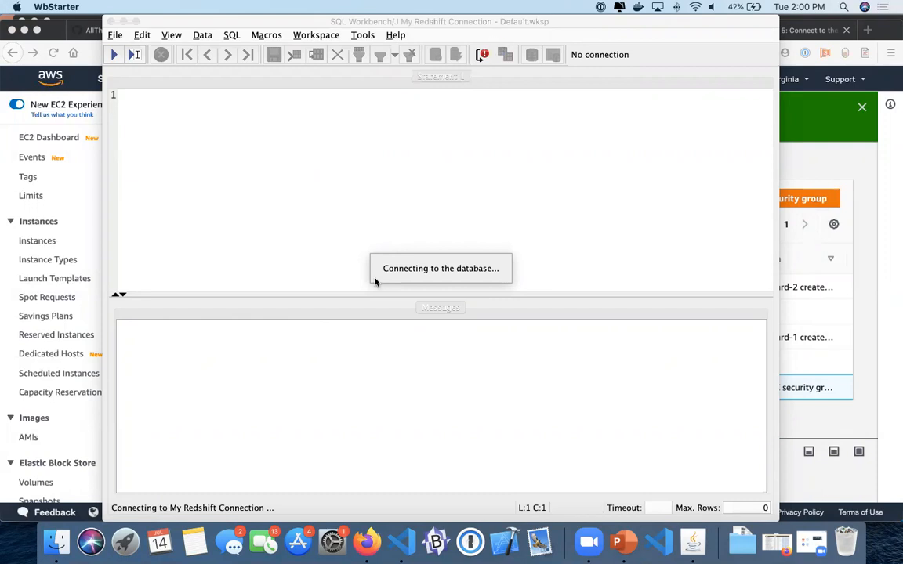
pyautogui.moveTo(493, 23)
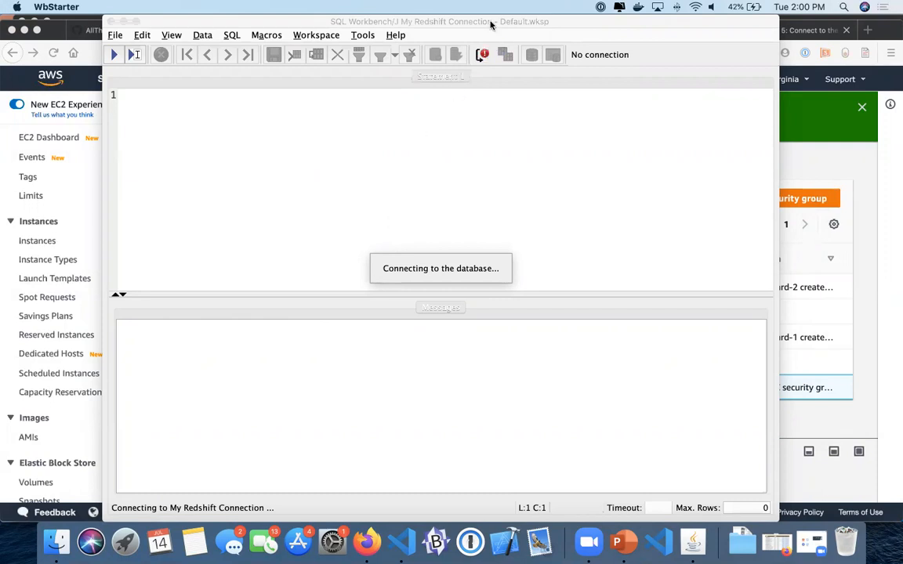
pyautogui.moveTo(642, 94)
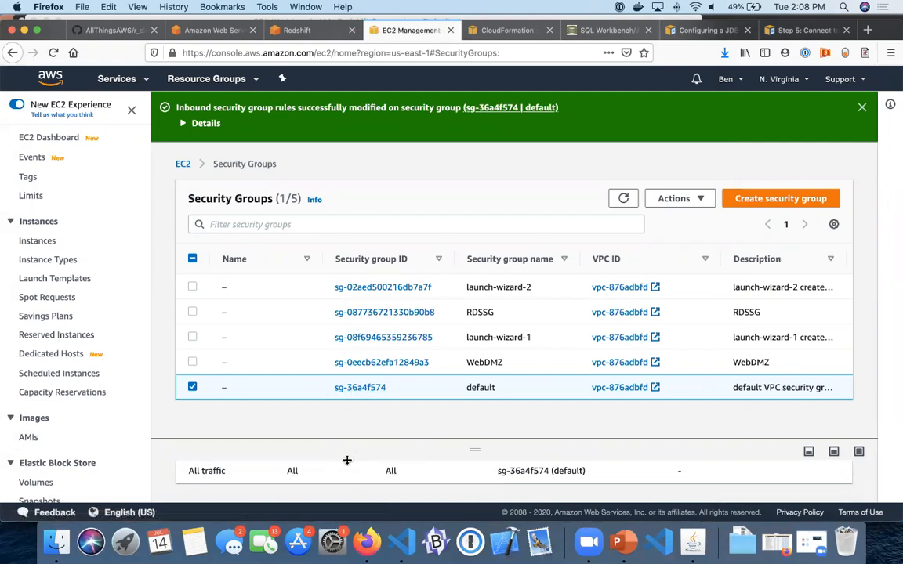
pyautogui.scroll(-3)
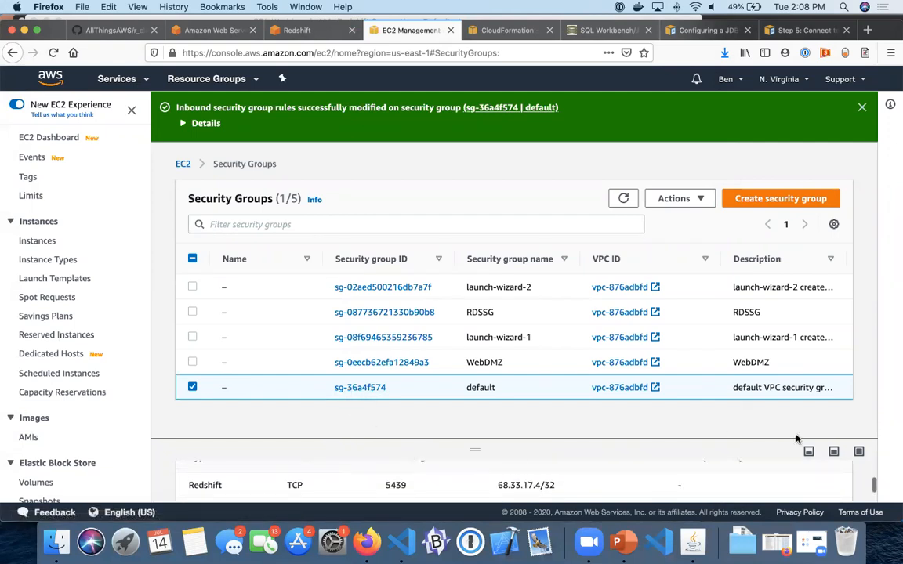
pyautogui.moveTo(705, 483)
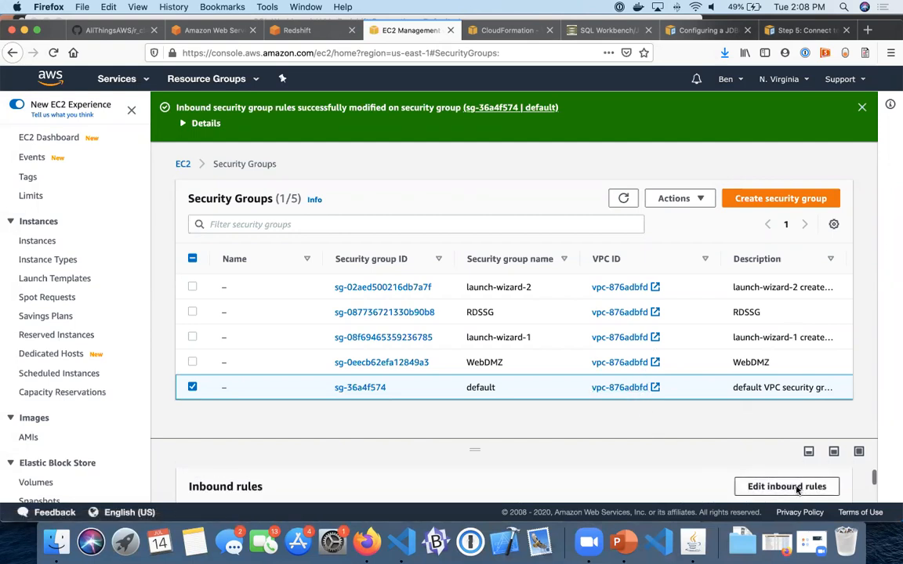
pyautogui.click(787, 486)
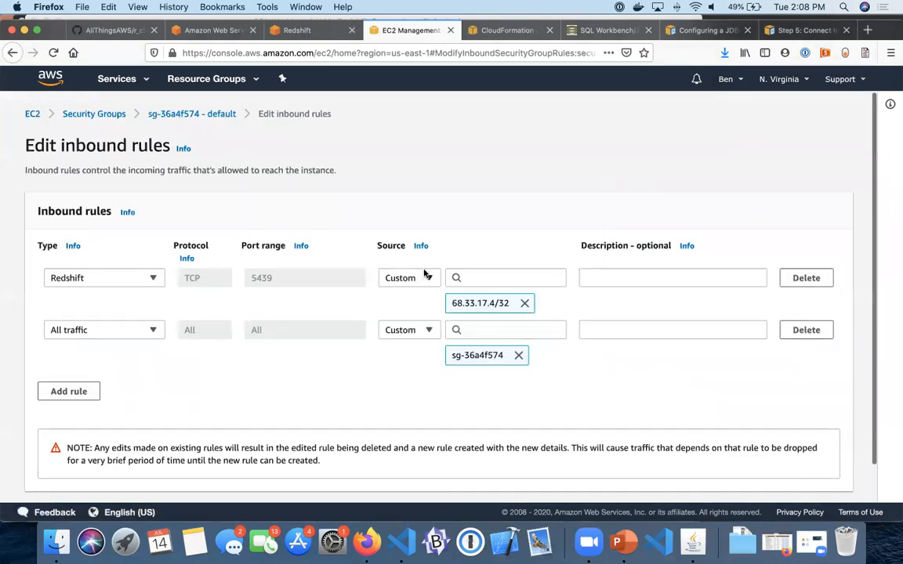
pyautogui.click(407, 277)
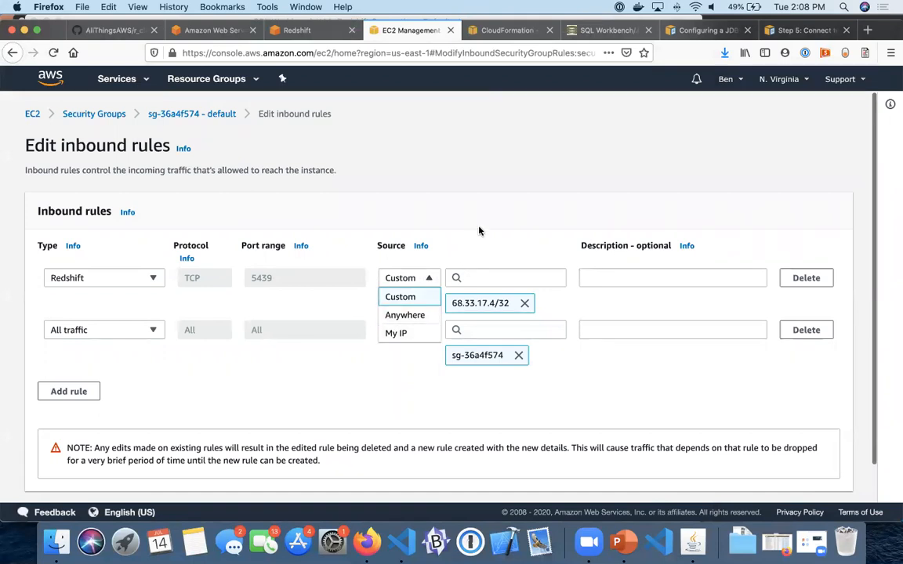
pyautogui.click(399, 296)
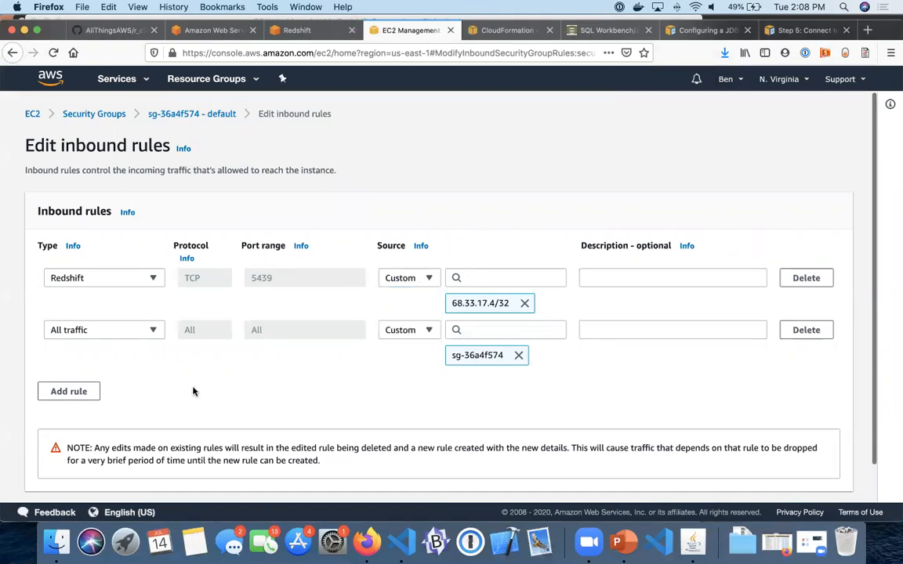
pyautogui.scroll(-3)
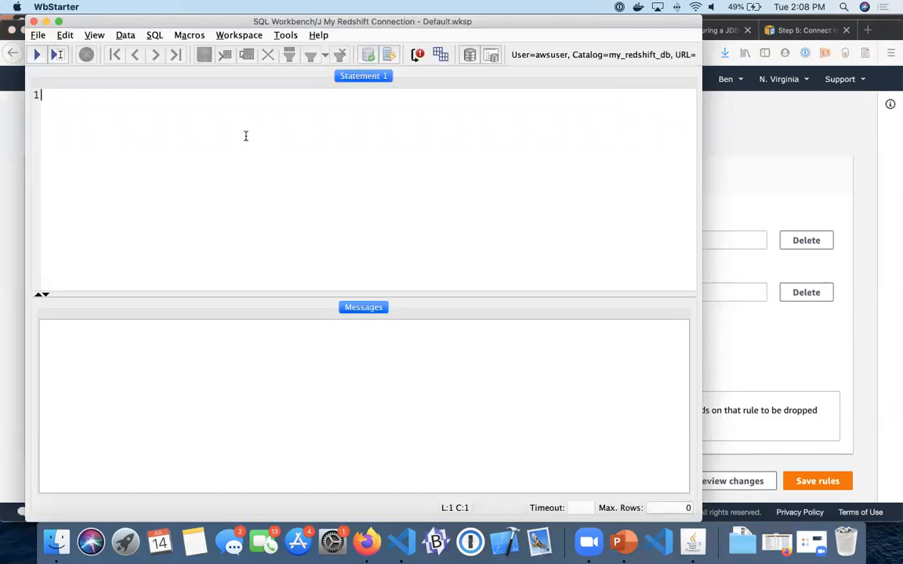
pyautogui.moveTo(401, 541)
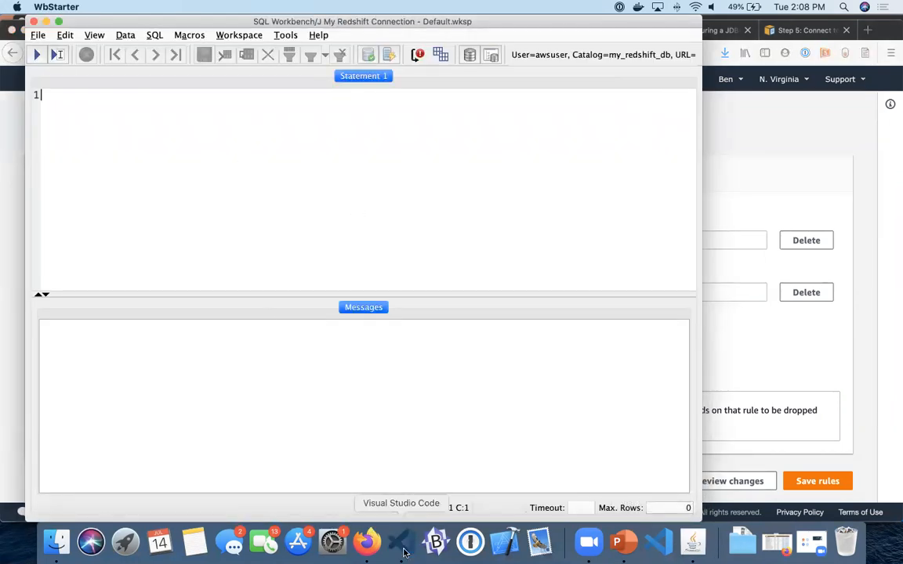
# Run the CREATE TABLE animals script (animal, diet varchar(10)) pasted from VS Code, then clear the editor
pyautogui.click(401, 541)
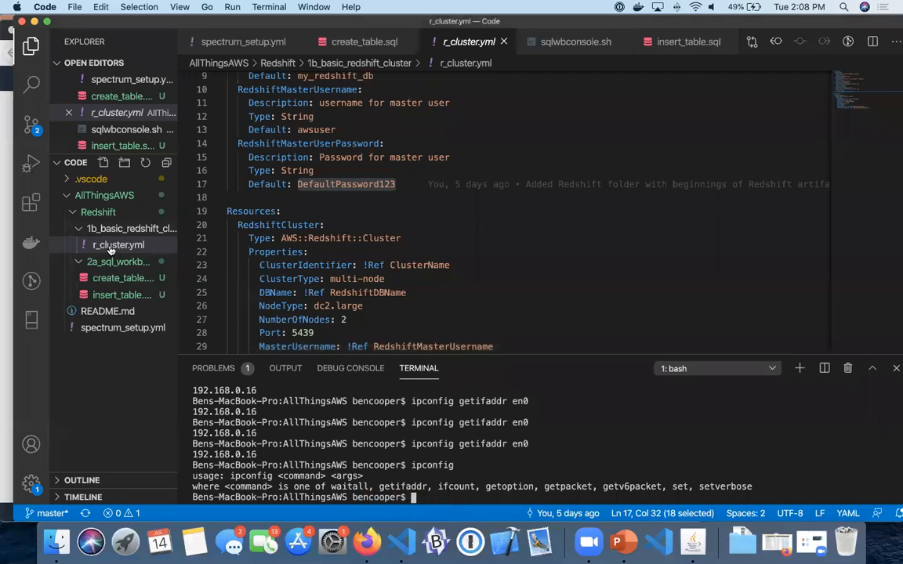
pyautogui.click(123, 279)
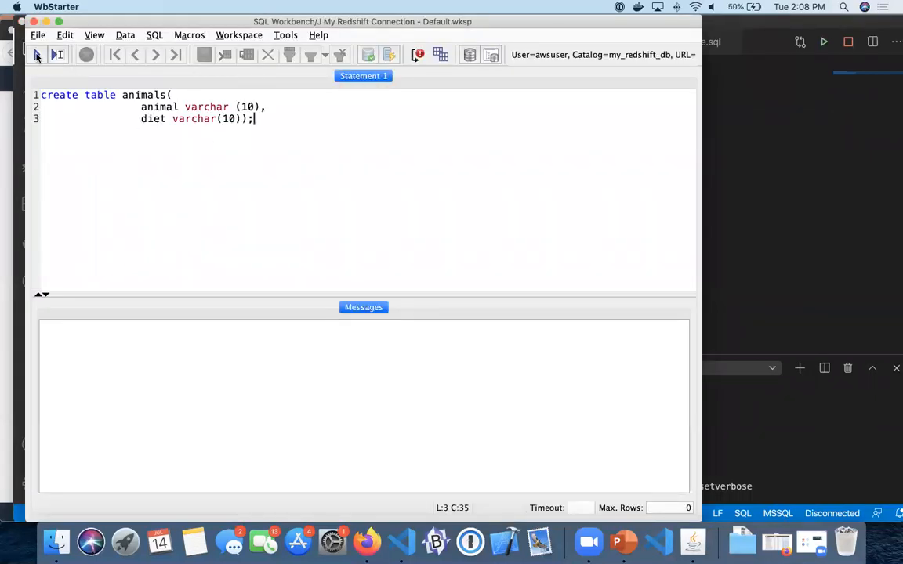
pyautogui.click(36, 53)
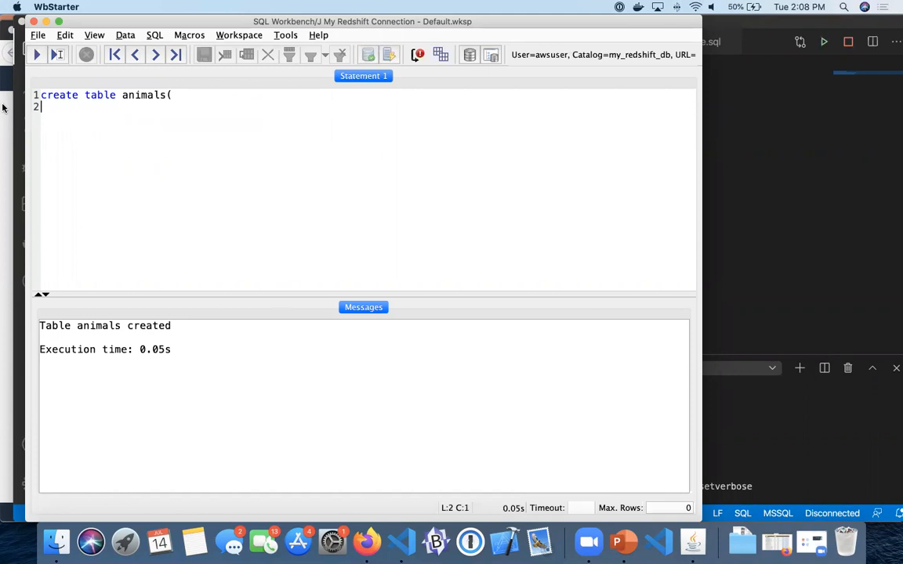
pyautogui.press('backspace')
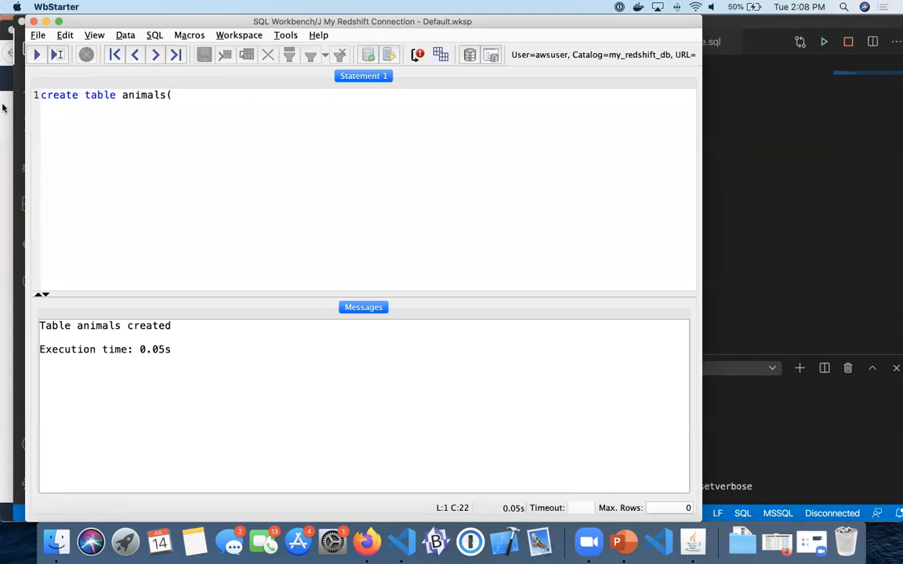
pyautogui.press('Backspace')
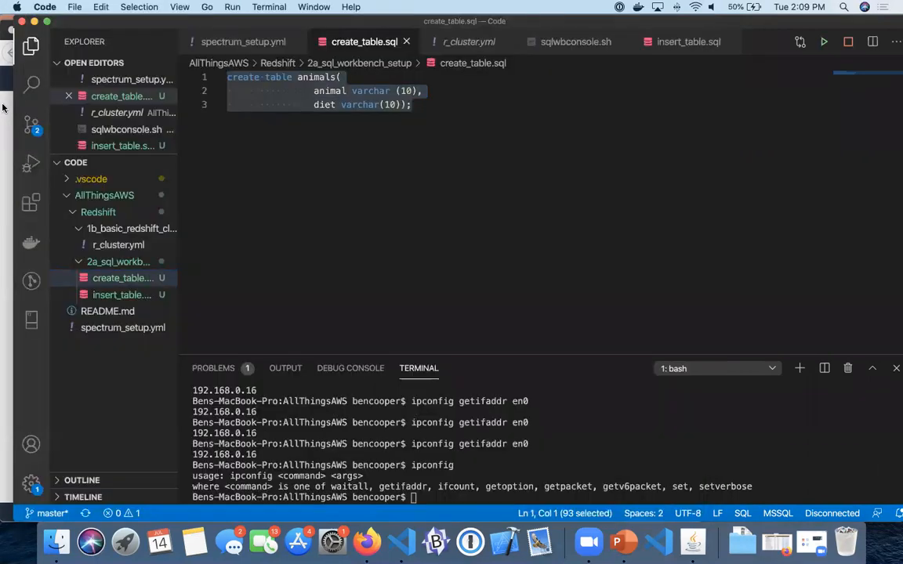
# Insert the zebra herbivore and cheetah carnivore rows, then run select * from animals to list both
pyautogui.click(688, 41)
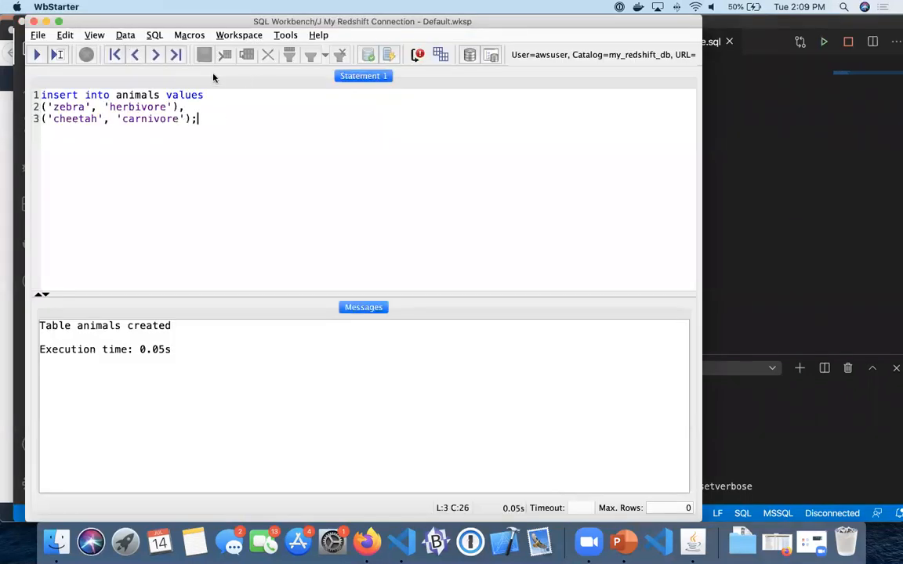
pyautogui.click(36, 53)
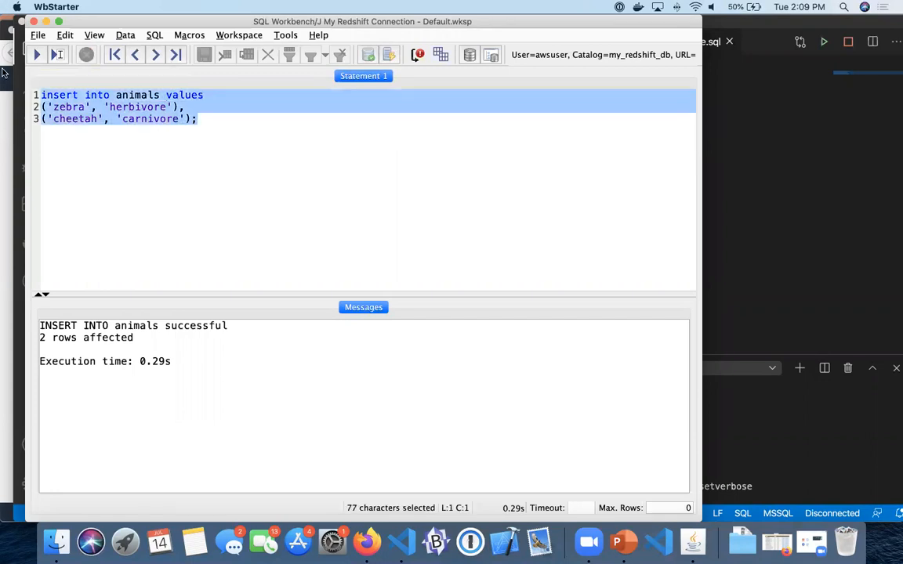
pyautogui.write('select * from')
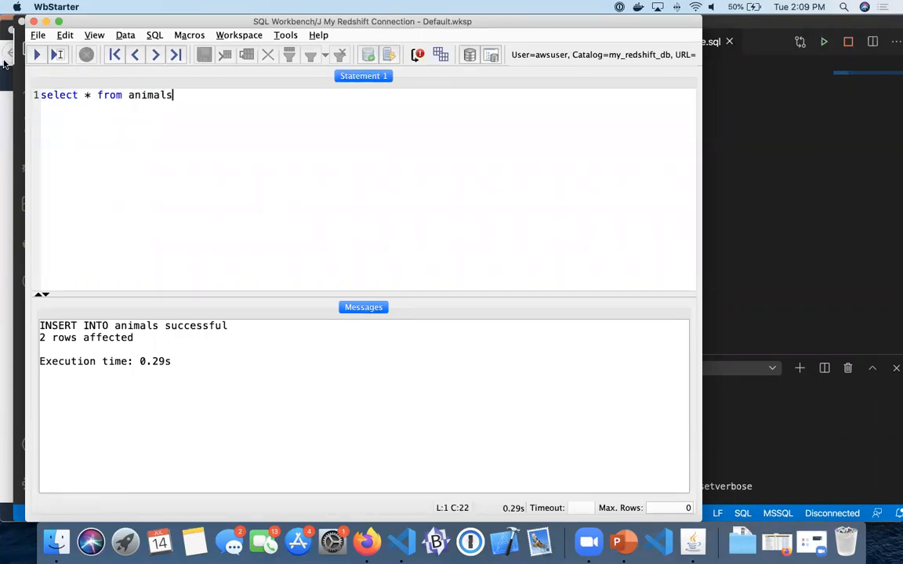
pyautogui.click(36, 53)
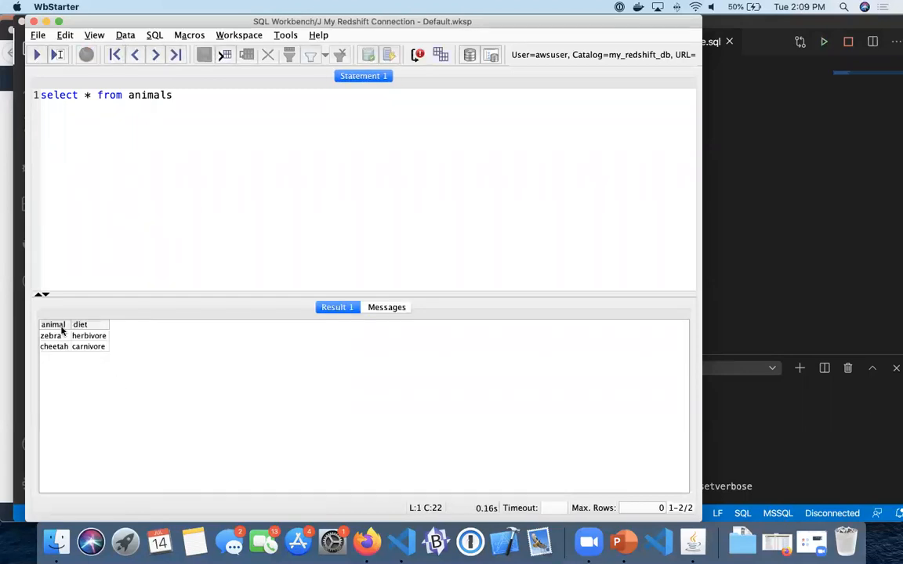